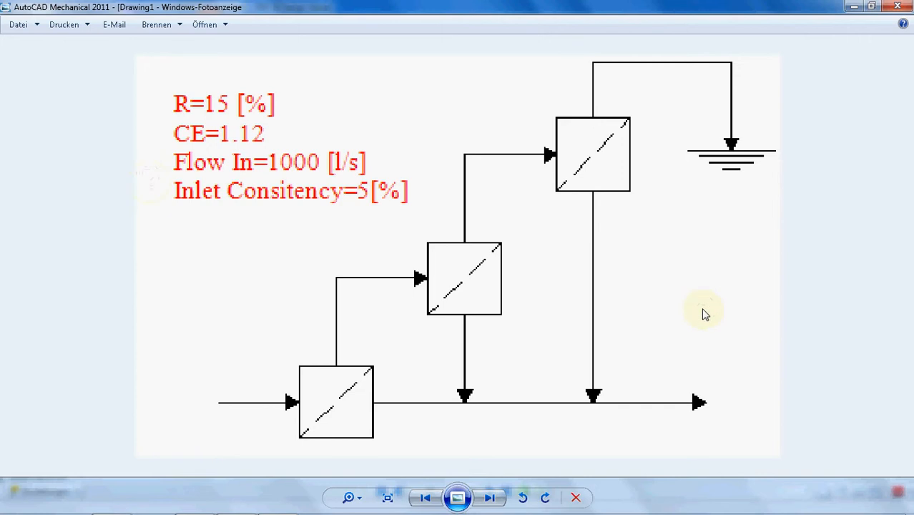
mouse_move(375, 370)
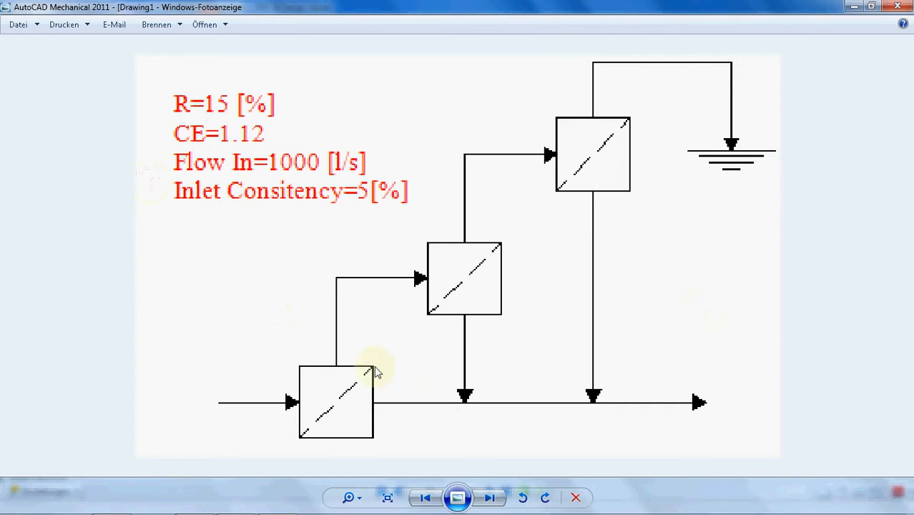
mouse_move(331, 394)
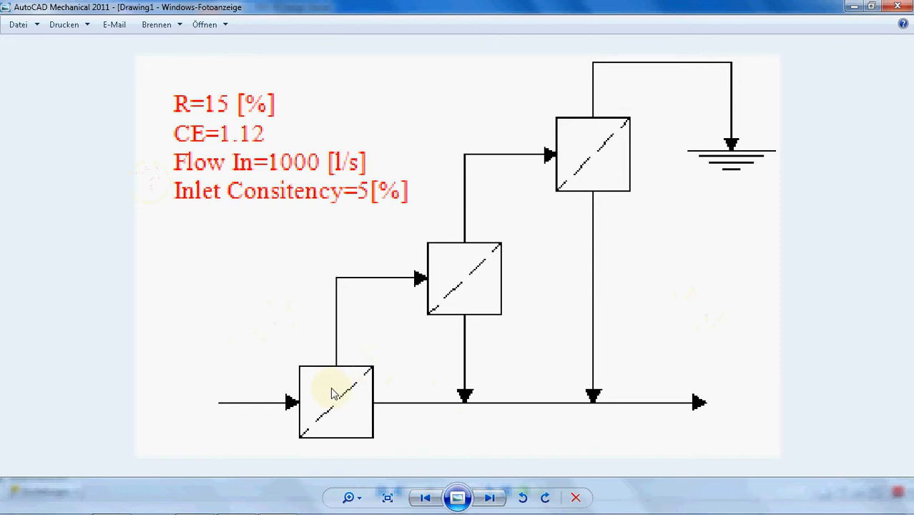
mouse_move(816, 322)
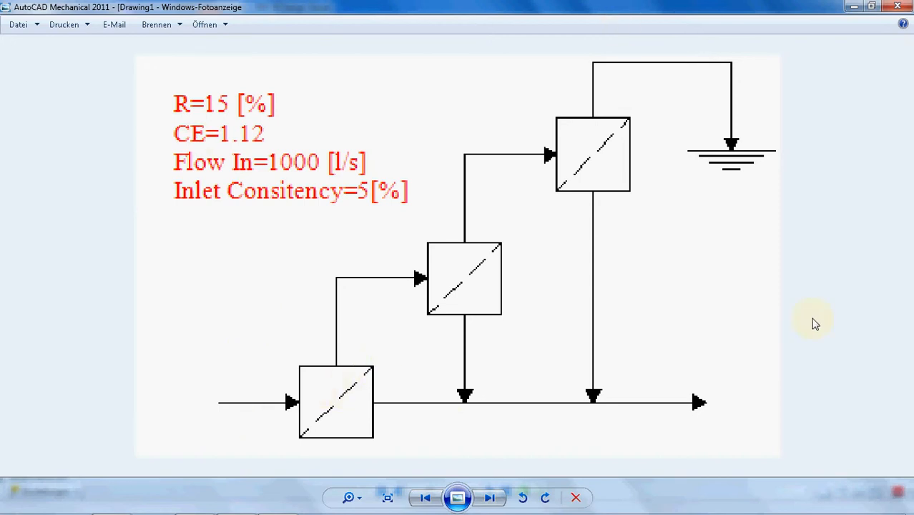
mouse_move(240, 408)
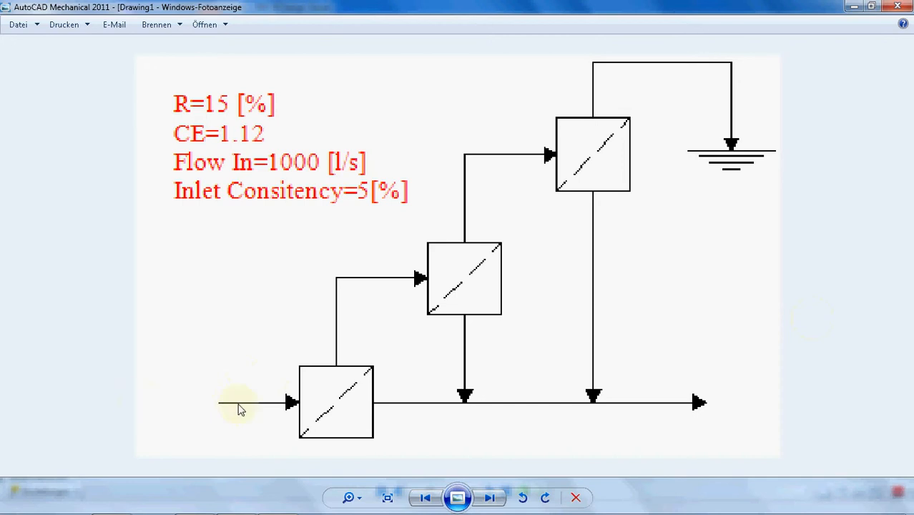
mouse_move(241, 415)
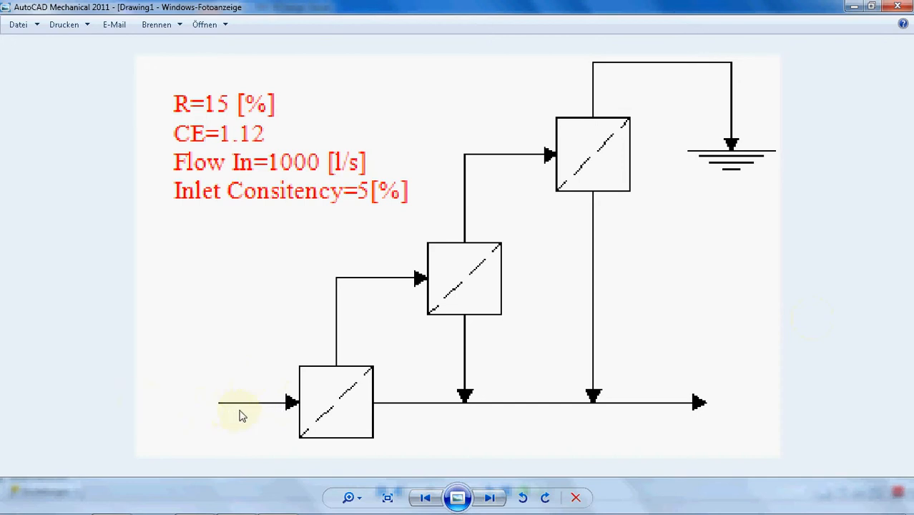
mouse_move(263, 413)
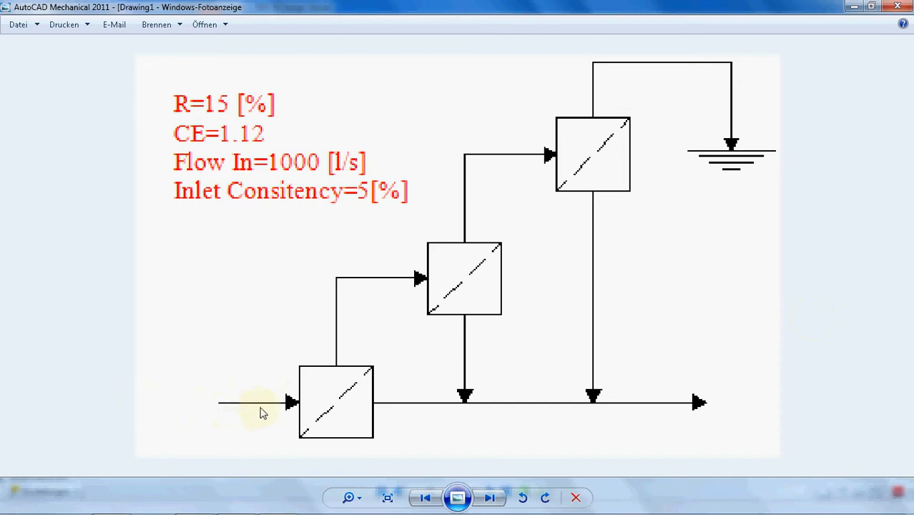
mouse_move(381, 429)
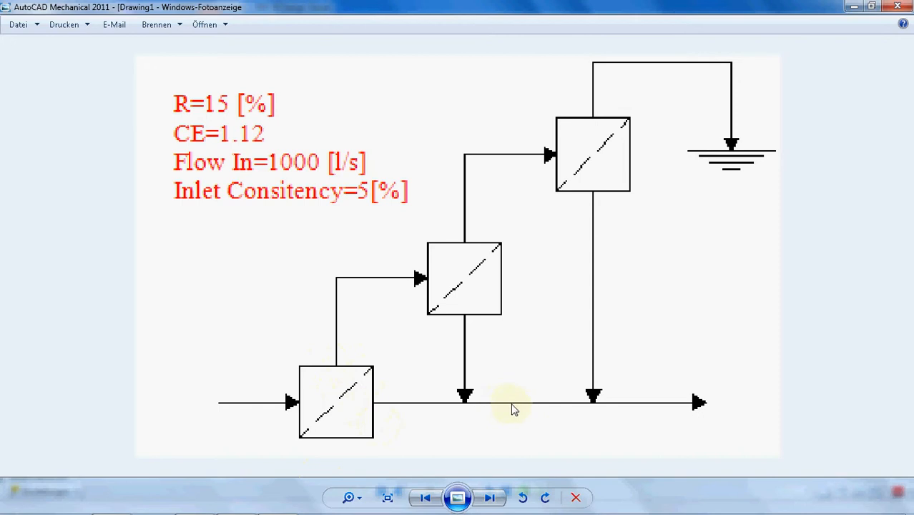
mouse_move(322, 418)
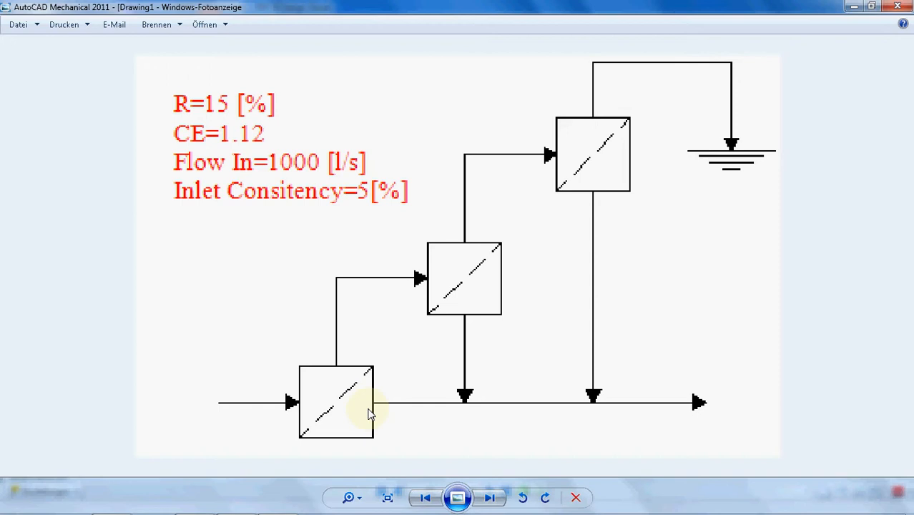
mouse_move(364, 385)
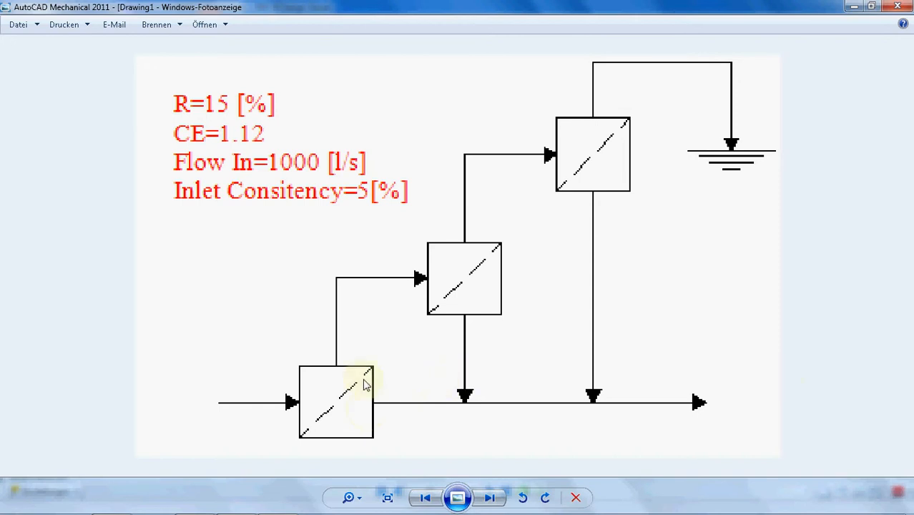
mouse_move(340, 279)
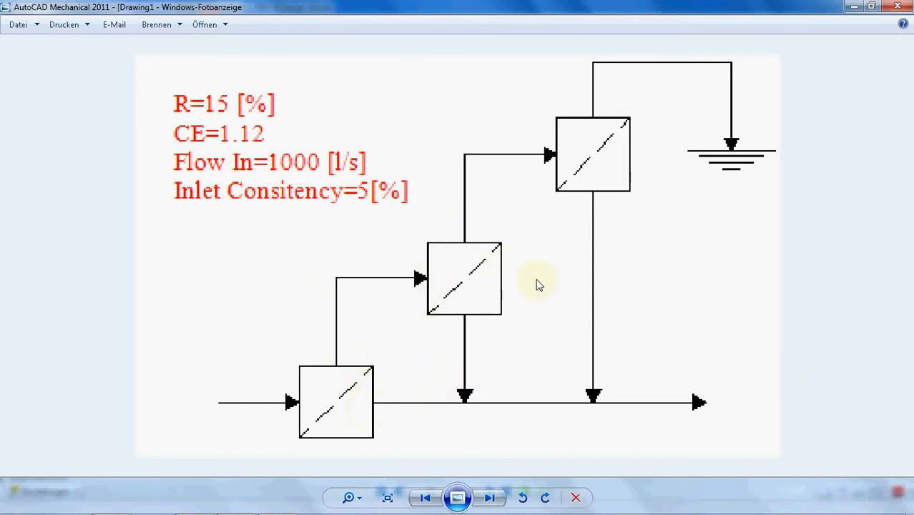
mouse_move(458, 260)
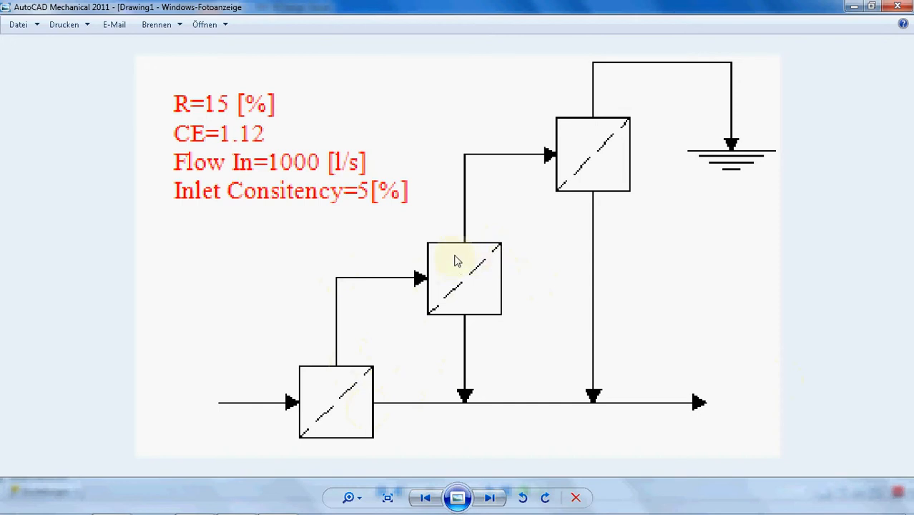
mouse_move(464, 317)
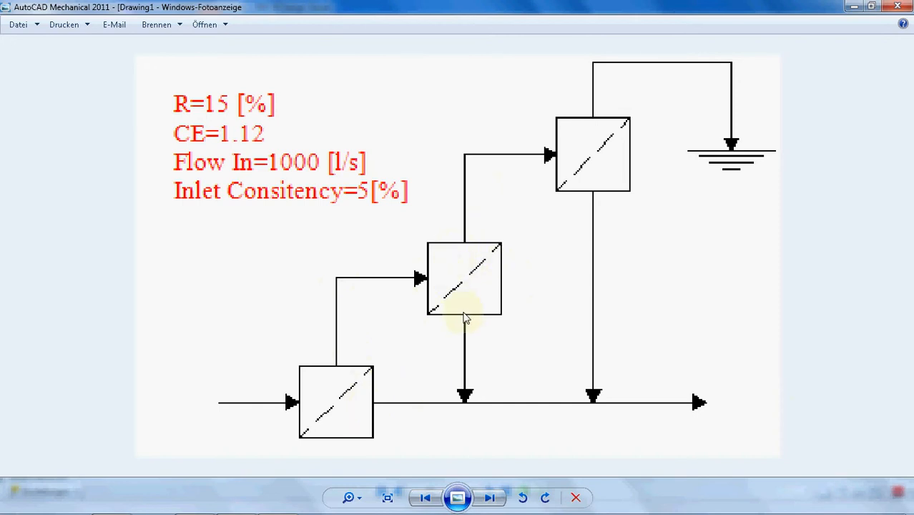
mouse_move(461, 394)
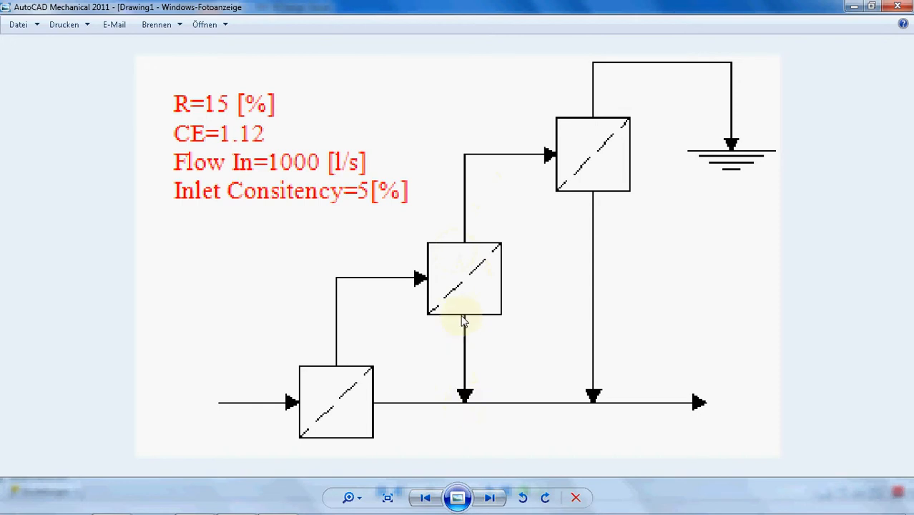
mouse_move(470, 323)
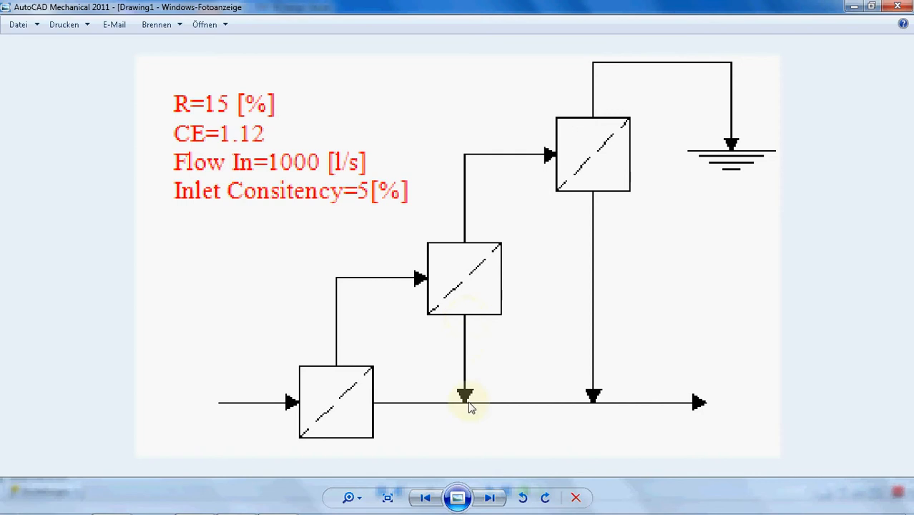
mouse_move(546, 421)
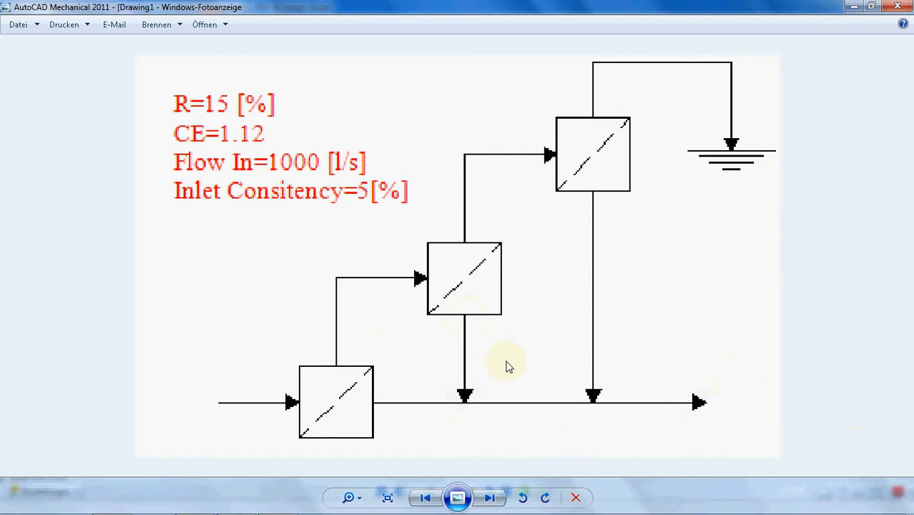
mouse_move(465, 240)
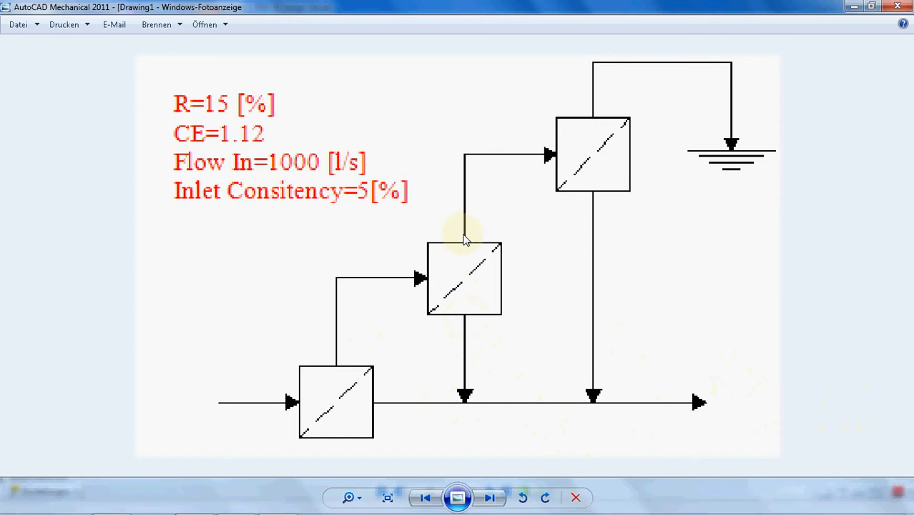
mouse_move(615, 132)
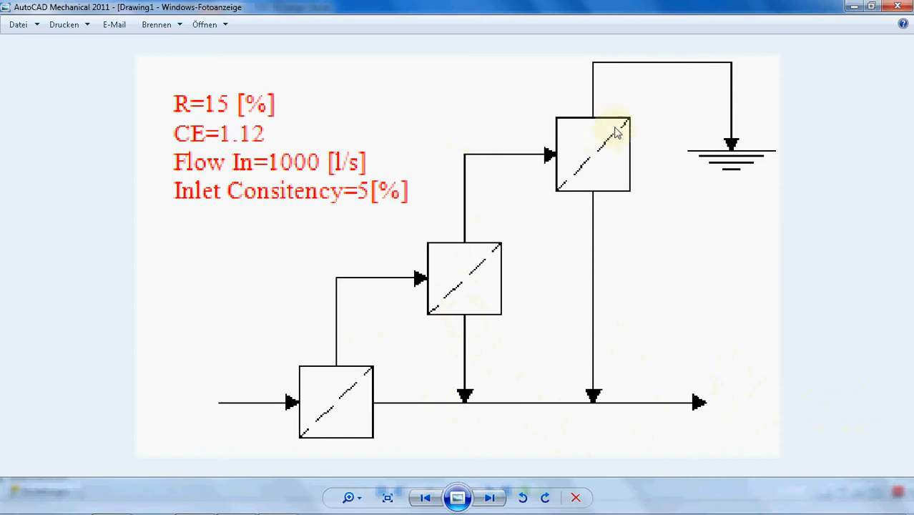
mouse_move(586, 94)
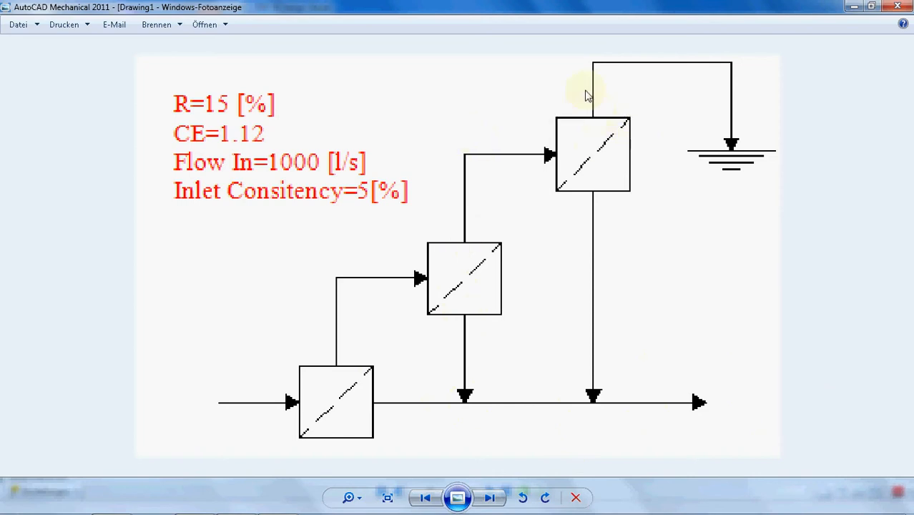
mouse_move(595, 169)
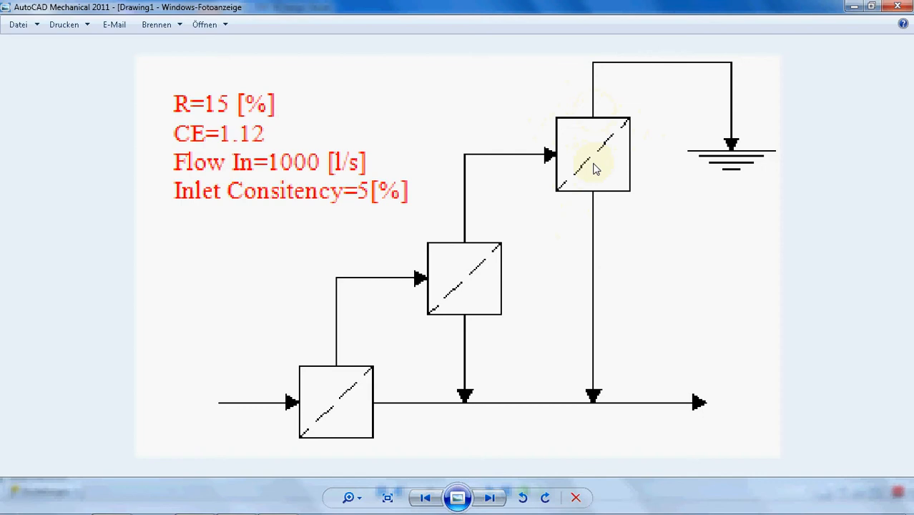
mouse_move(600, 246)
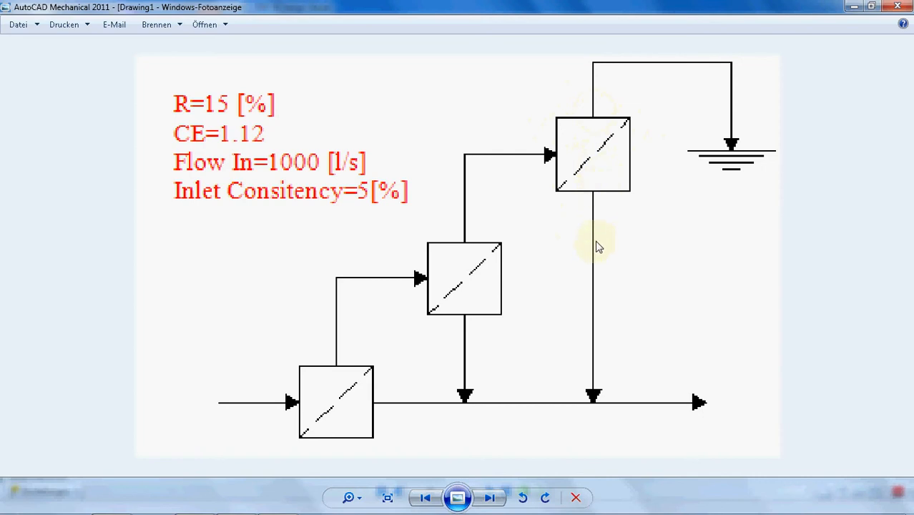
mouse_move(609, 203)
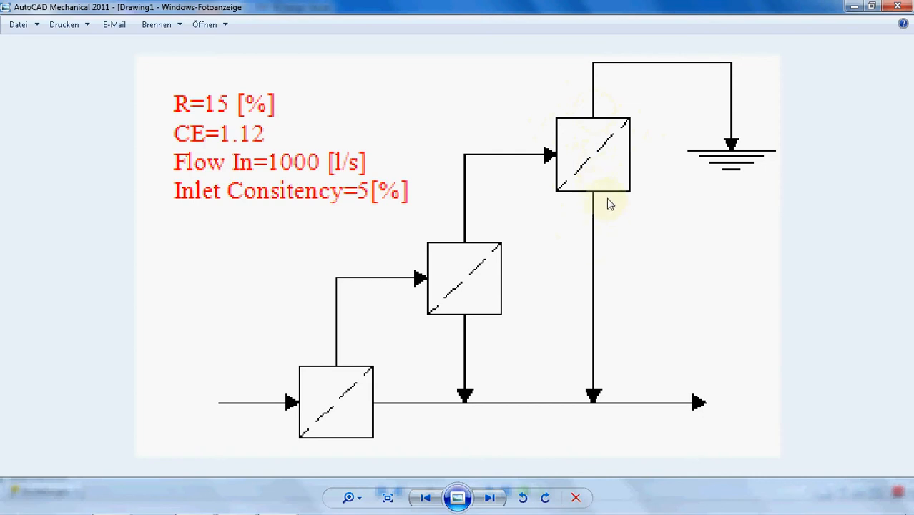
mouse_move(594, 361)
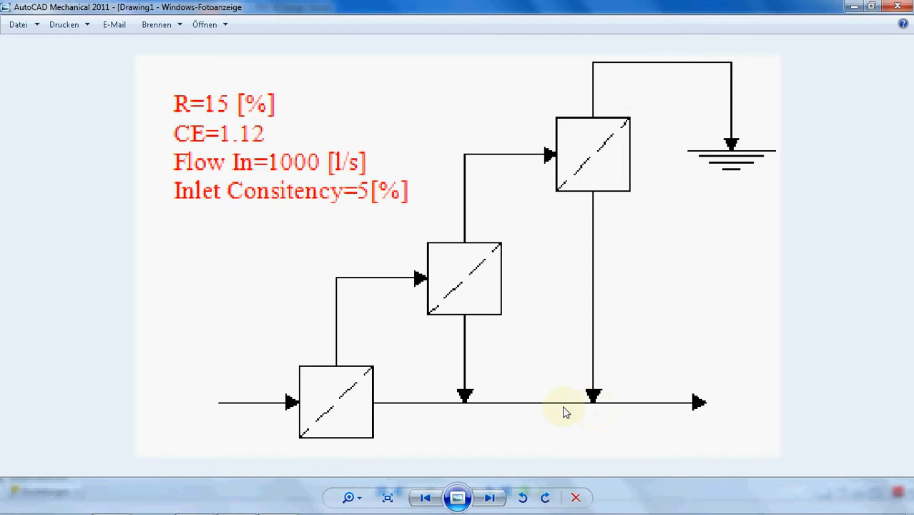
mouse_move(795, 402)
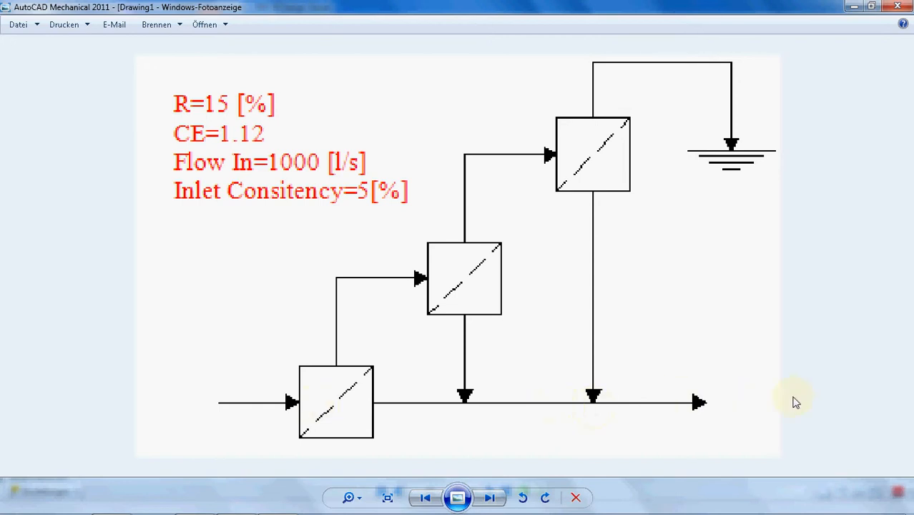
mouse_move(812, 71)
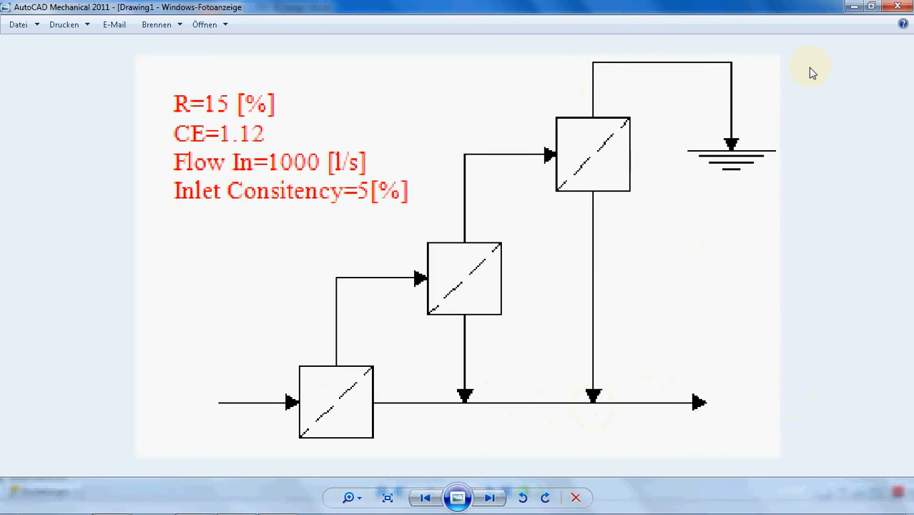
mouse_move(586, 79)
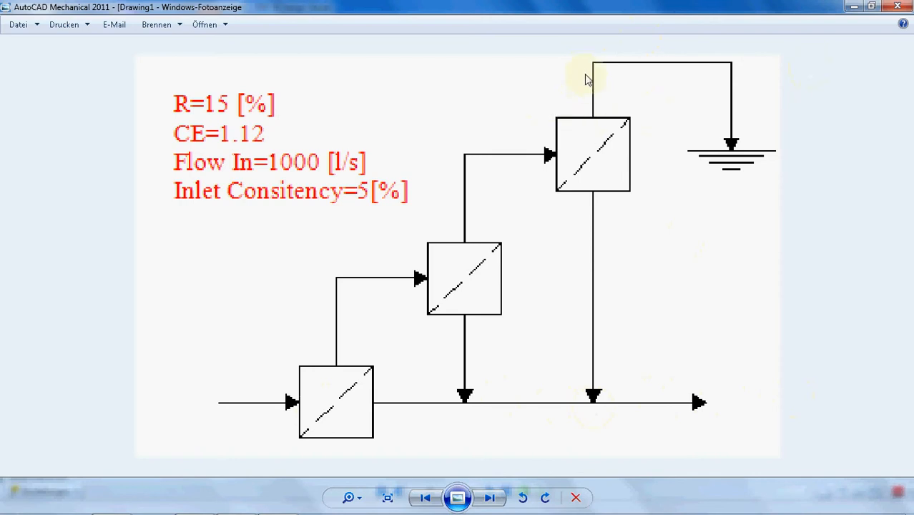
mouse_move(733, 75)
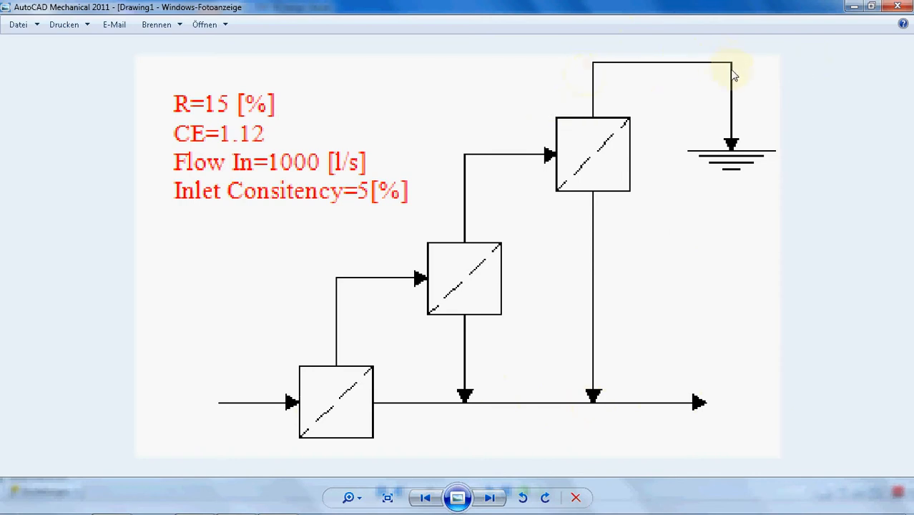
mouse_move(809, 171)
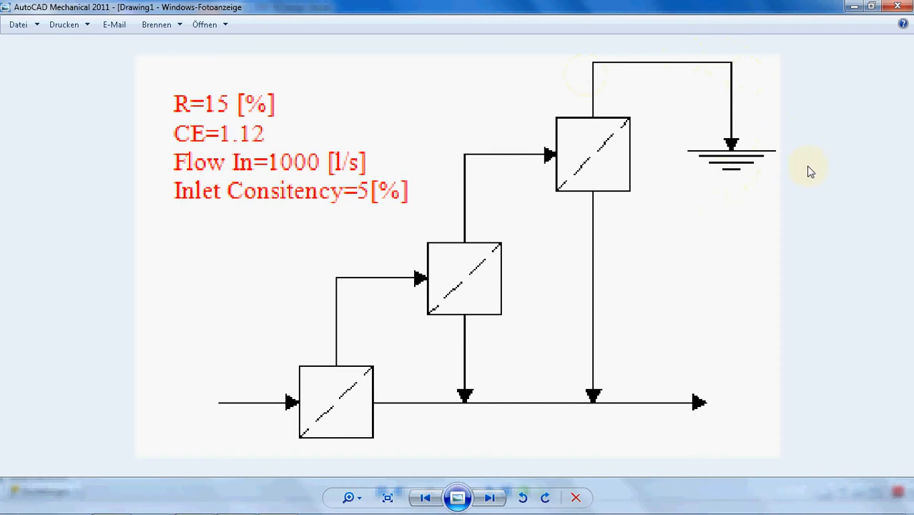
mouse_move(761, 130)
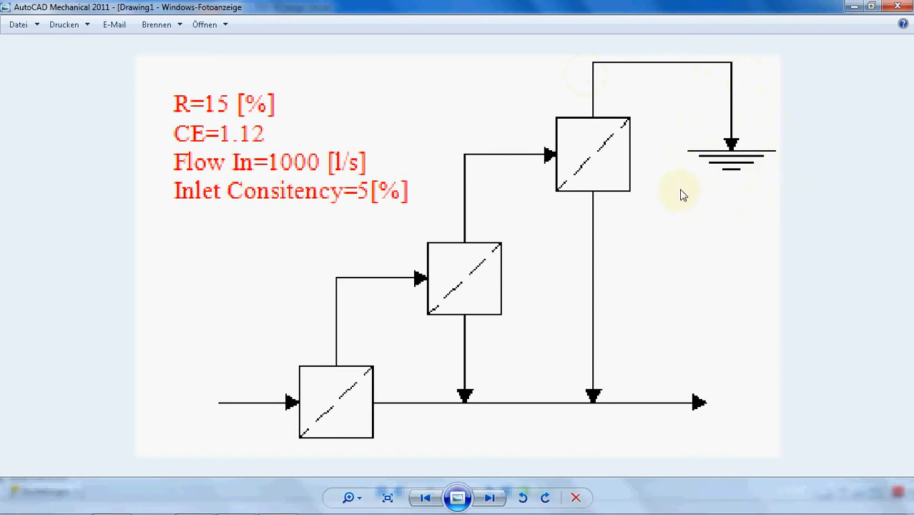
mouse_move(721, 188)
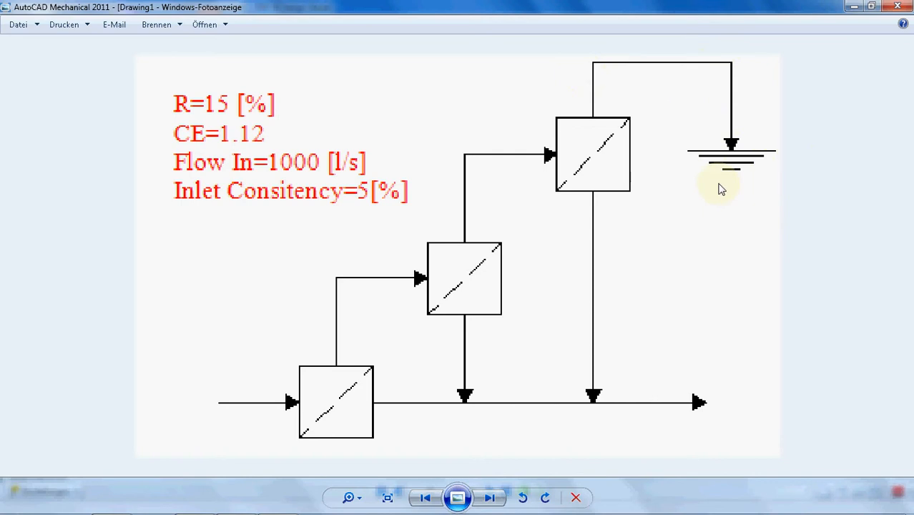
mouse_move(771, 136)
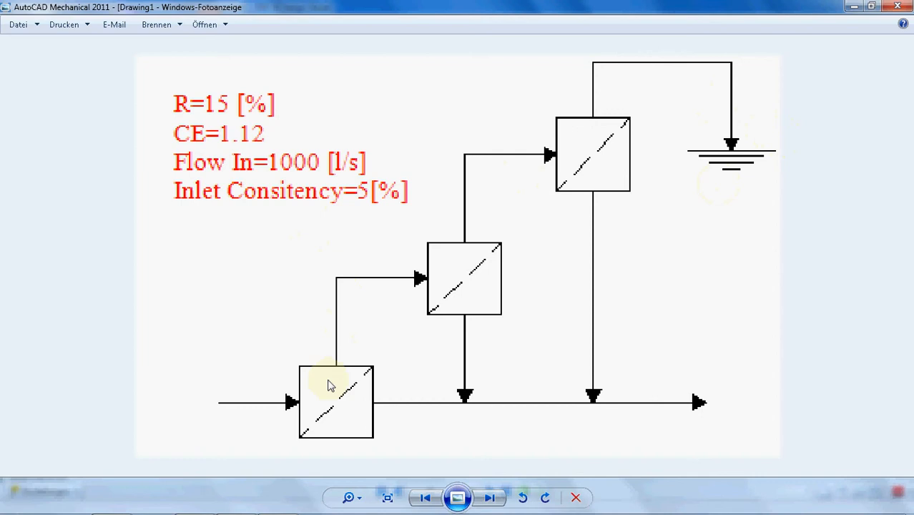
mouse_move(229, 164)
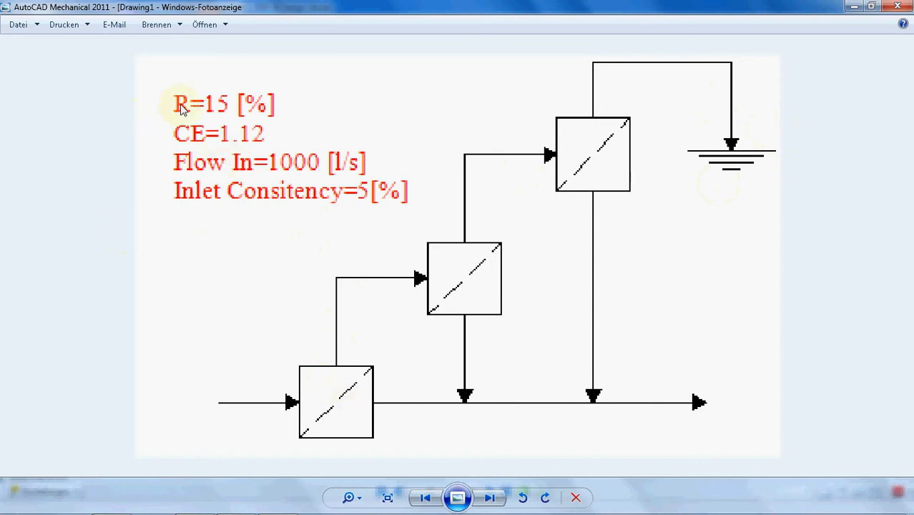
mouse_move(222, 107)
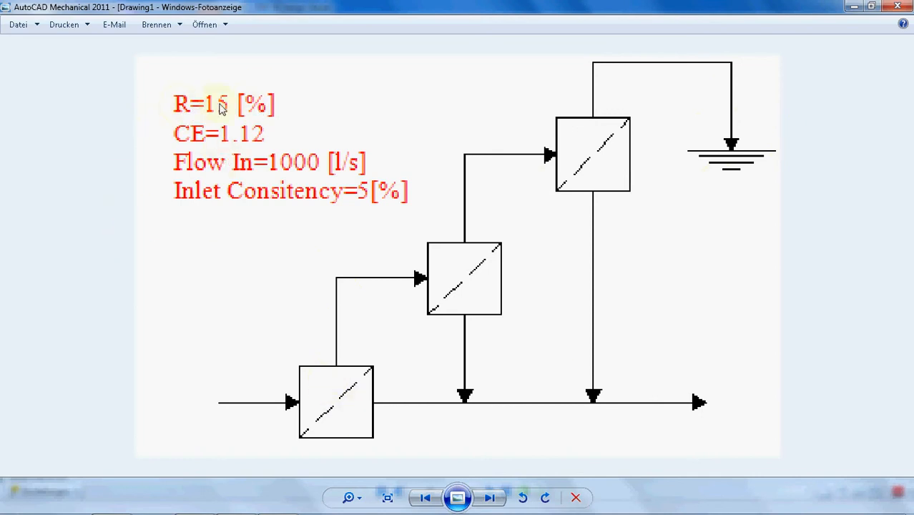
mouse_move(174, 86)
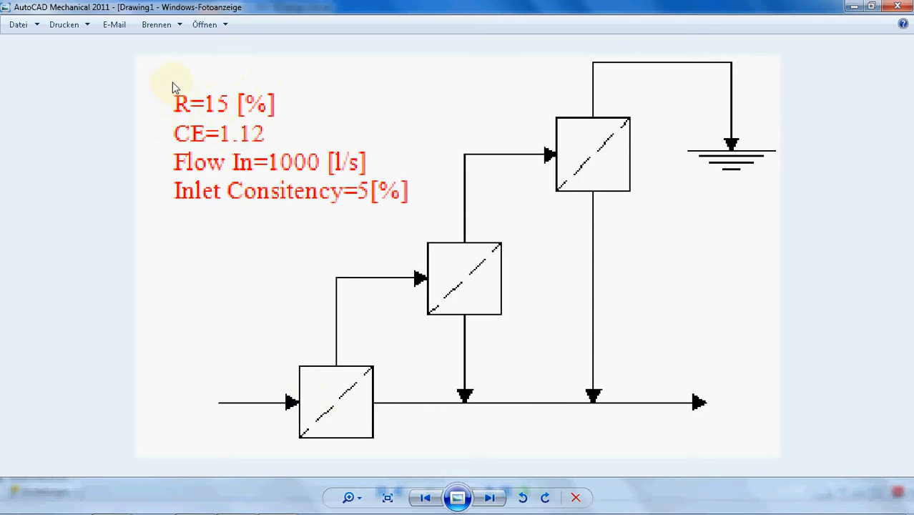
mouse_move(426, 331)
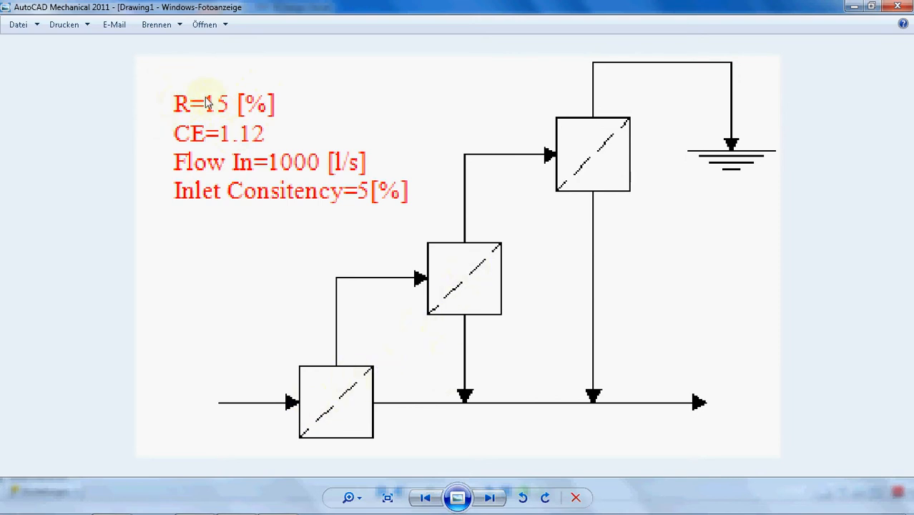
mouse_move(342, 363)
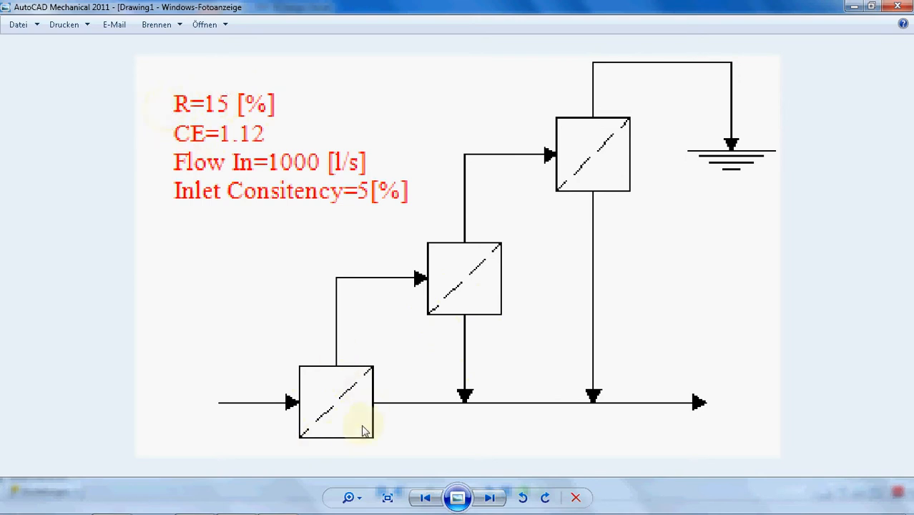
mouse_move(165, 100)
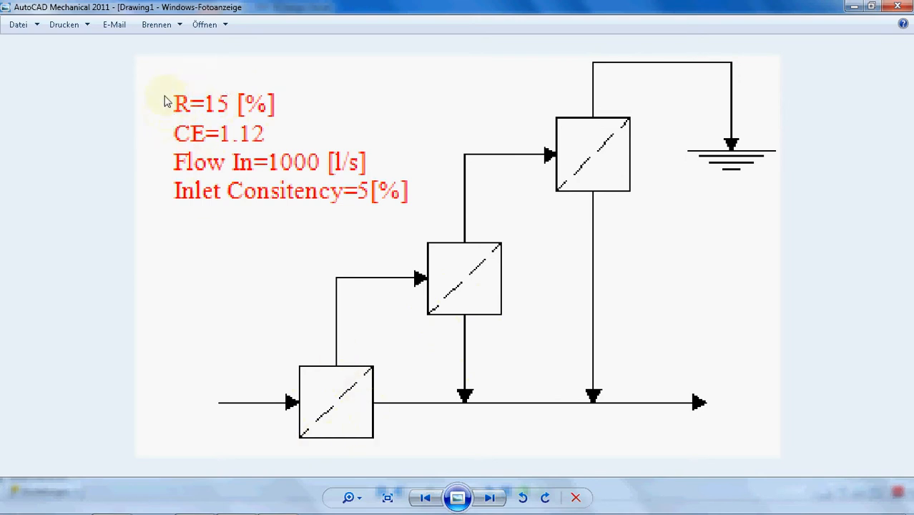
mouse_move(200, 106)
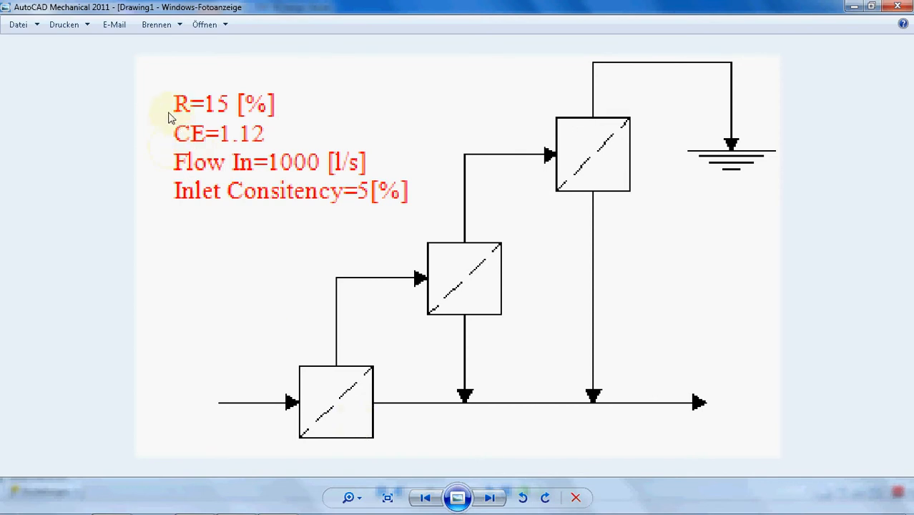
mouse_move(261, 395)
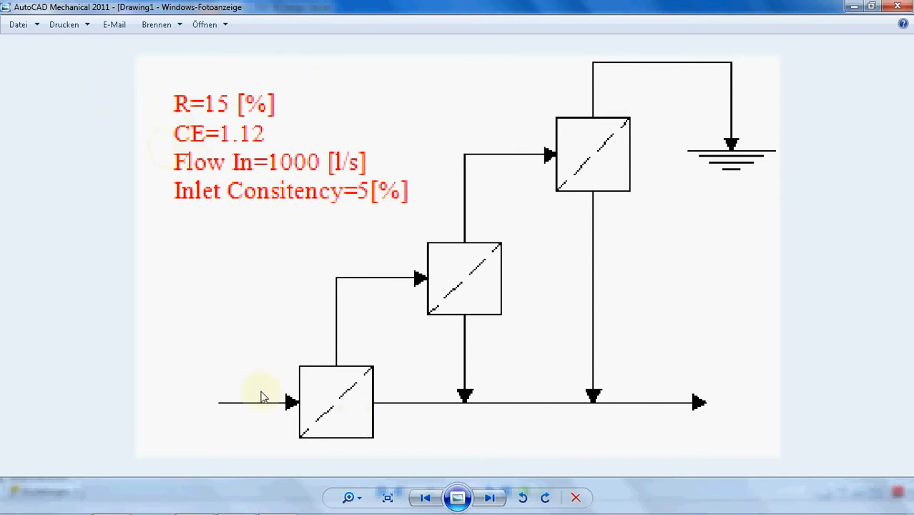
mouse_move(581, 180)
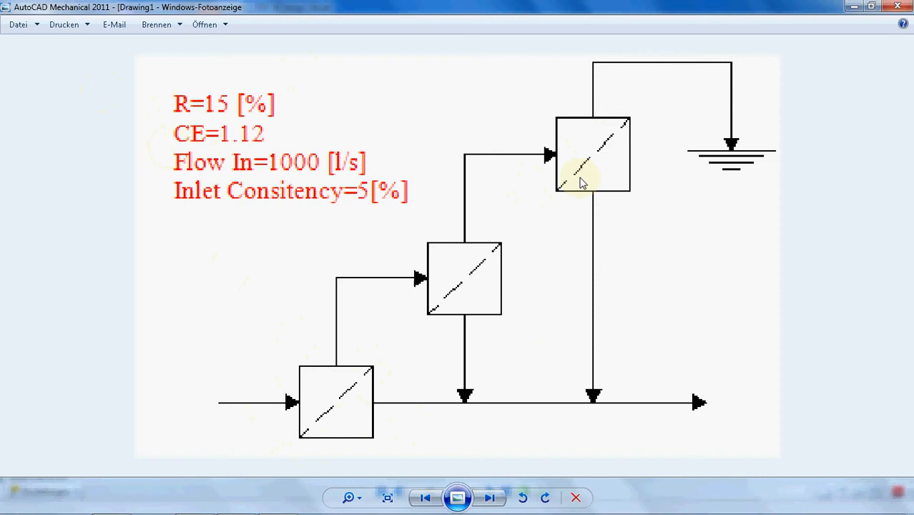
mouse_move(447, 260)
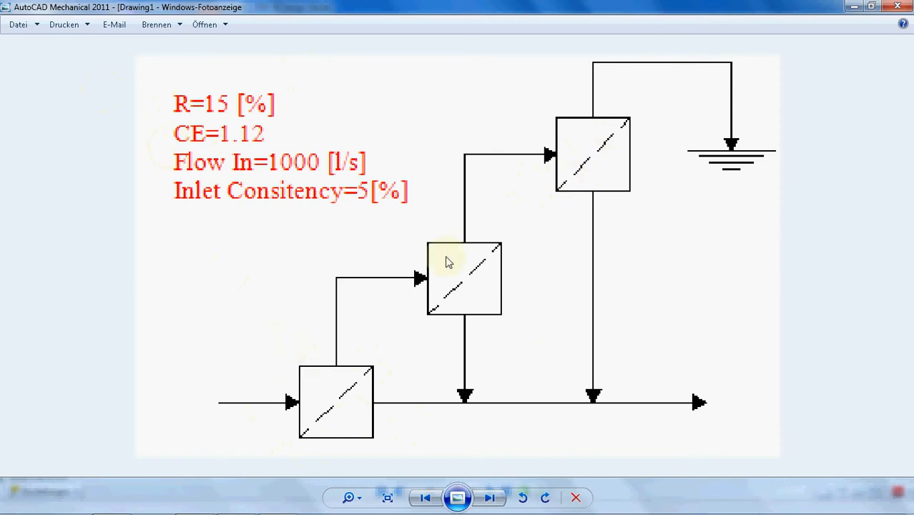
mouse_move(198, 135)
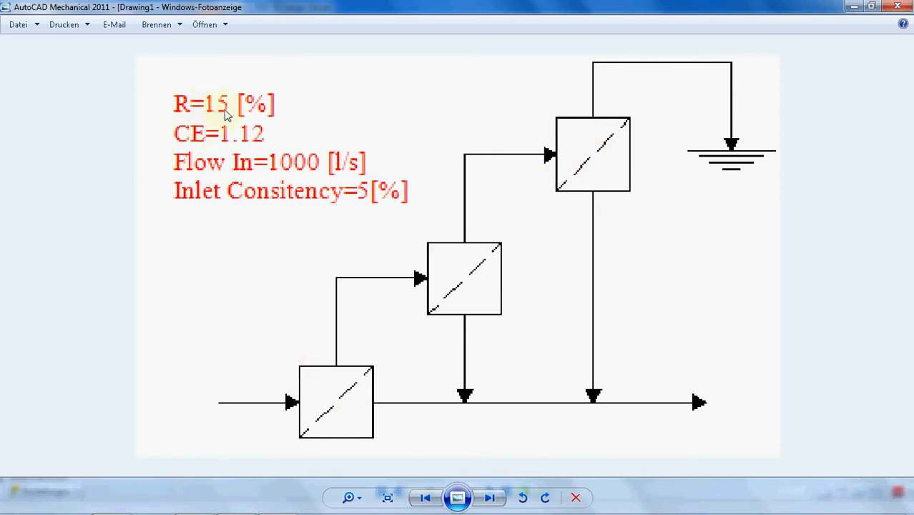
mouse_move(192, 151)
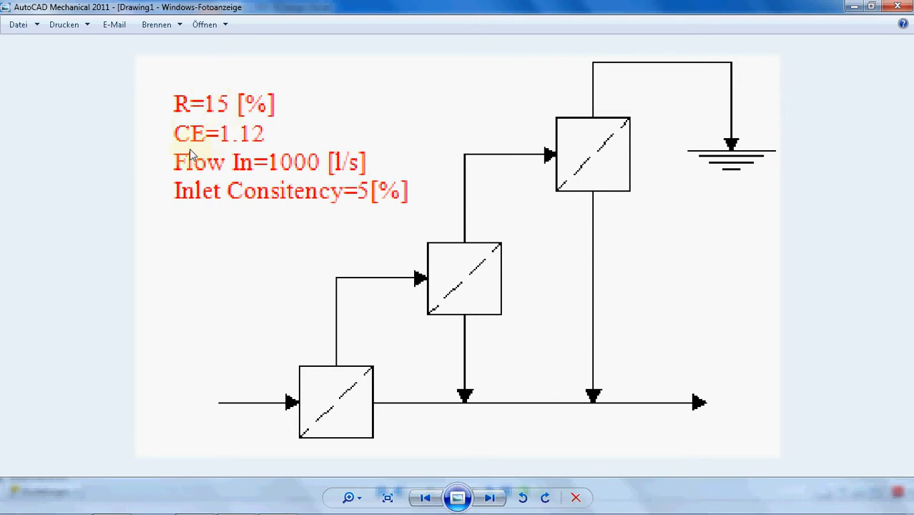
mouse_move(240, 152)
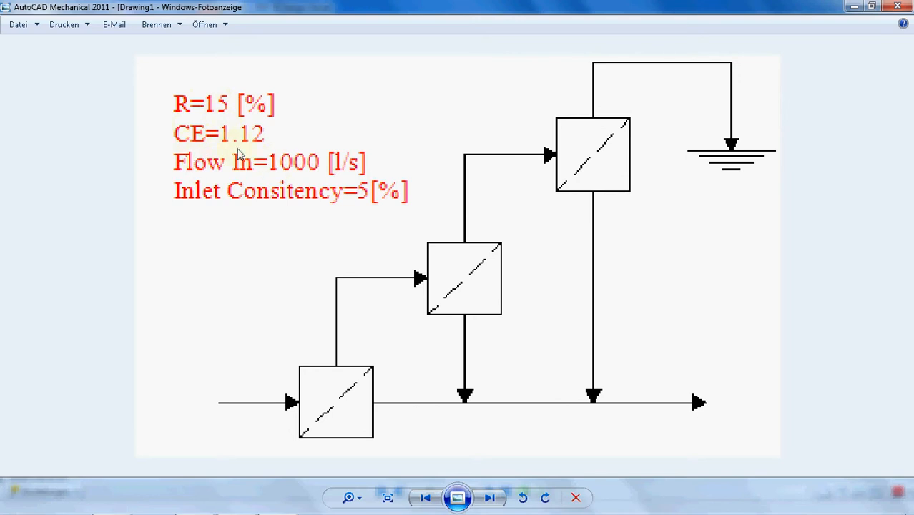
mouse_move(222, 148)
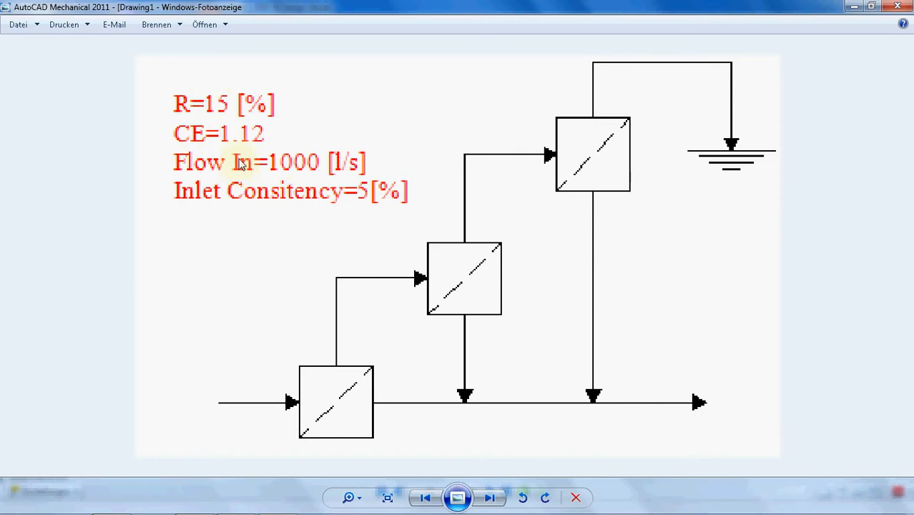
mouse_move(200, 163)
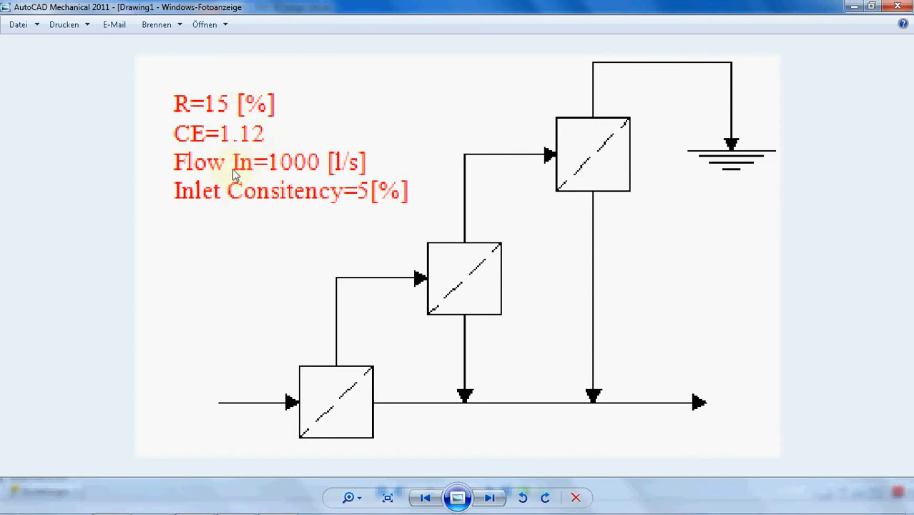
mouse_move(180, 377)
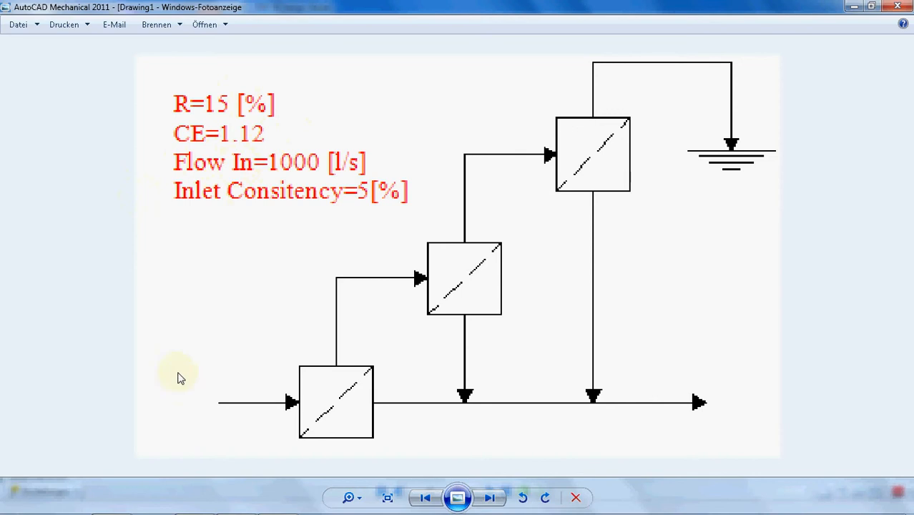
mouse_move(228, 432)
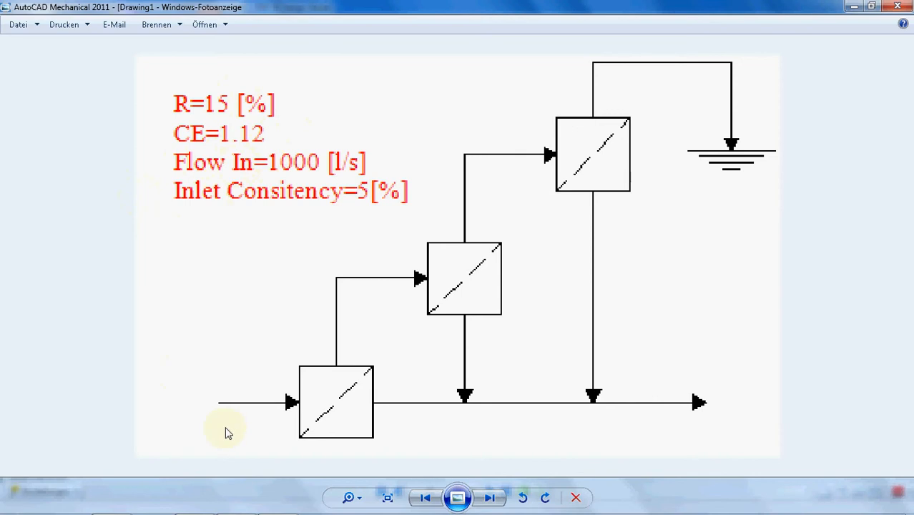
mouse_move(178, 207)
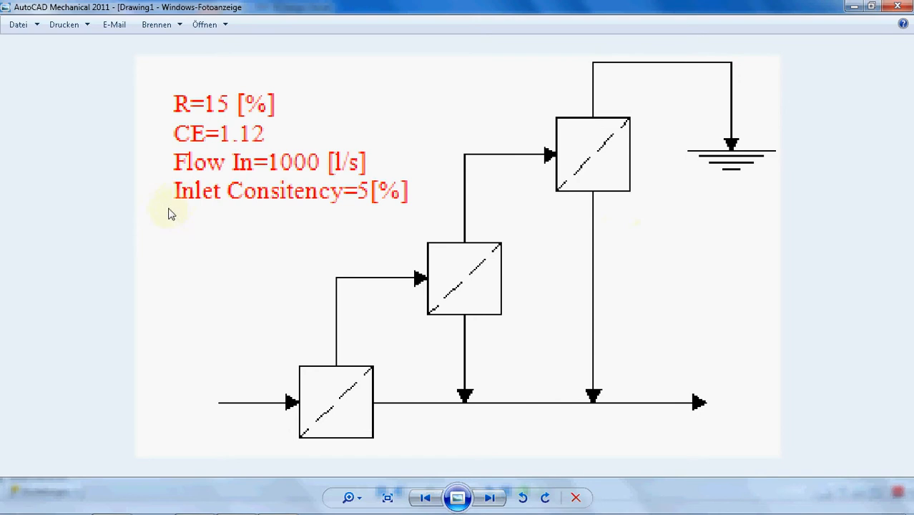
mouse_move(404, 208)
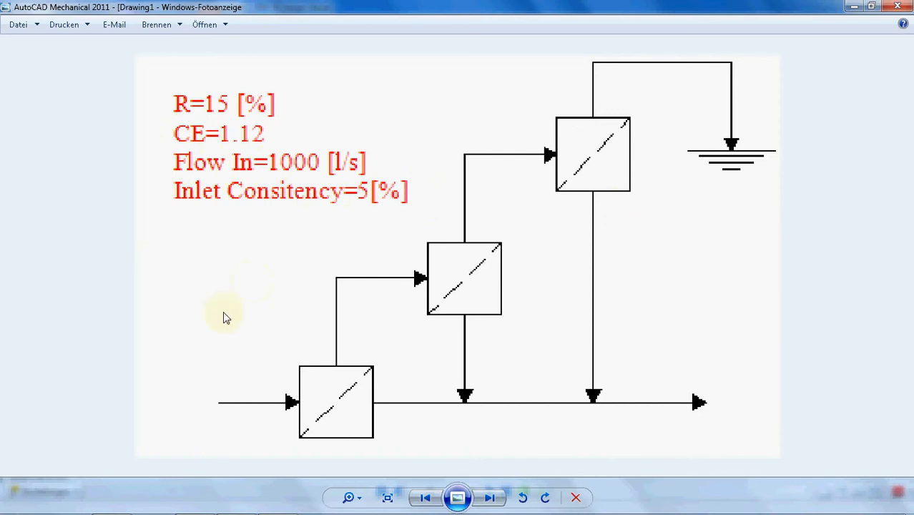
mouse_move(240, 269)
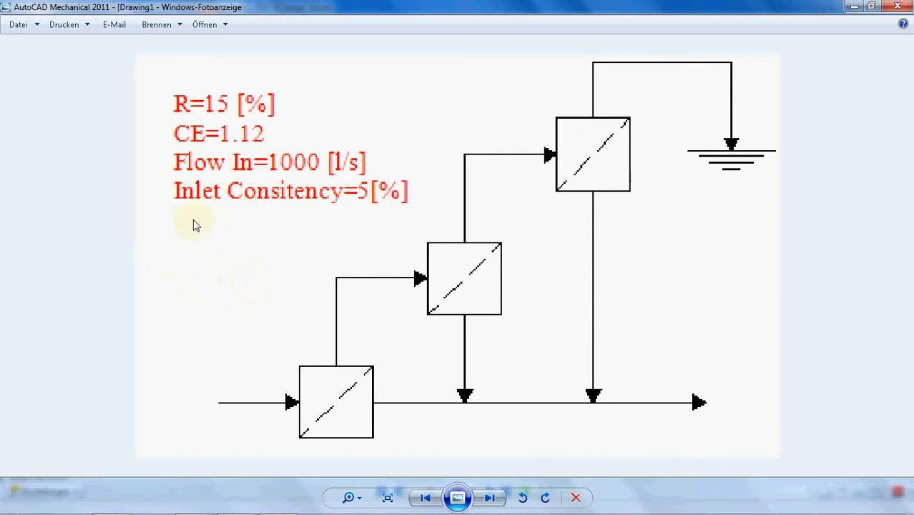
mouse_move(186, 278)
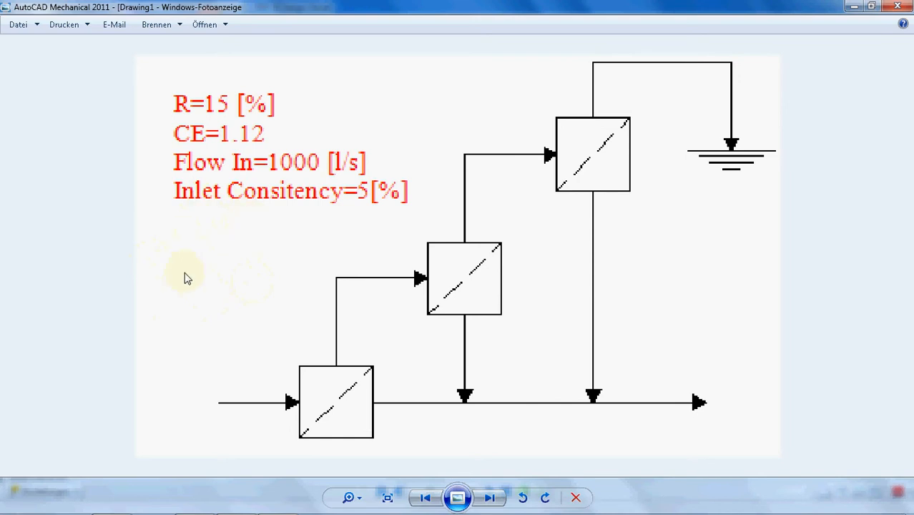
mouse_move(256, 238)
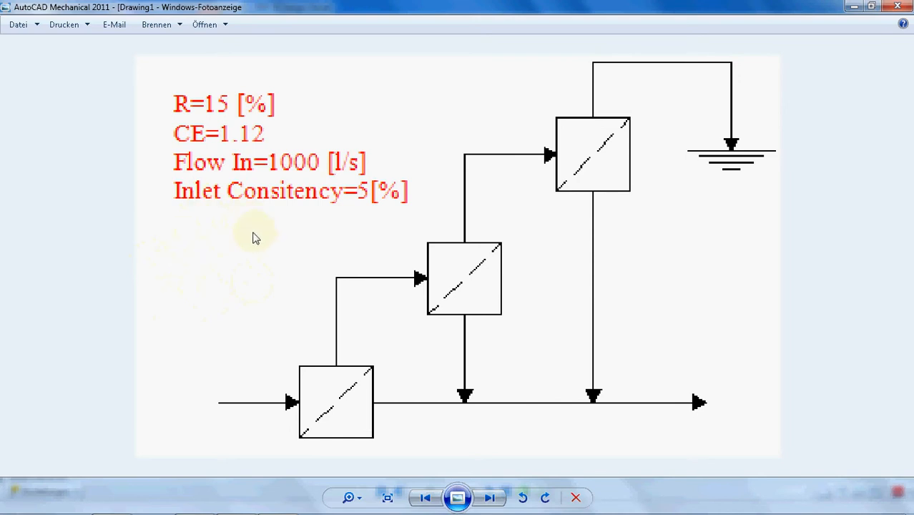
mouse_move(641, 31)
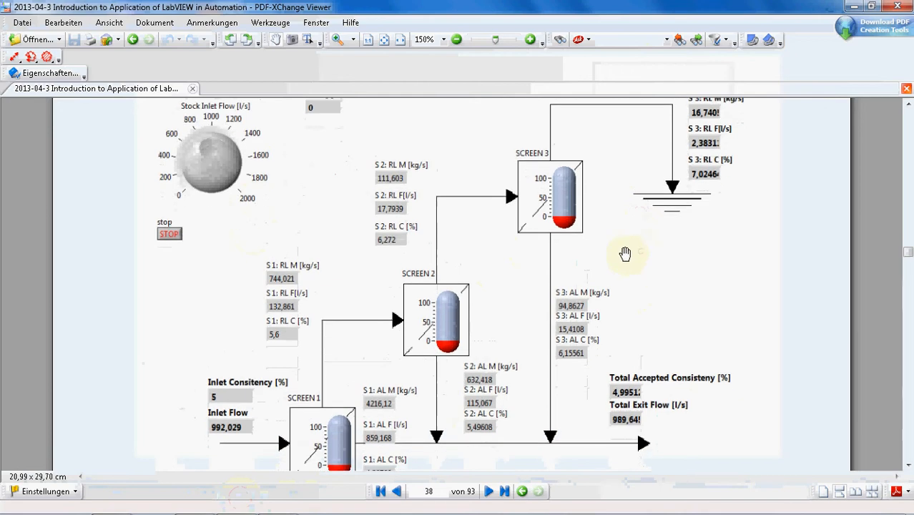
Zoom to 125% so all three screens' flow, mass and consistency readouts of the panel show.
left_click(440, 40)
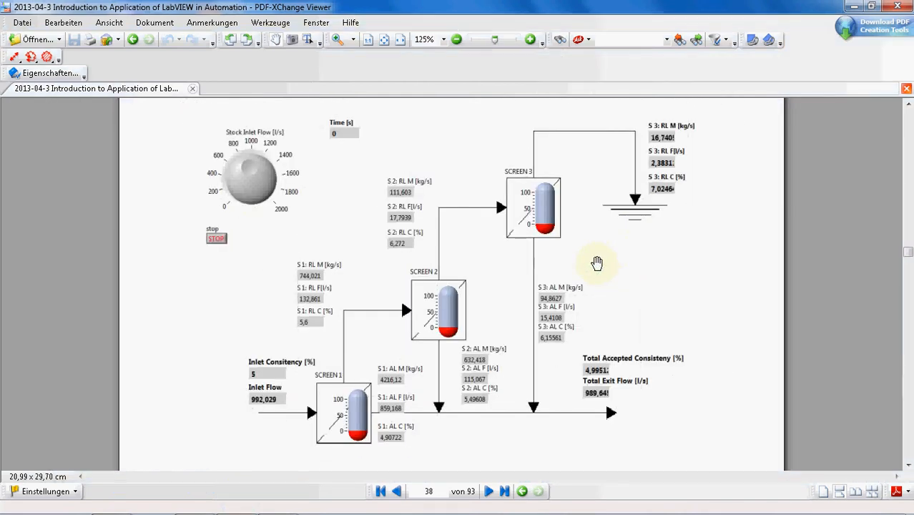
mouse_move(604, 264)
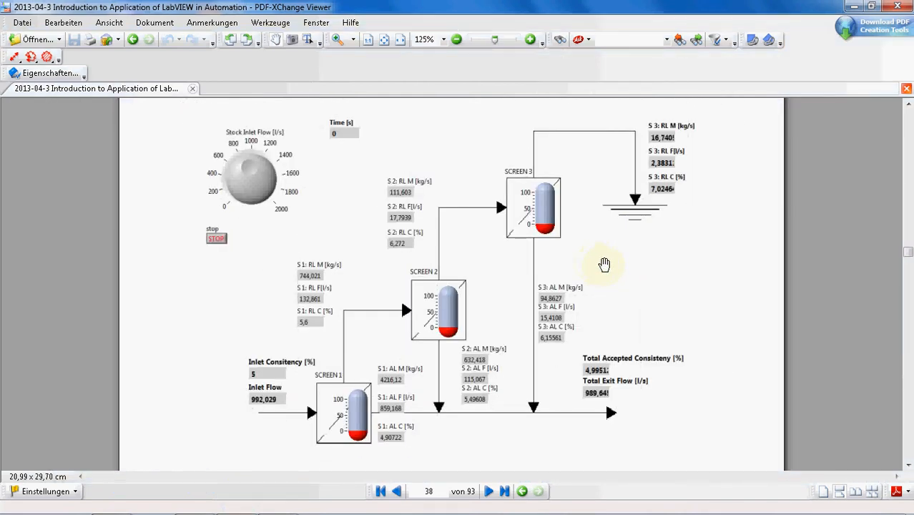
mouse_move(255, 179)
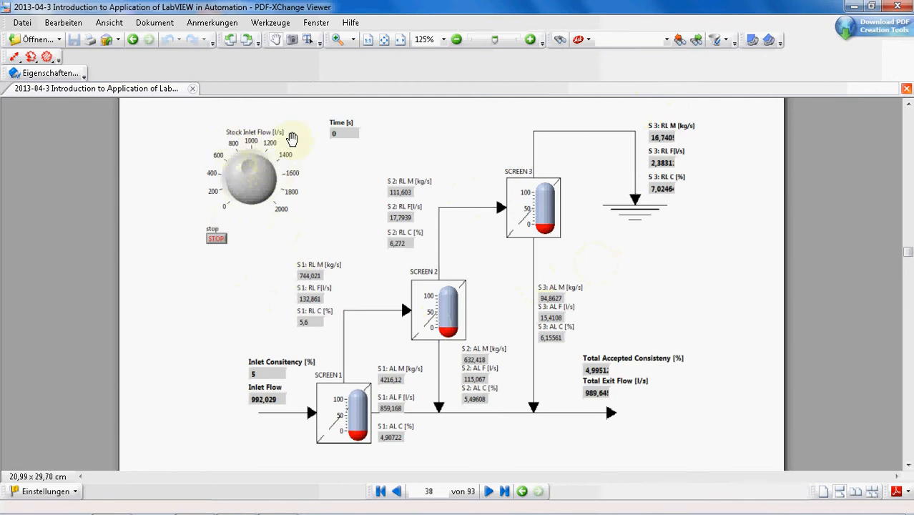
mouse_move(203, 197)
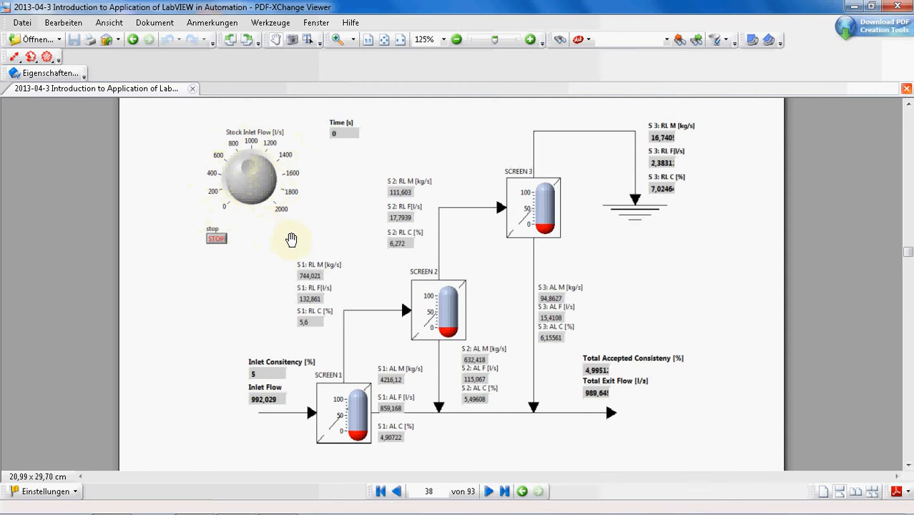
scroll("down", 3)
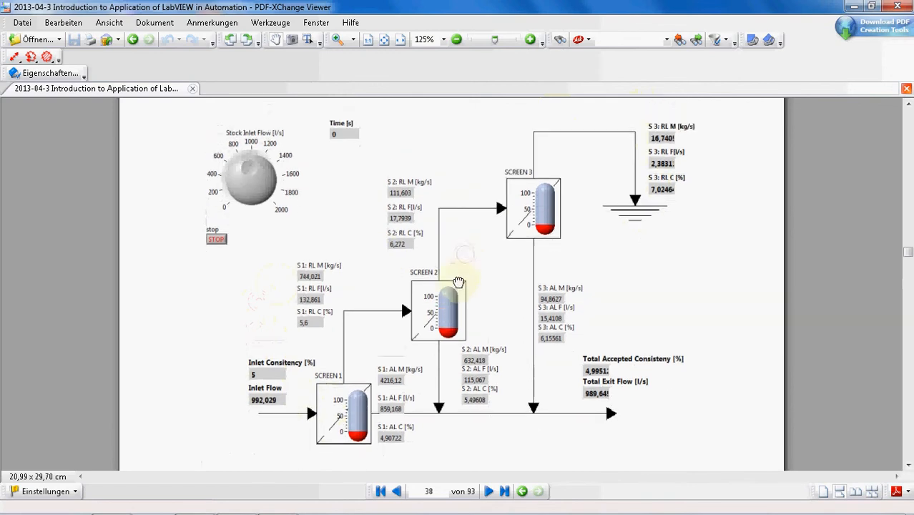
mouse_move(576, 186)
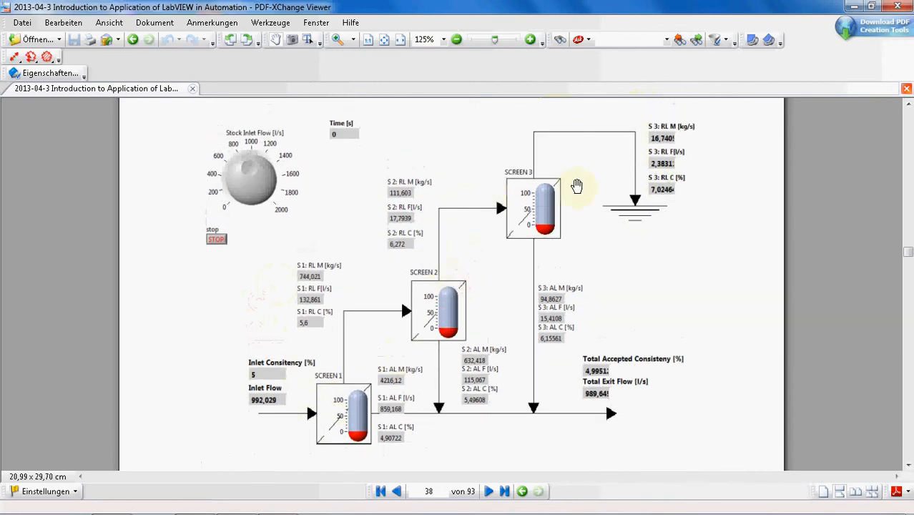
scroll("down", 3)
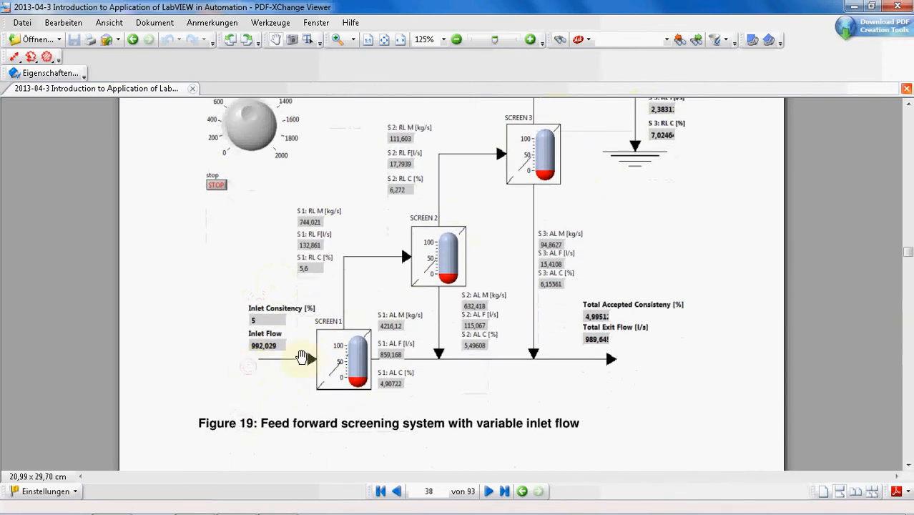
mouse_move(226, 307)
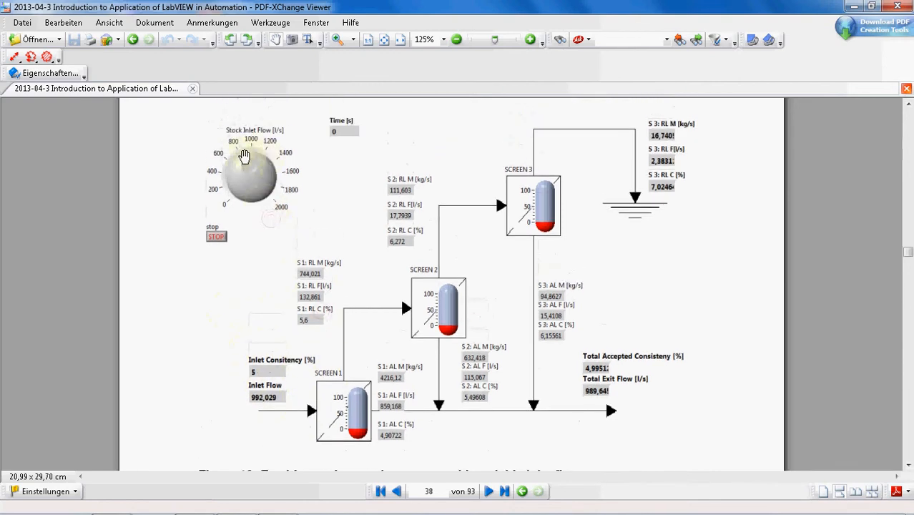
mouse_move(264, 415)
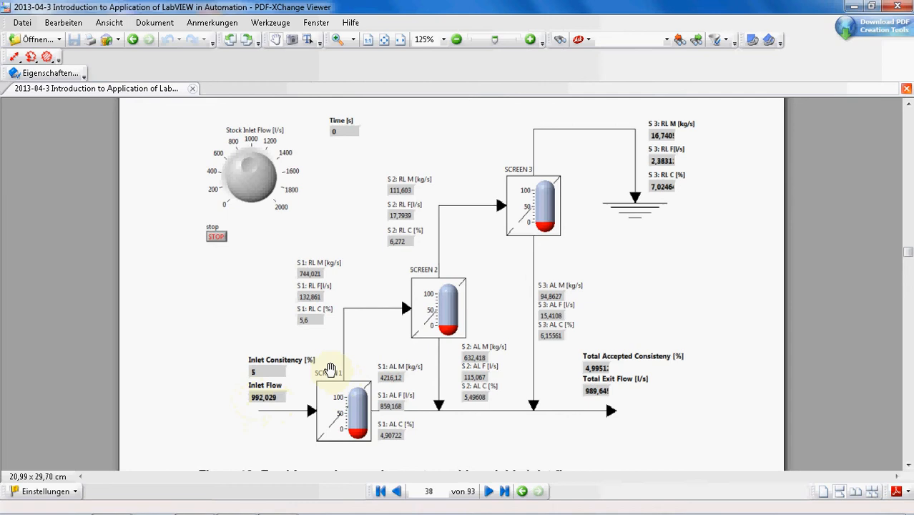
mouse_move(324, 250)
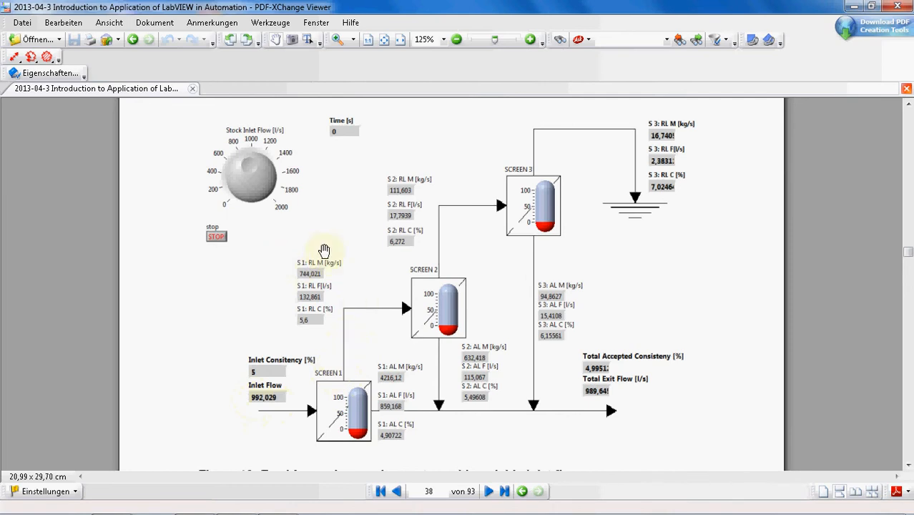
mouse_move(343, 350)
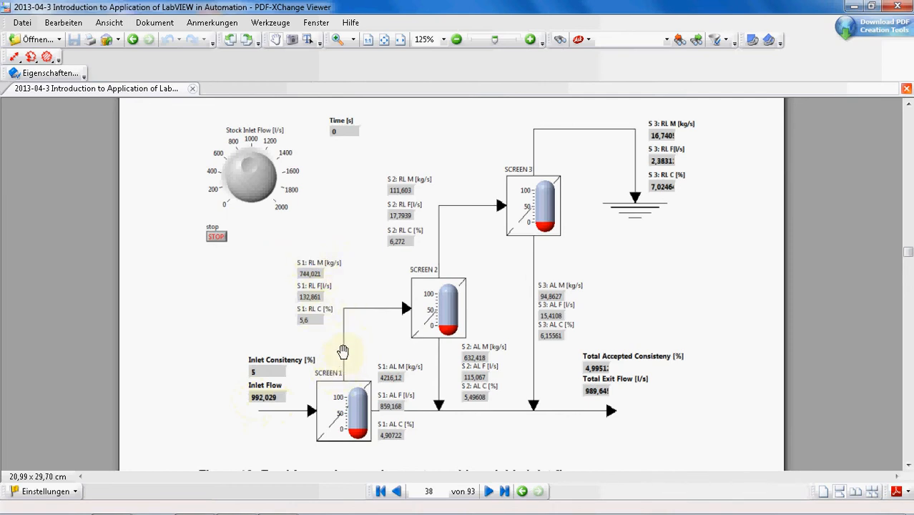
mouse_move(294, 271)
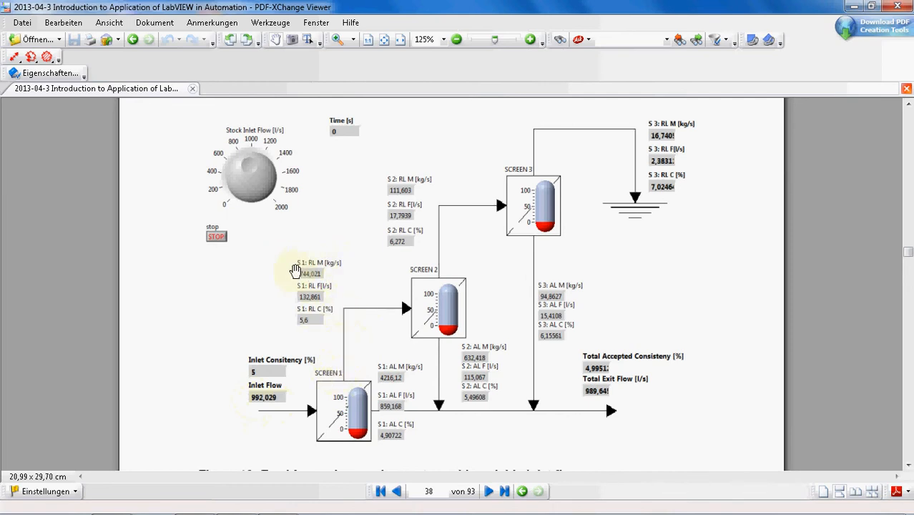
mouse_move(340, 264)
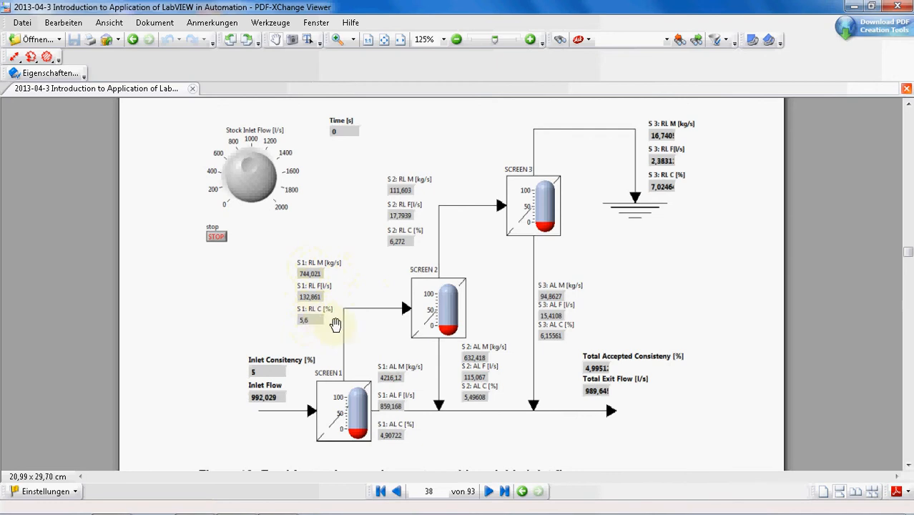
mouse_move(394, 364)
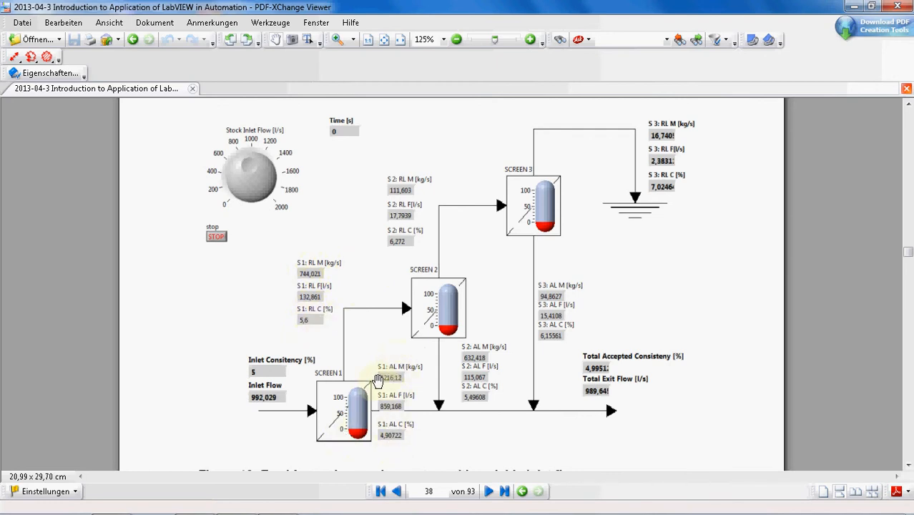
scroll("down", 3)
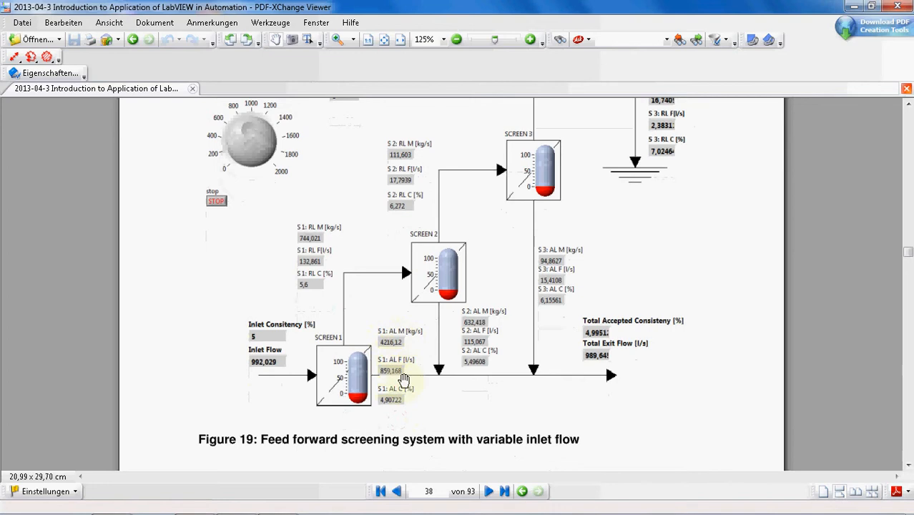
mouse_move(527, 307)
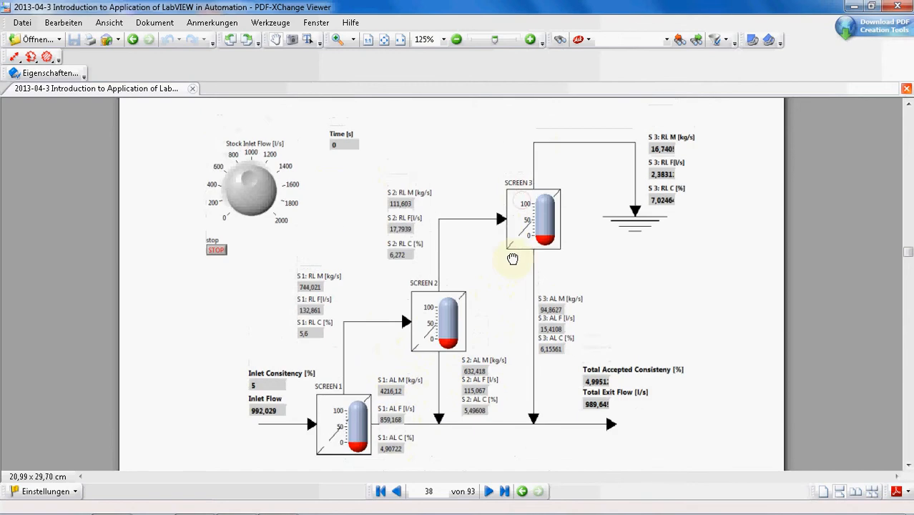
scroll("down", 3)
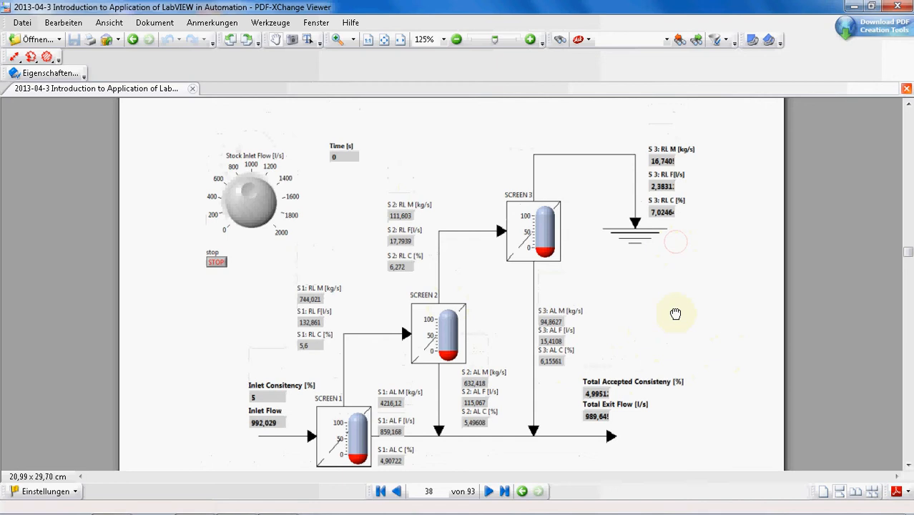
scroll("down", 3)
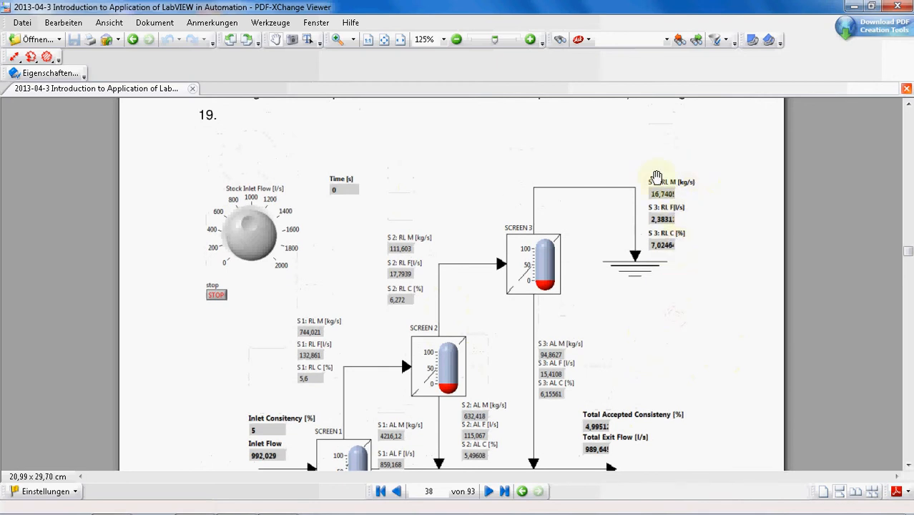
mouse_move(686, 189)
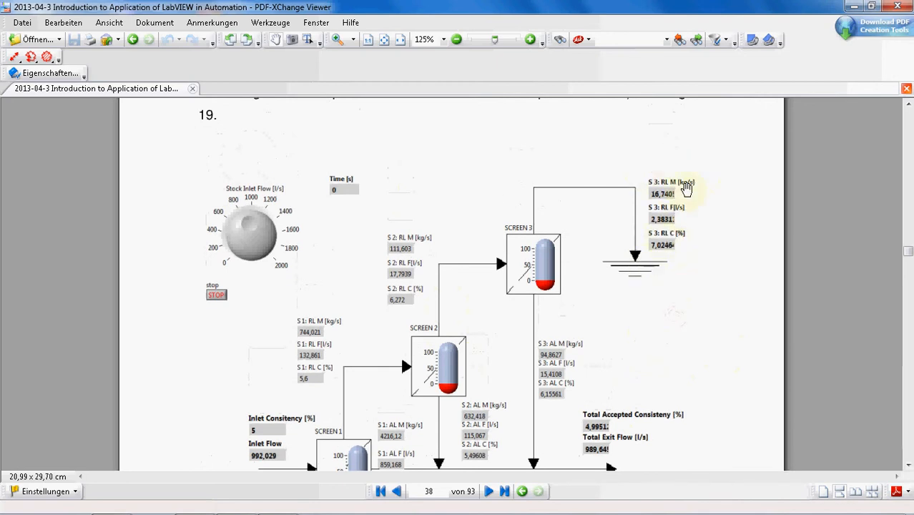
mouse_move(632, 231)
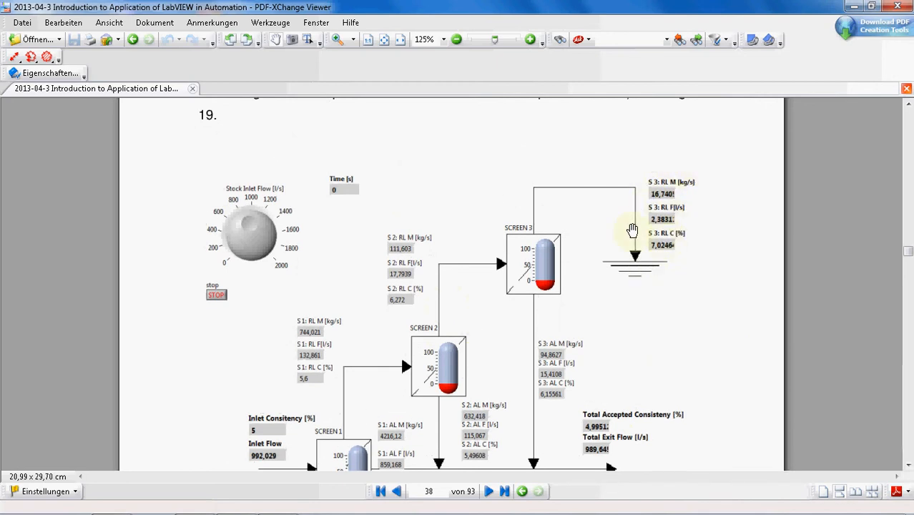
scroll("down", 3)
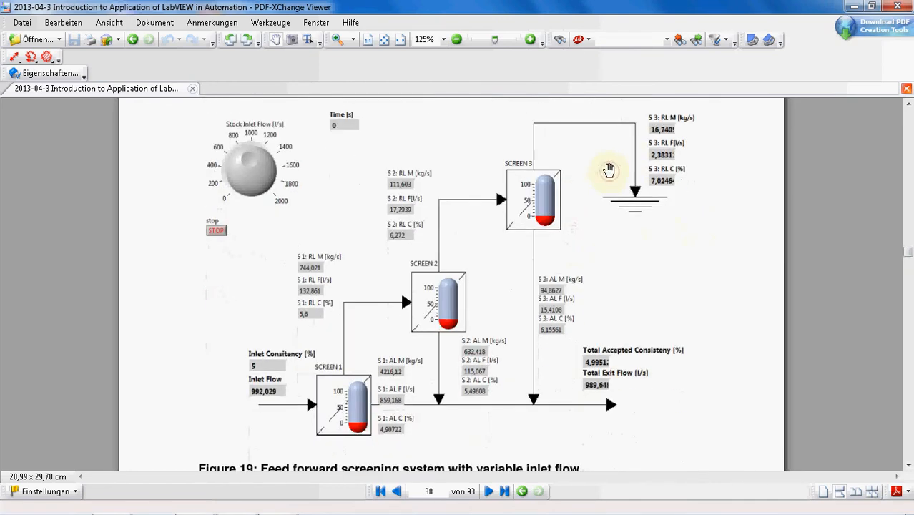
mouse_move(608, 171)
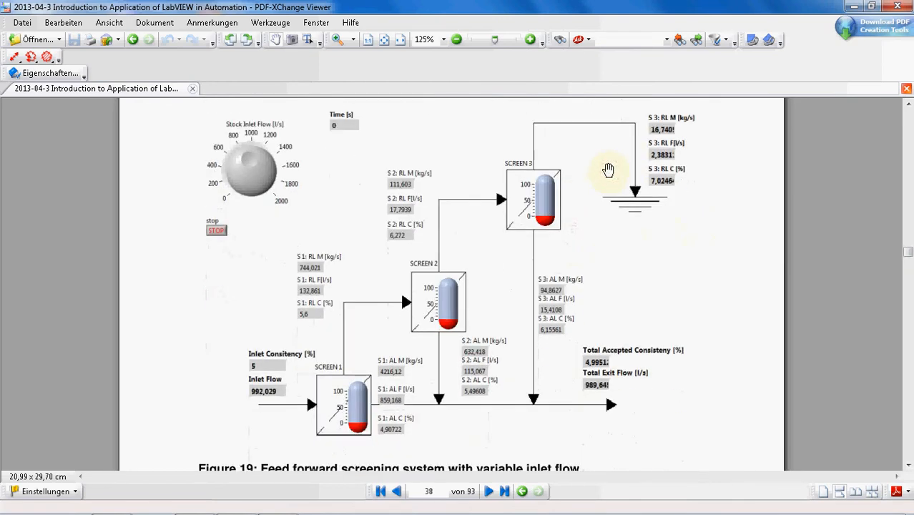
mouse_move(564, 168)
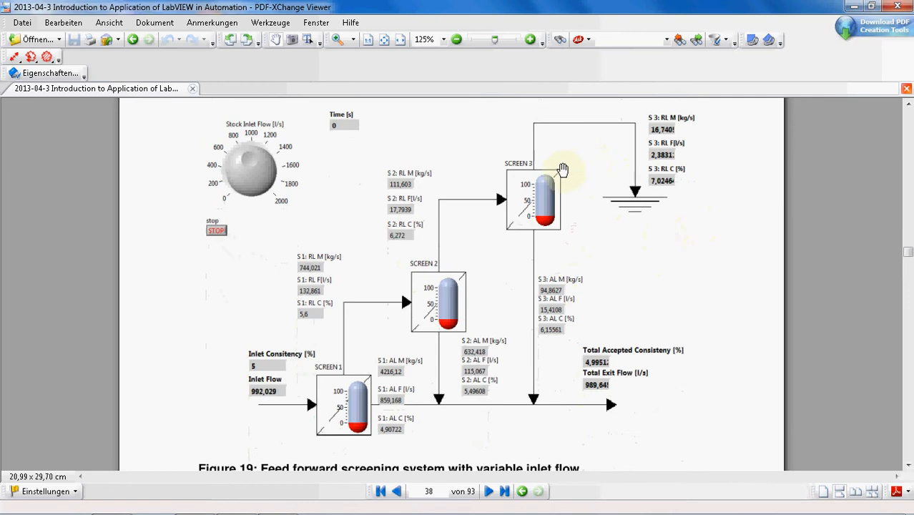
mouse_move(355, 299)
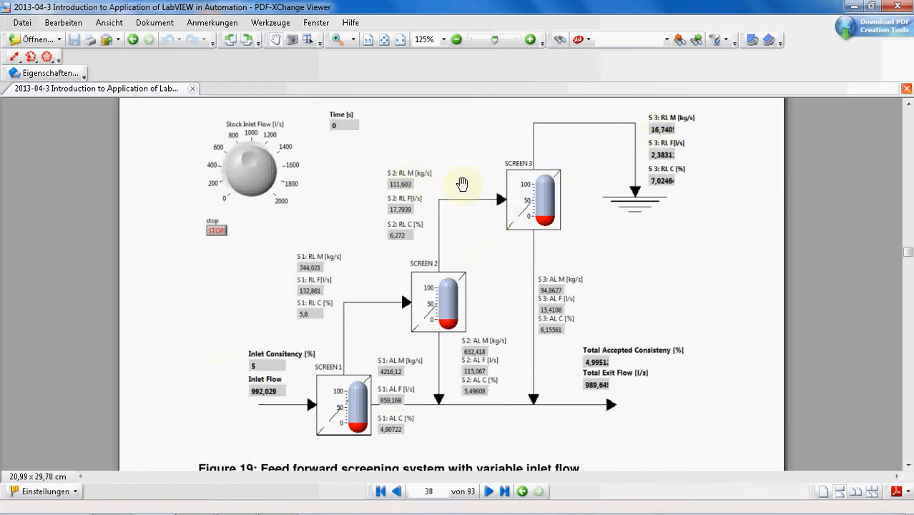
mouse_move(395, 377)
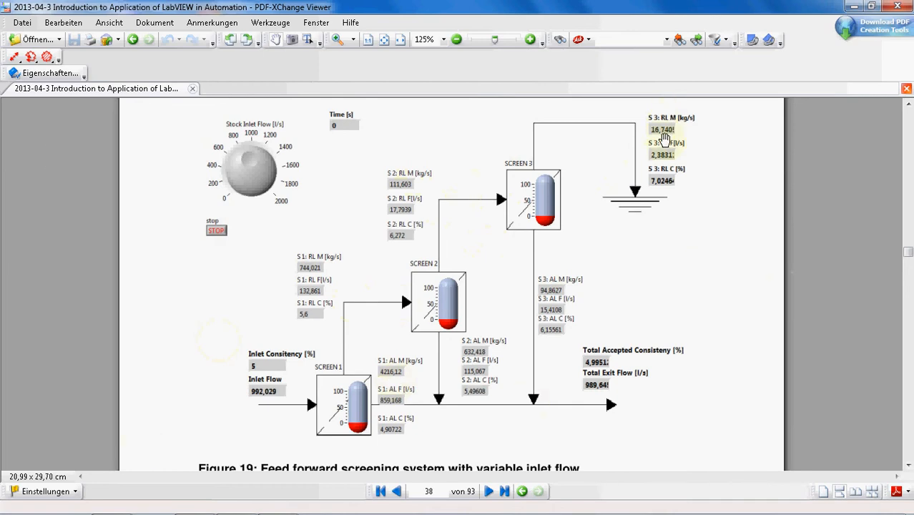
mouse_move(501, 343)
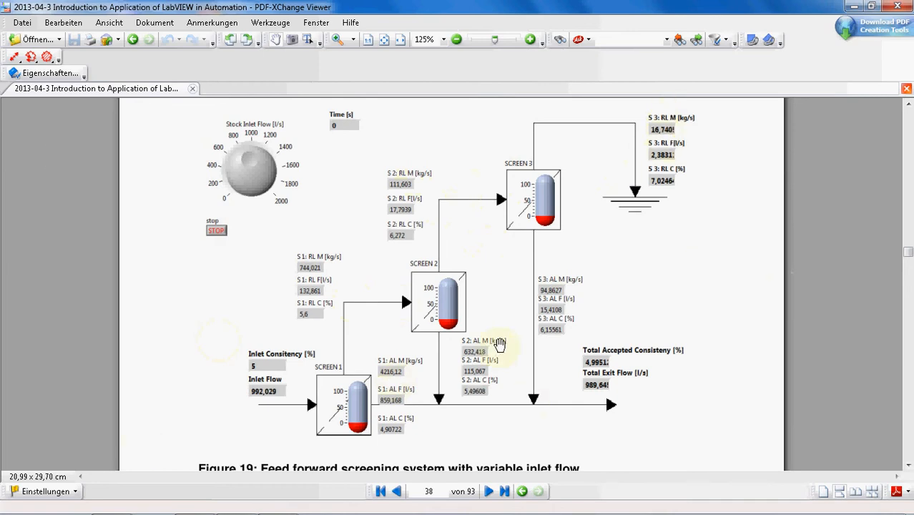
mouse_move(372, 361)
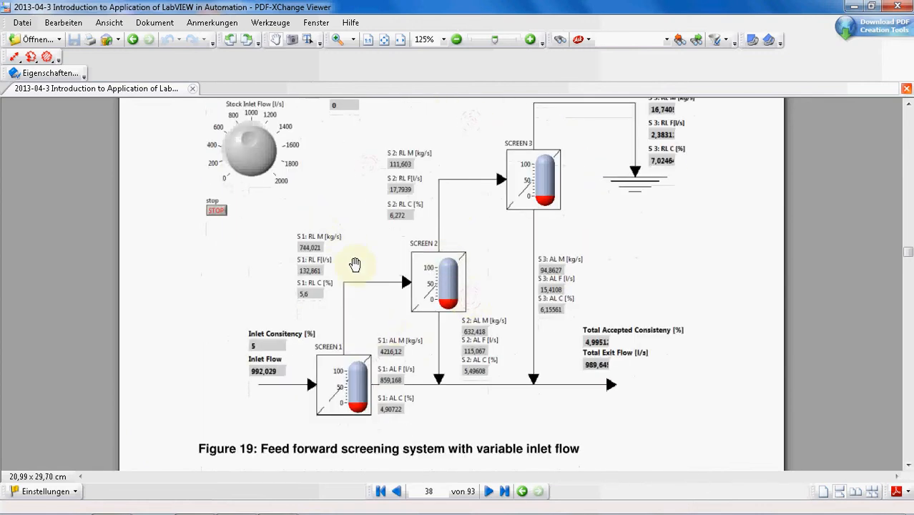
mouse_move(428, 239)
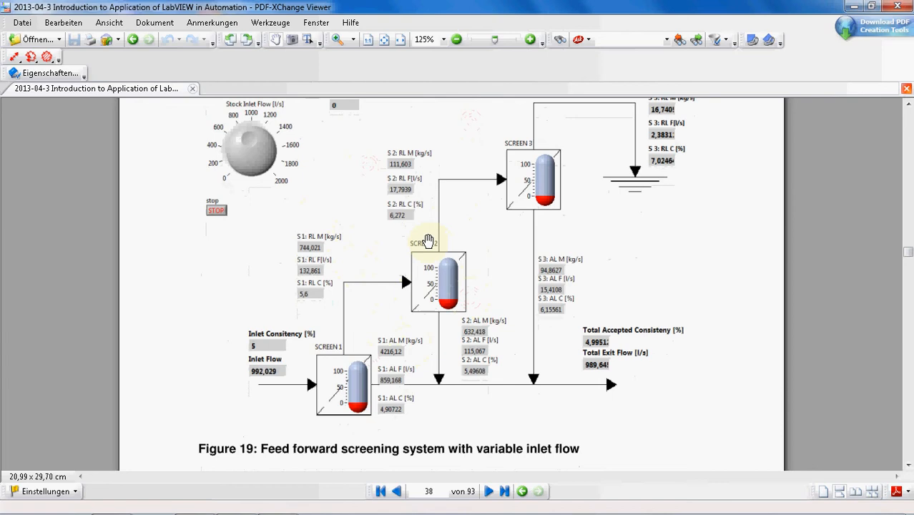
mouse_move(455, 233)
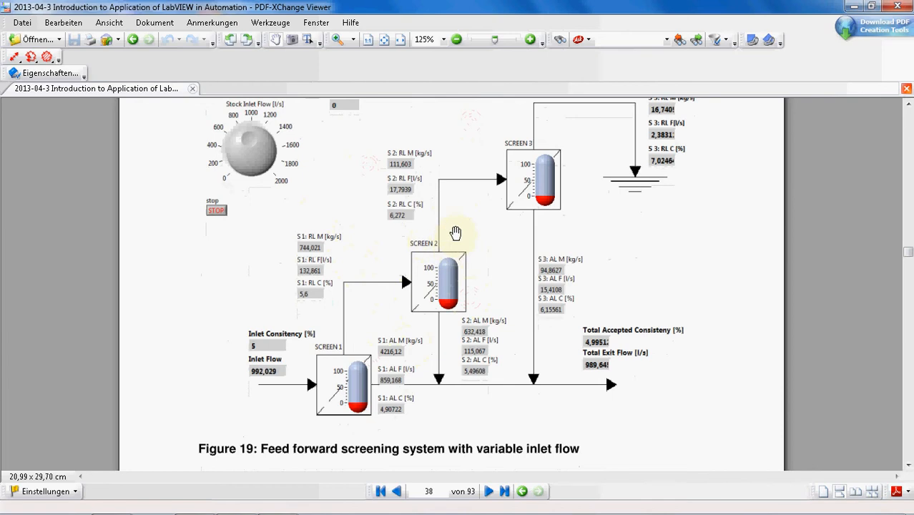
scroll("down", 3)
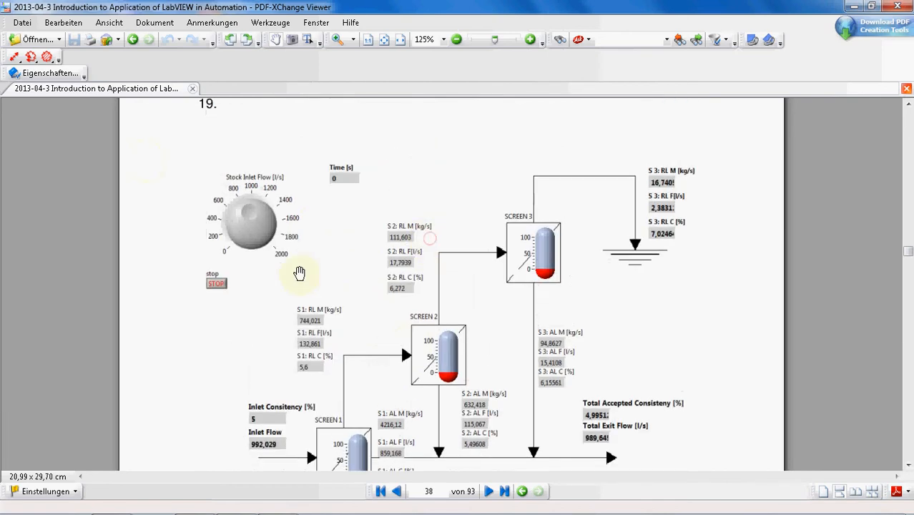
scroll("down", 3)
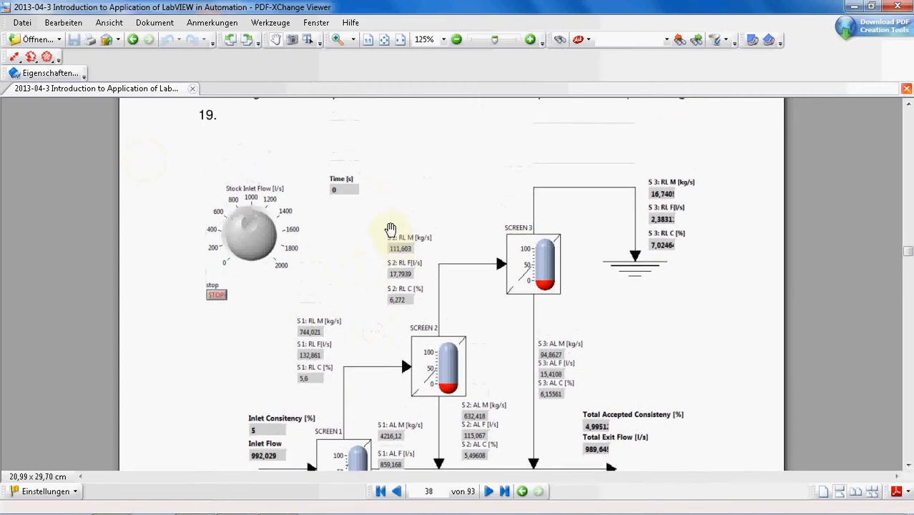
scroll("down", 3)
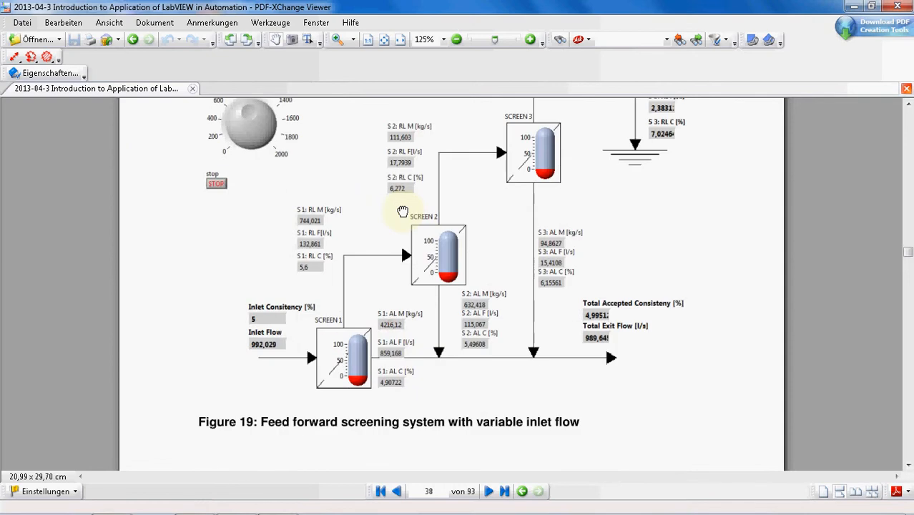
mouse_move(403, 208)
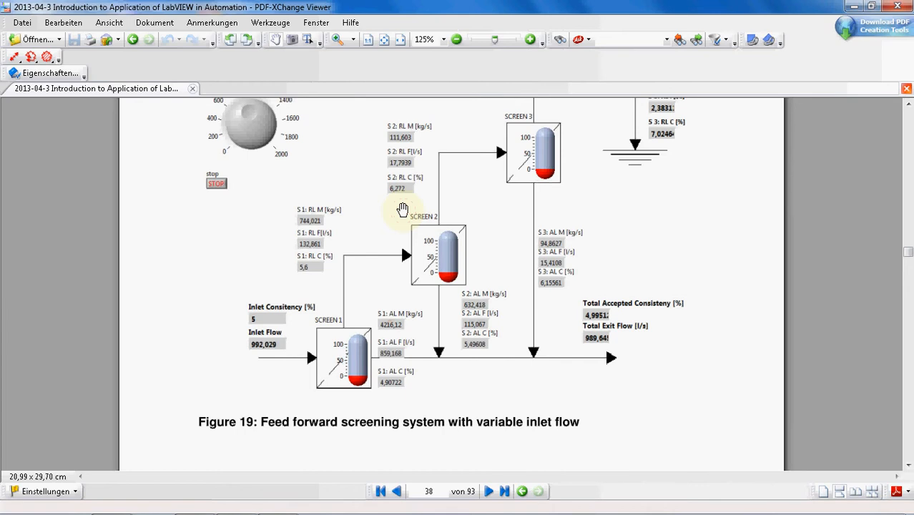
mouse_move(343, 326)
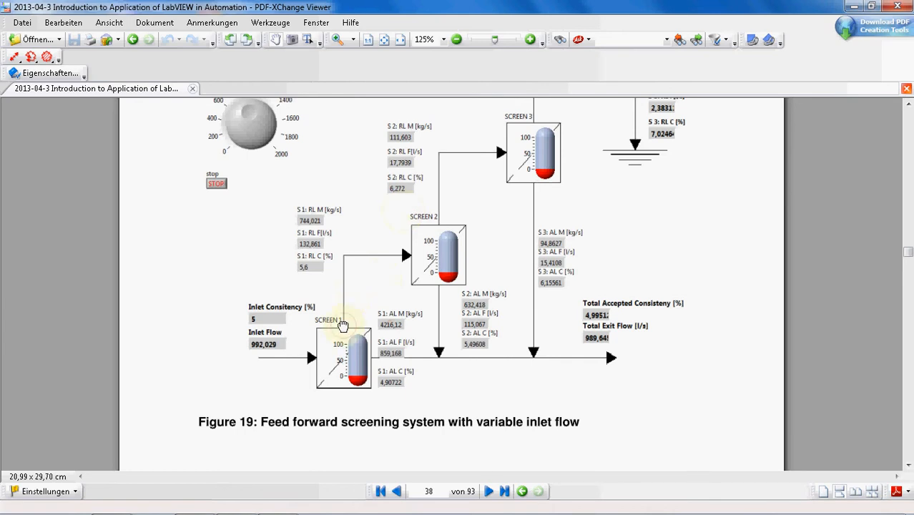
scroll("down", 3)
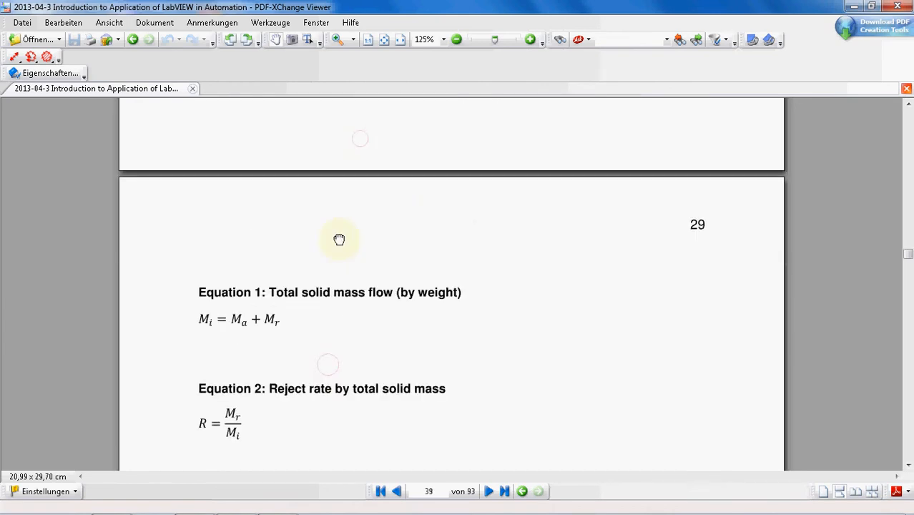
left_click(398, 490)
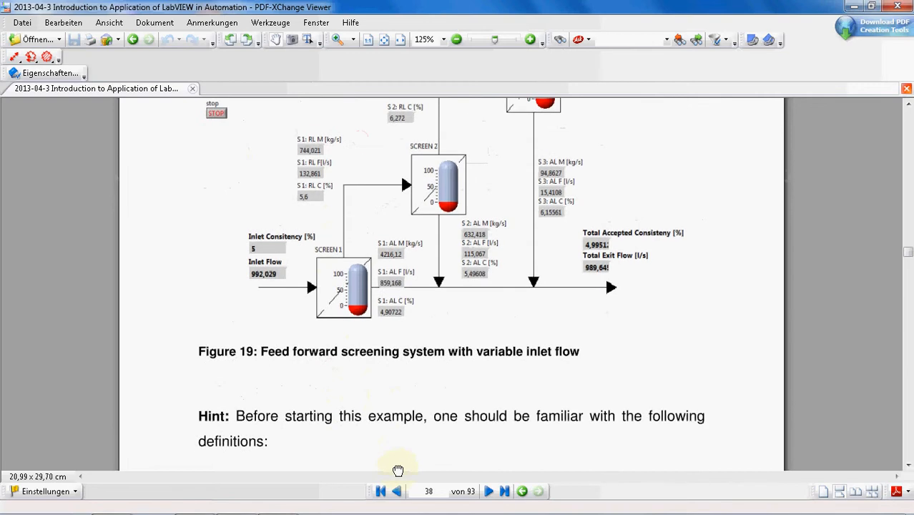
scroll("down", 3)
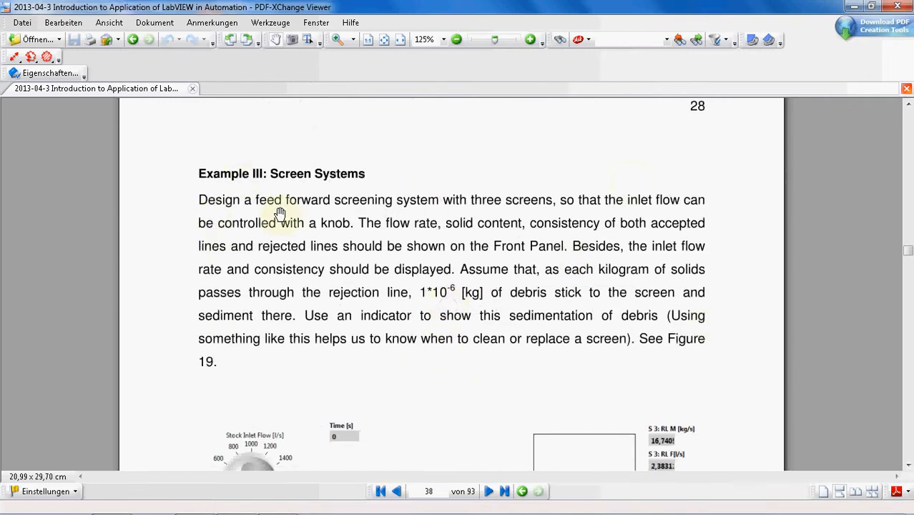
mouse_move(569, 204)
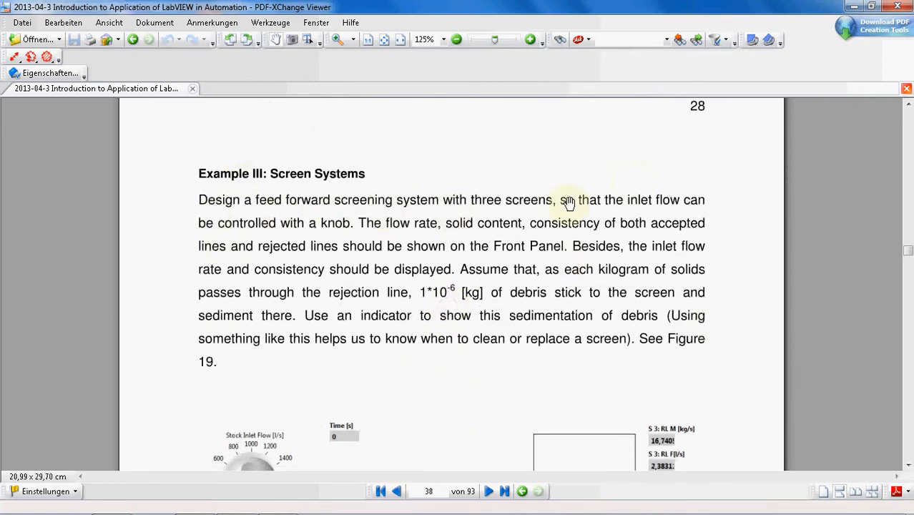
mouse_move(661, 208)
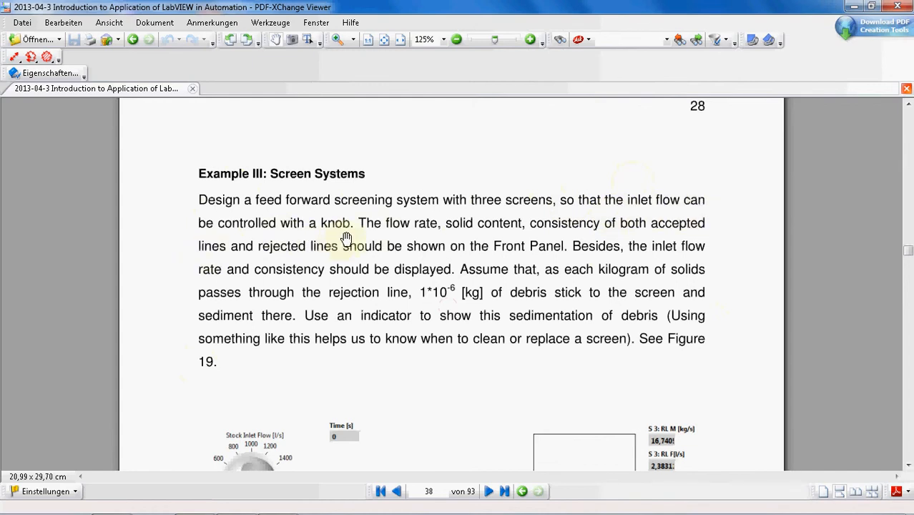
mouse_move(346, 237)
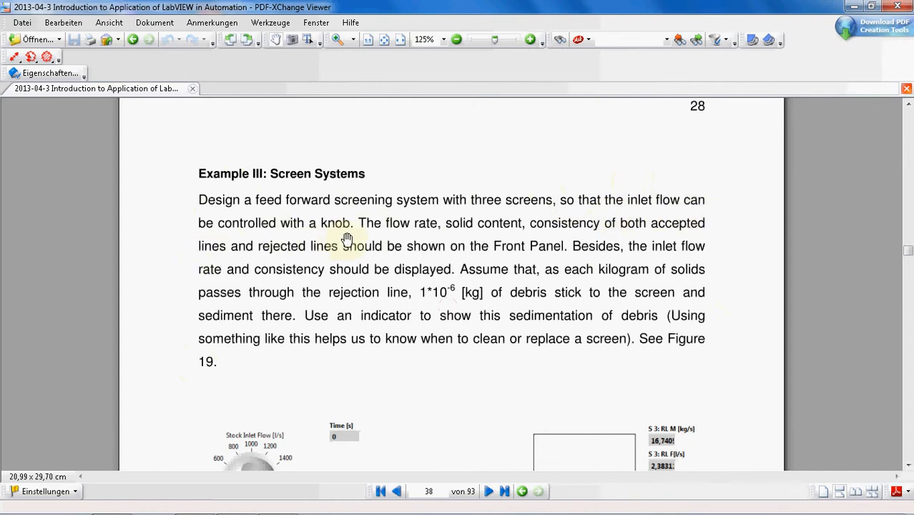
mouse_move(522, 232)
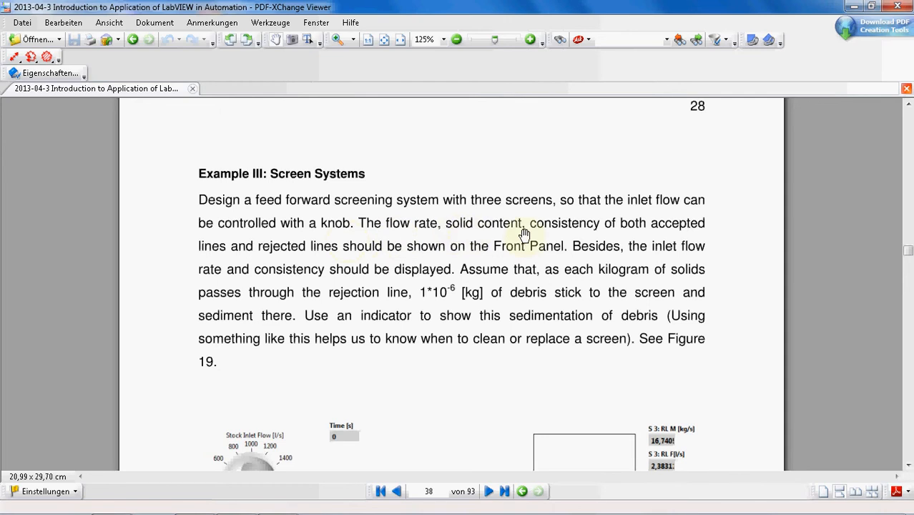
mouse_move(704, 240)
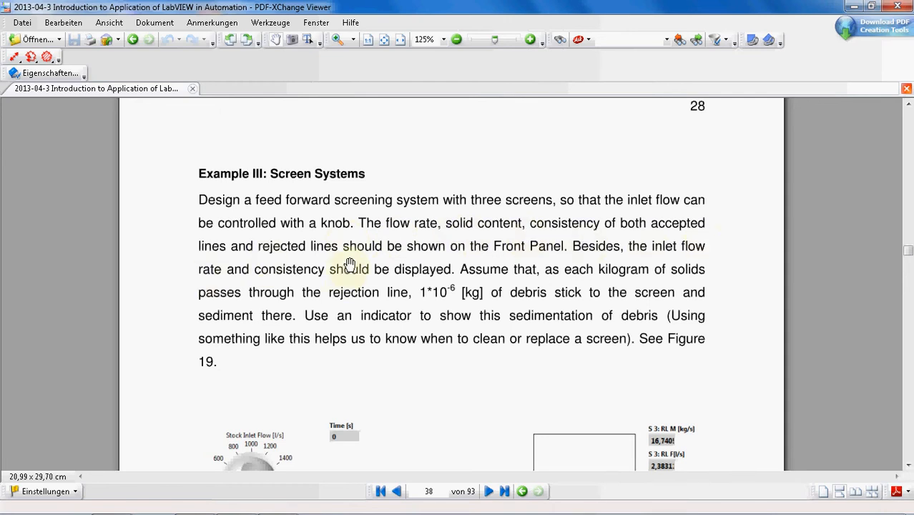
mouse_move(522, 256)
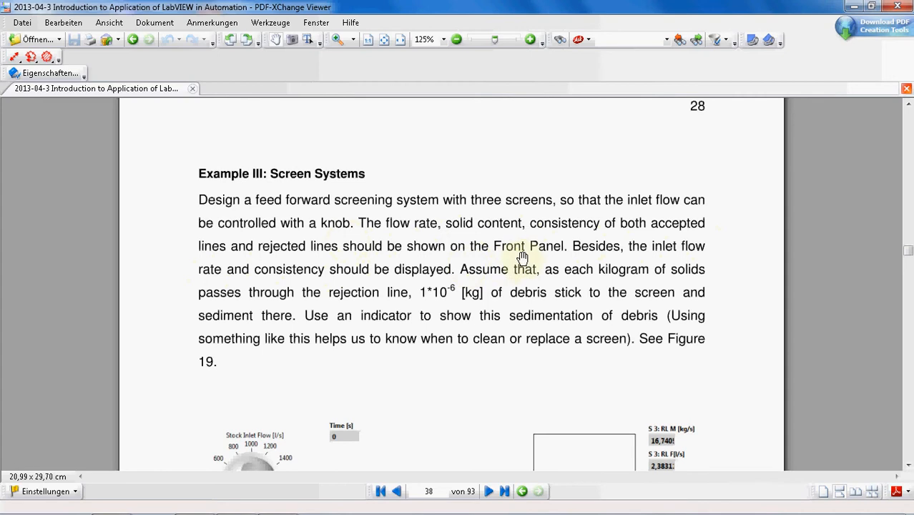
mouse_move(607, 280)
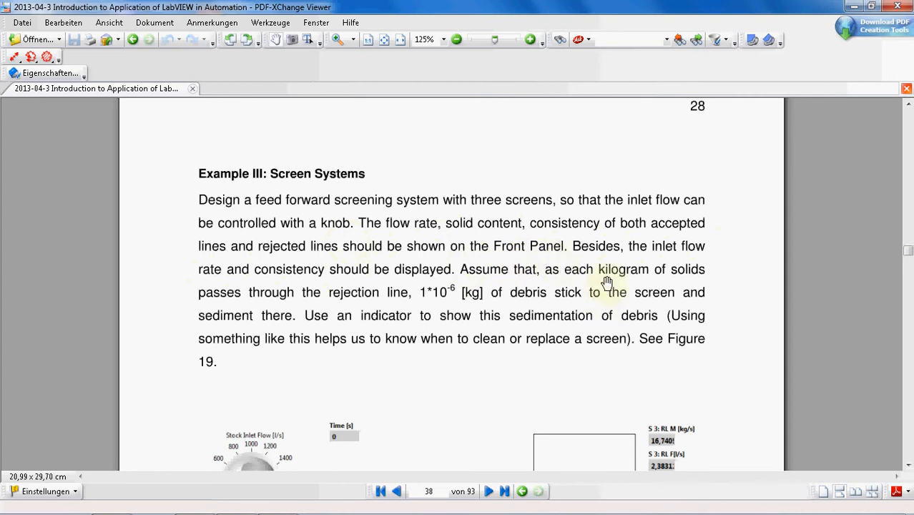
mouse_move(371, 296)
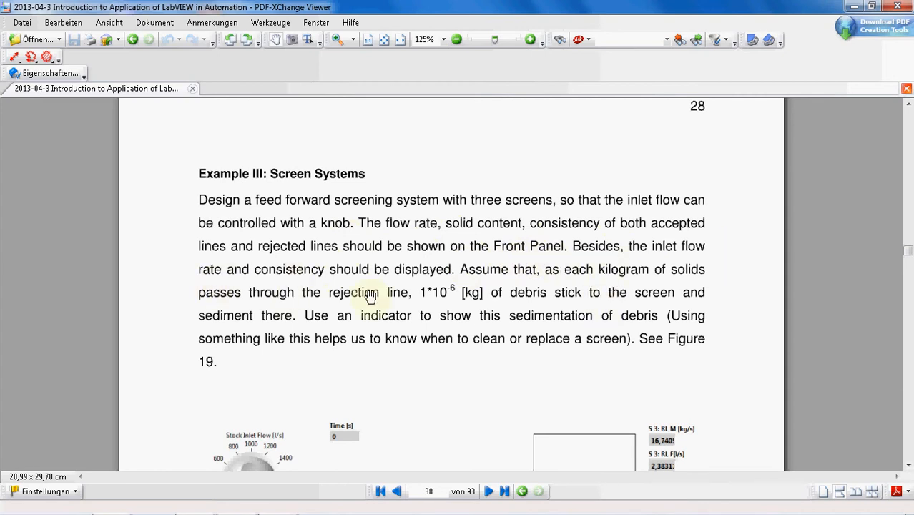
mouse_move(503, 358)
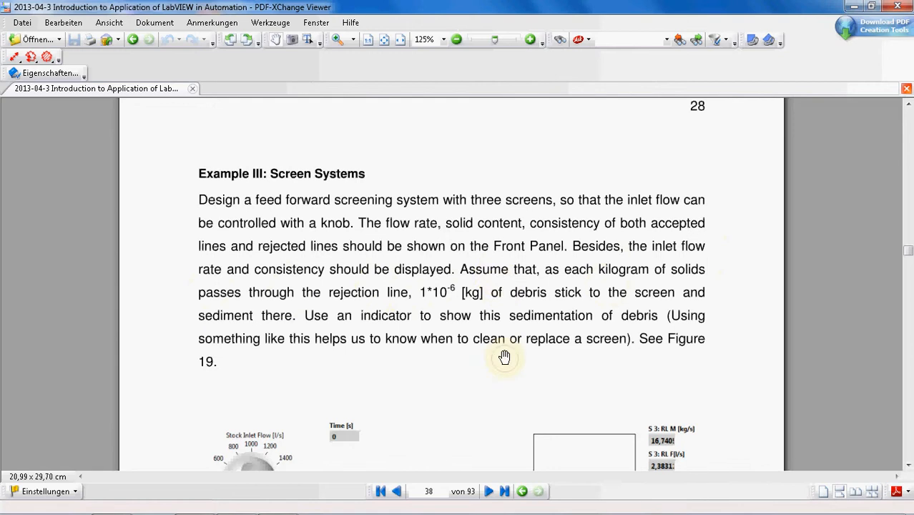
scroll("down", 3)
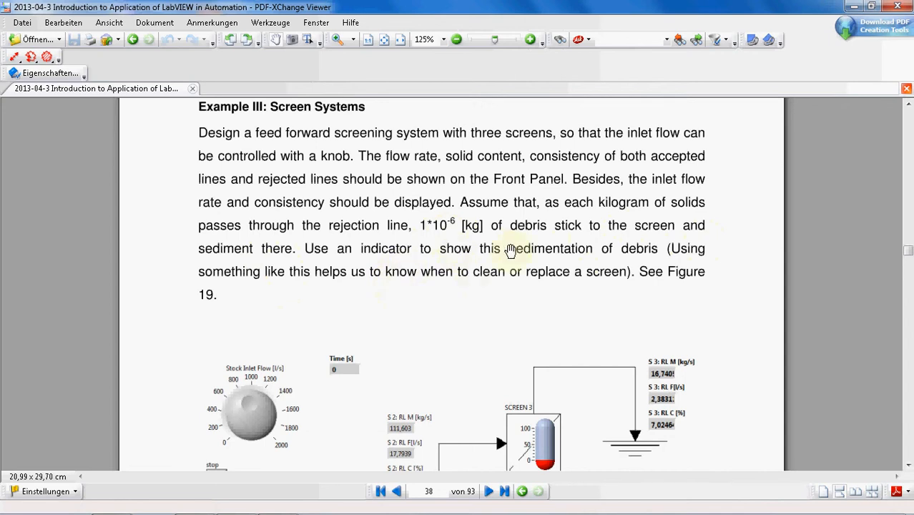
mouse_move(700, 262)
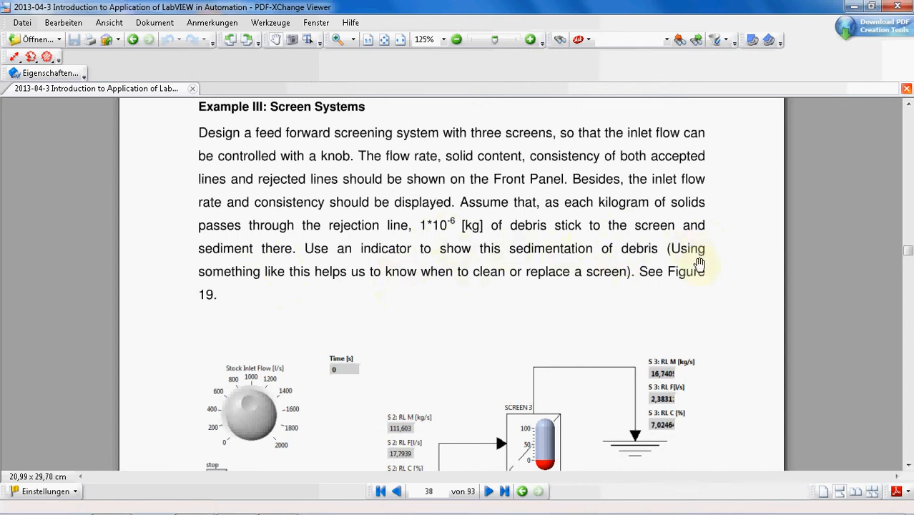
mouse_move(263, 306)
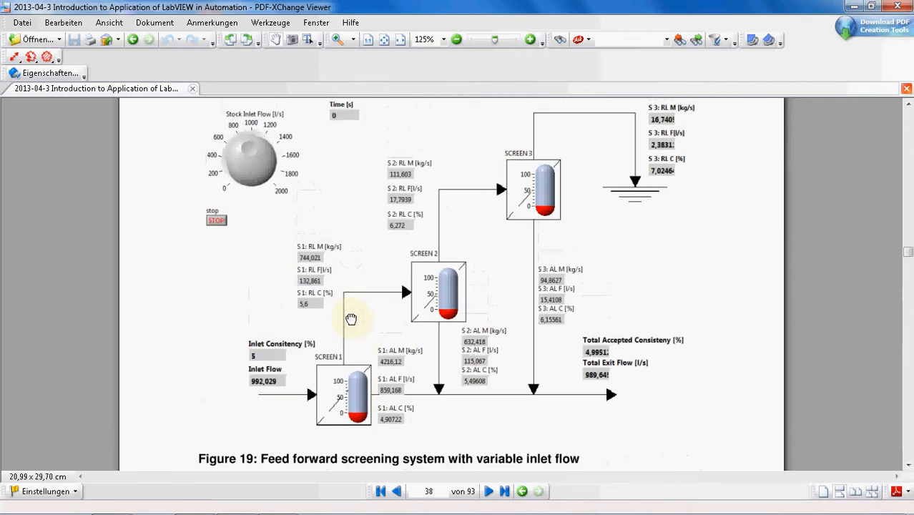
mouse_move(360, 427)
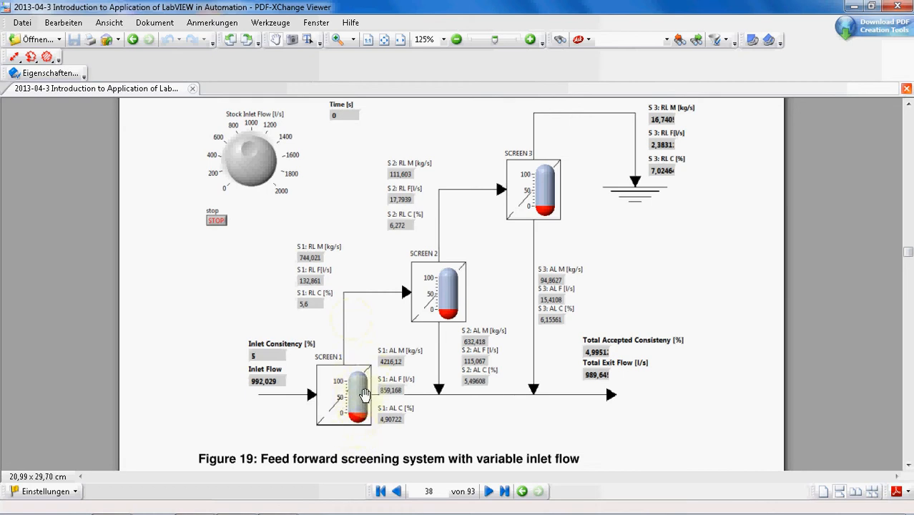
mouse_move(304, 271)
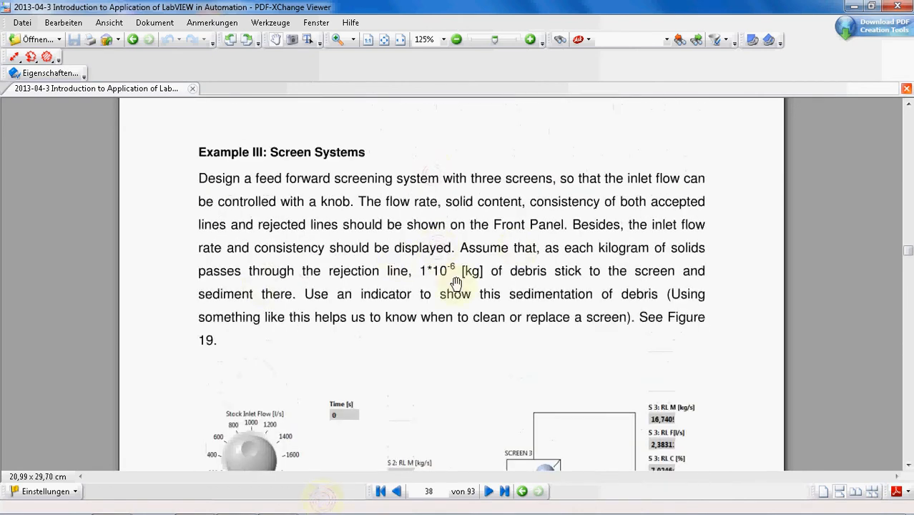
mouse_move(369, 278)
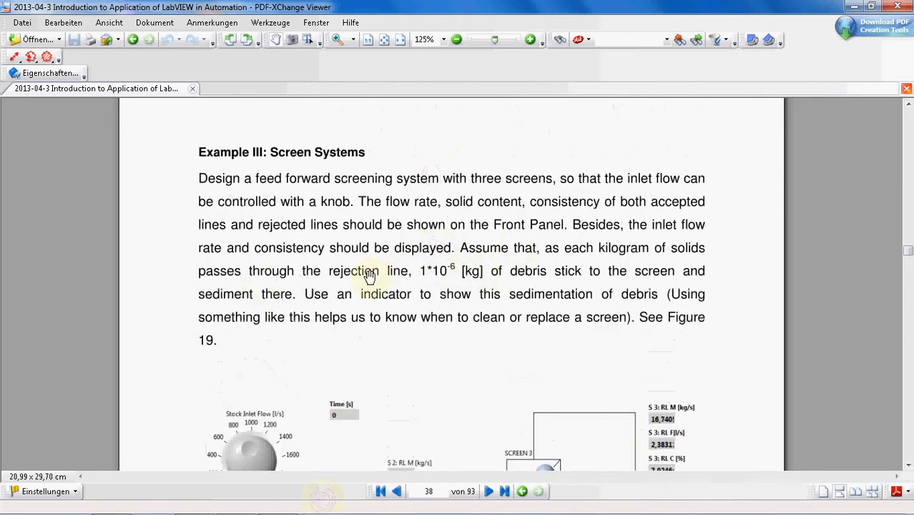
mouse_move(537, 260)
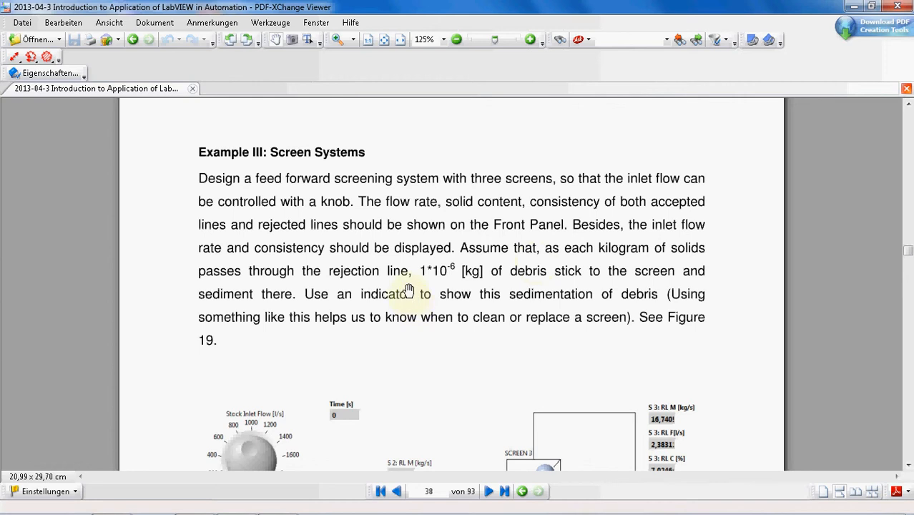
mouse_move(463, 252)
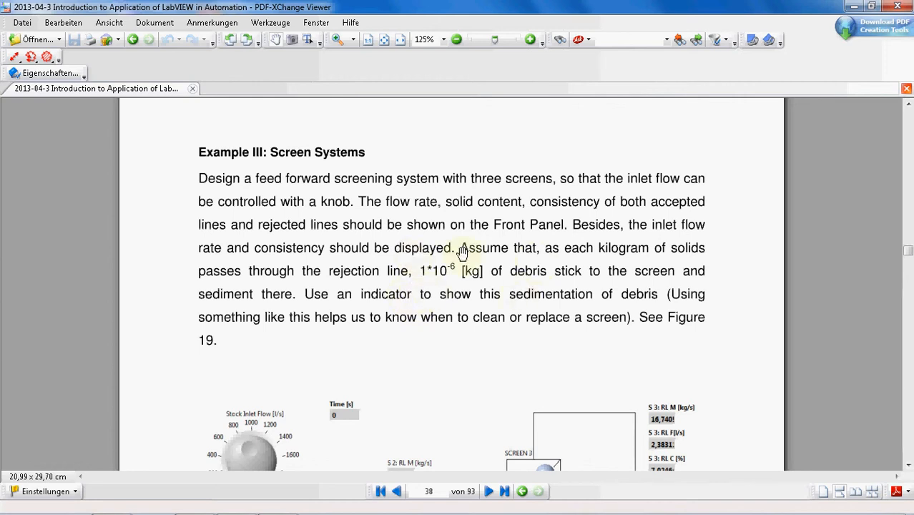
mouse_move(623, 276)
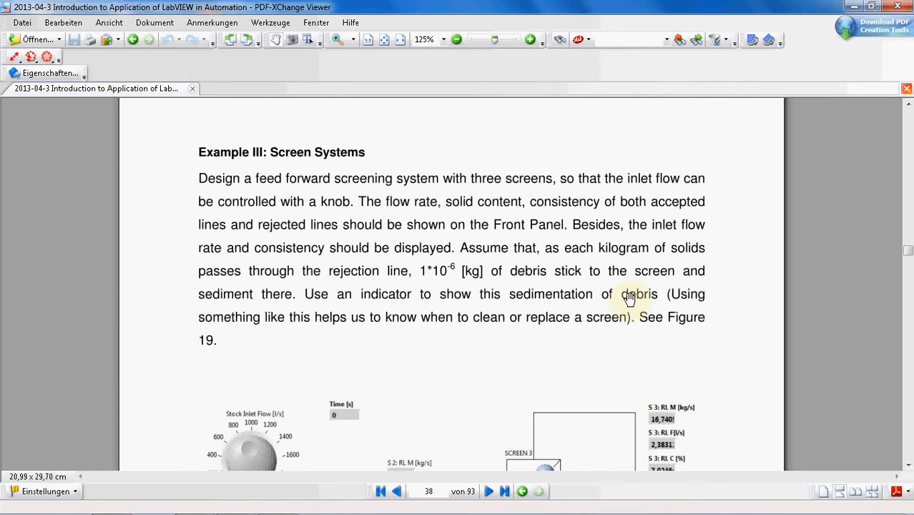
mouse_move(567, 361)
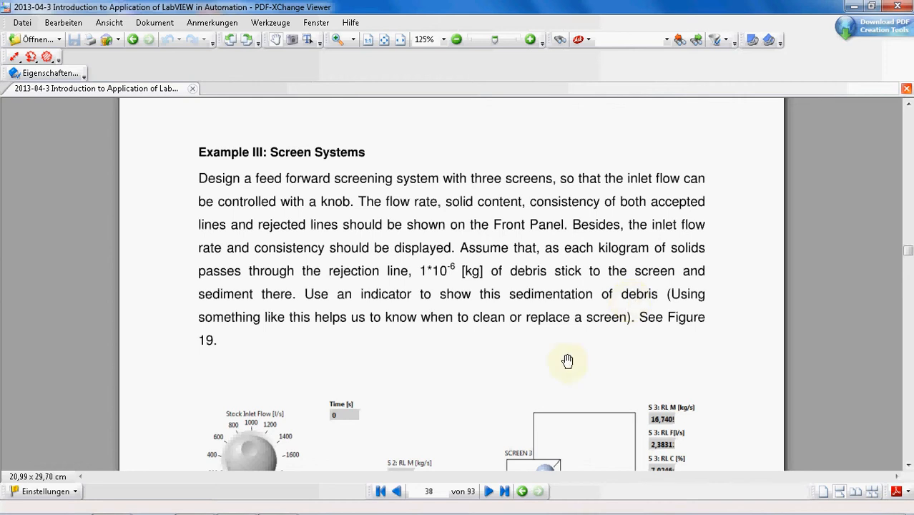
scroll("down", 3)
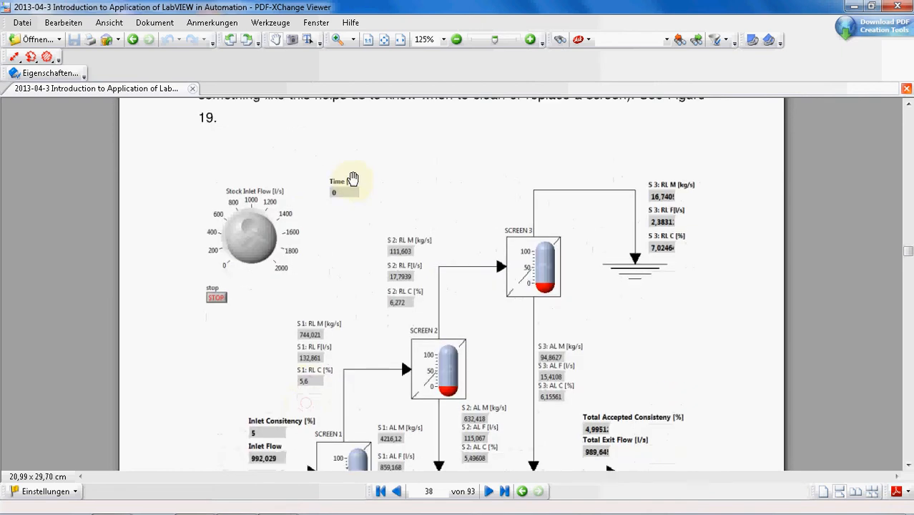
Scroll past Equations 1–3 to the reject rate and thickening factor equations on page 39.
scroll("down", 3)
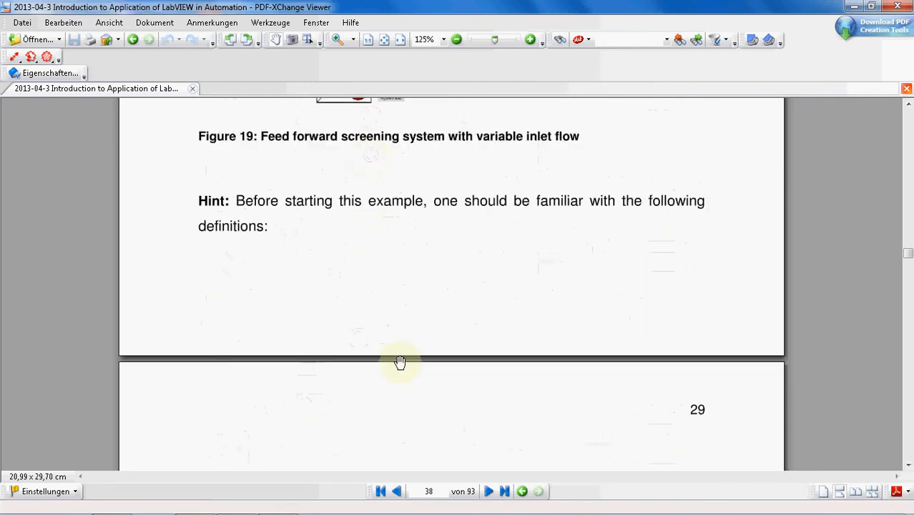
scroll("down", 3)
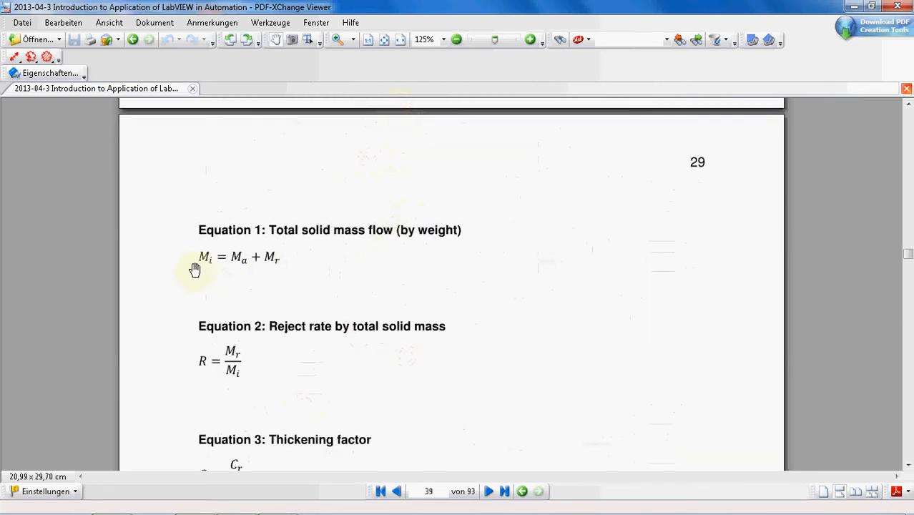
scroll("down", 3)
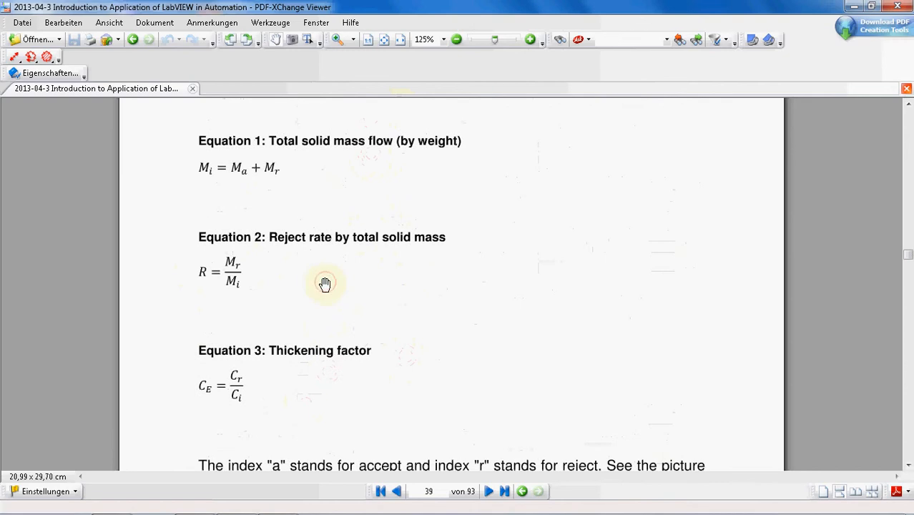
mouse_move(254, 206)
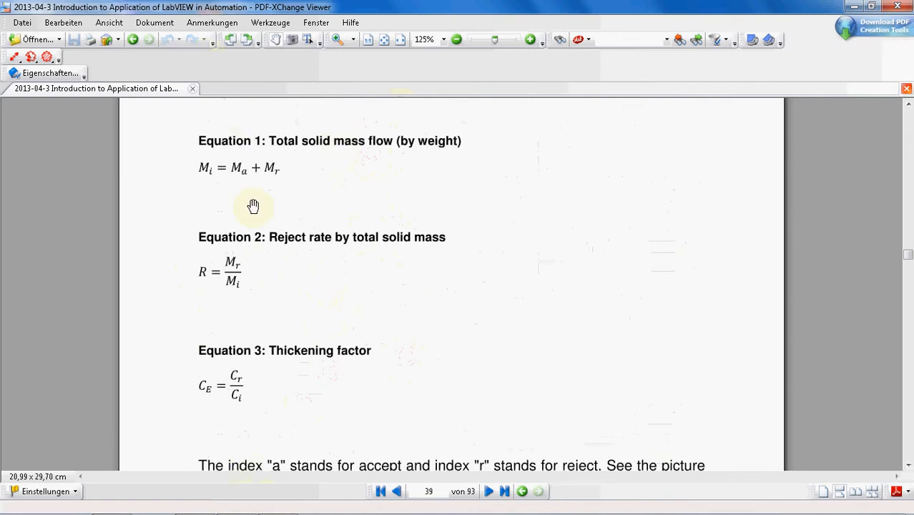
mouse_move(272, 446)
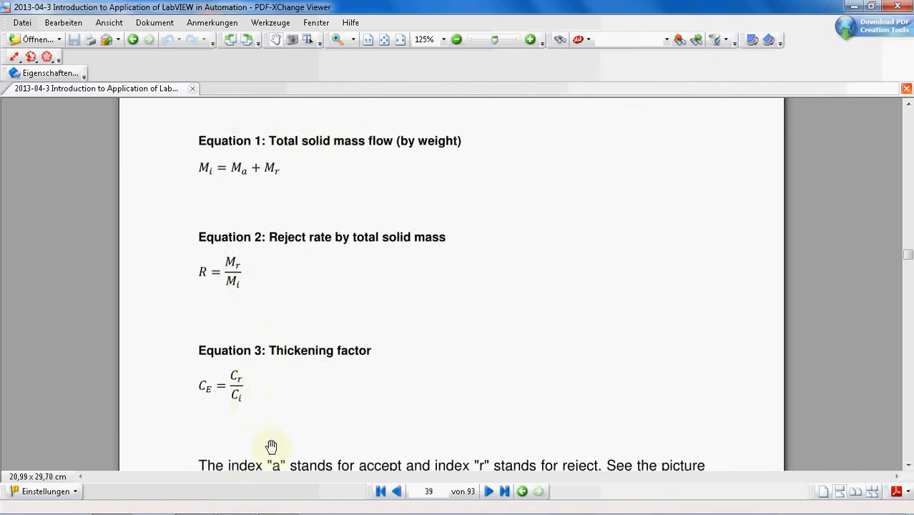
mouse_move(350, 212)
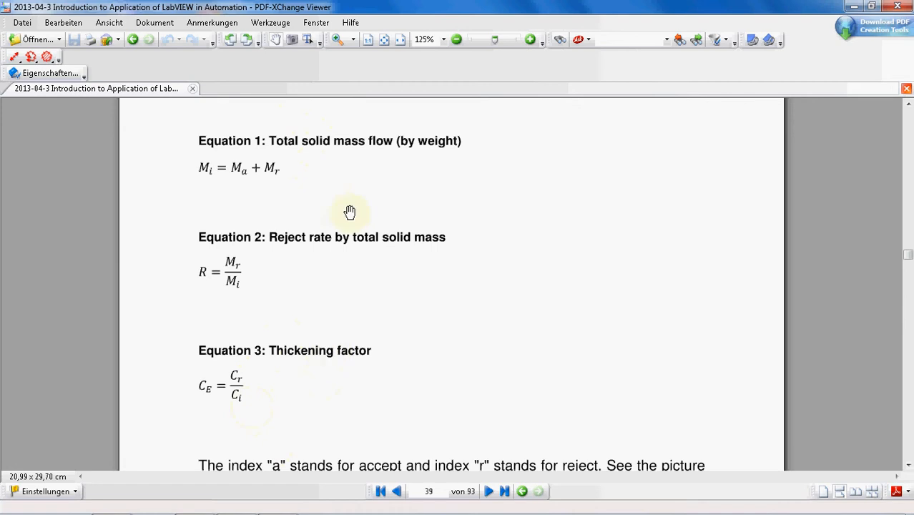
mouse_move(530, 196)
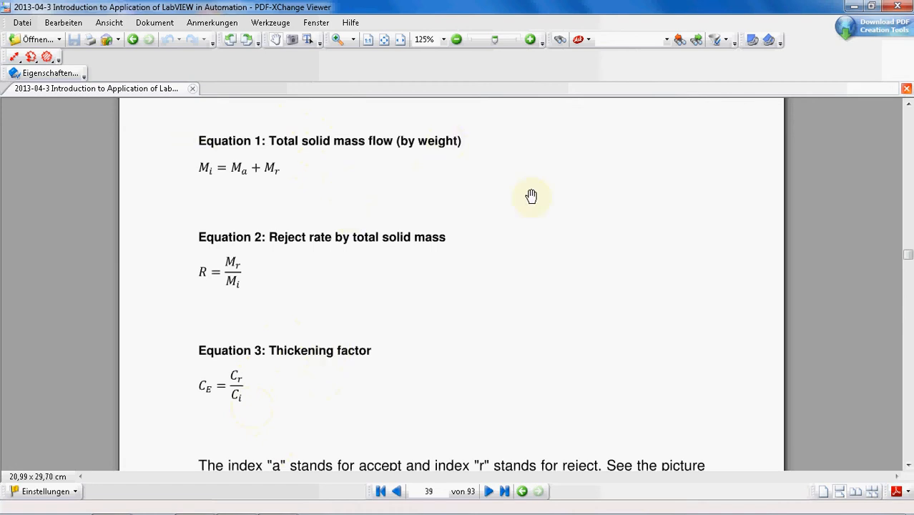
mouse_move(521, 221)
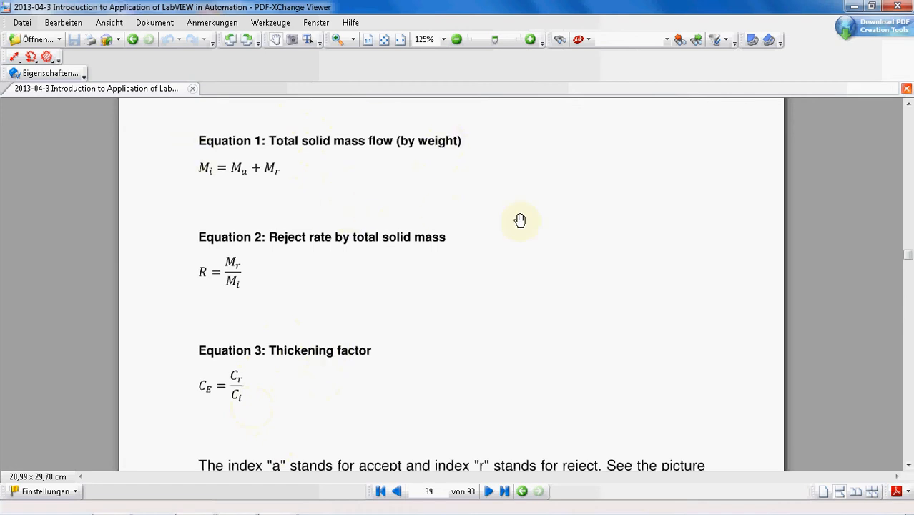
mouse_move(404, 152)
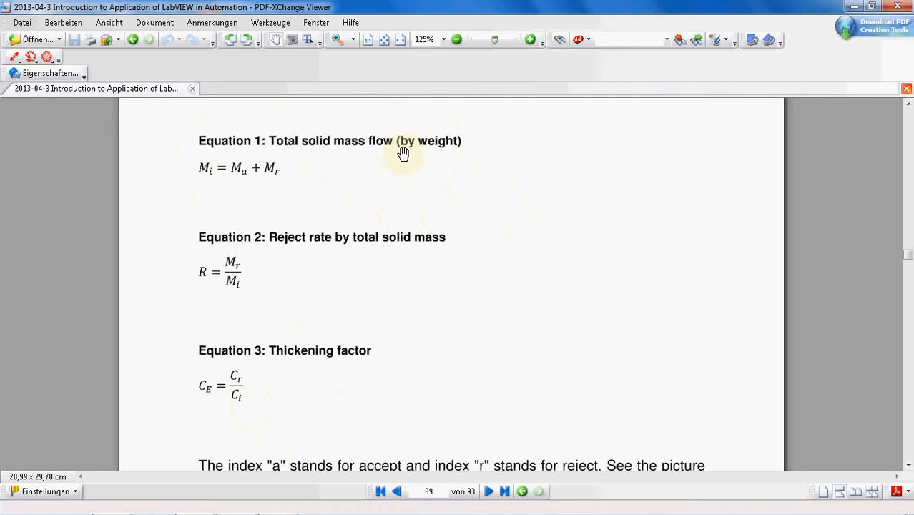
mouse_move(176, 195)
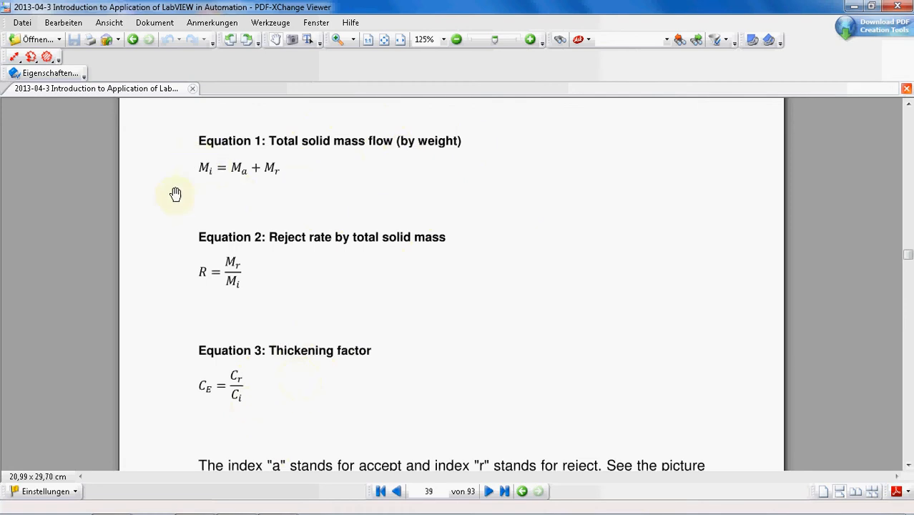
mouse_move(232, 363)
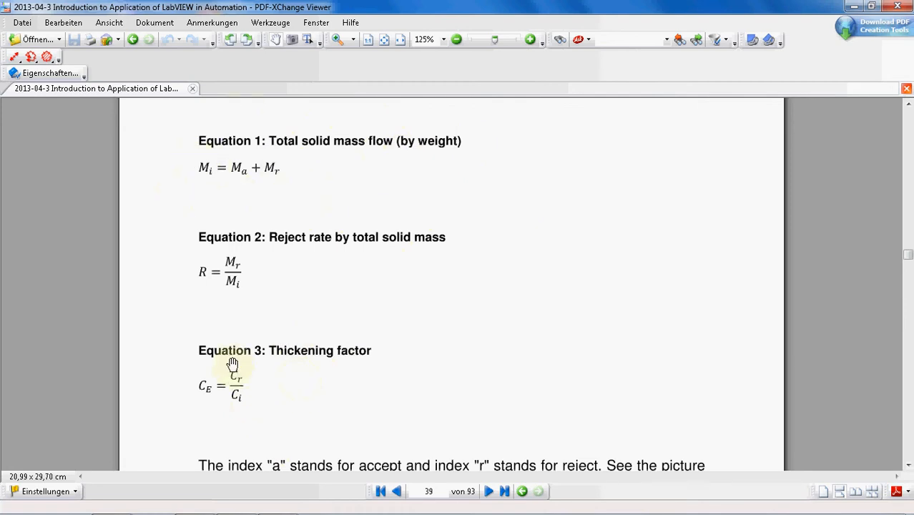
mouse_move(266, 206)
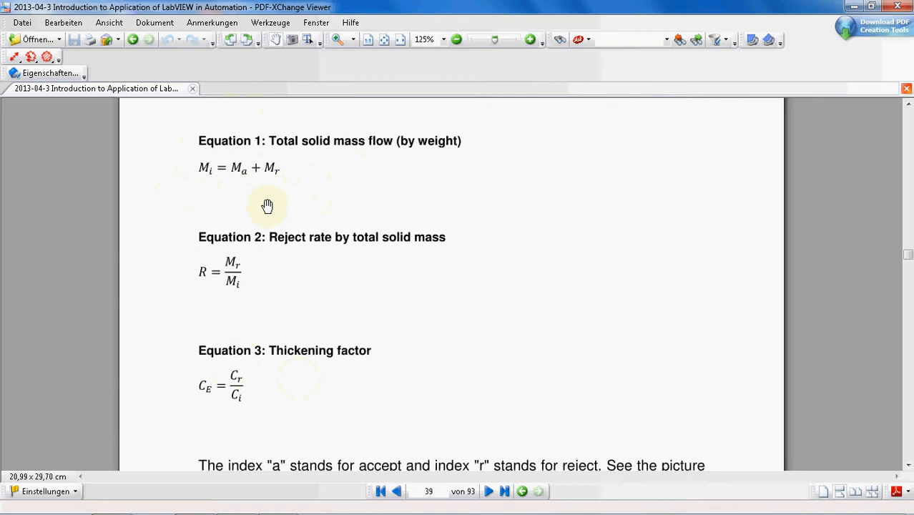
mouse_move(284, 175)
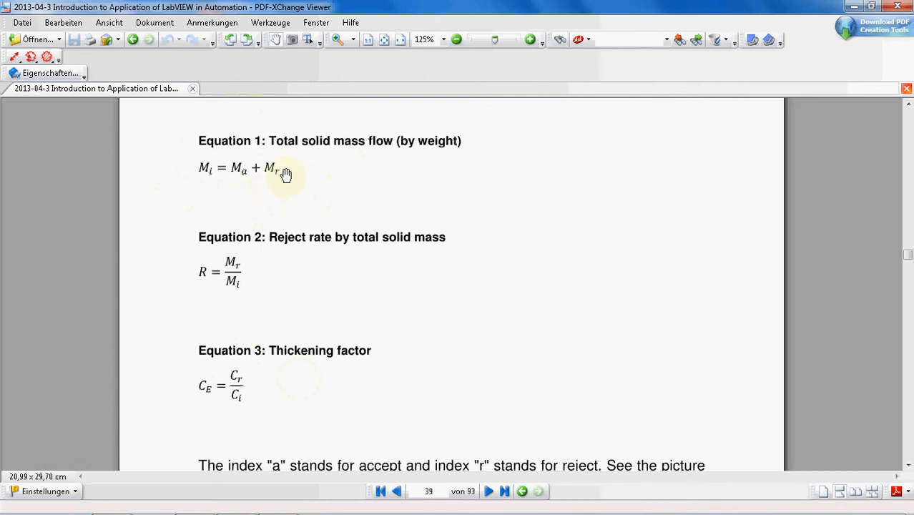
mouse_move(306, 178)
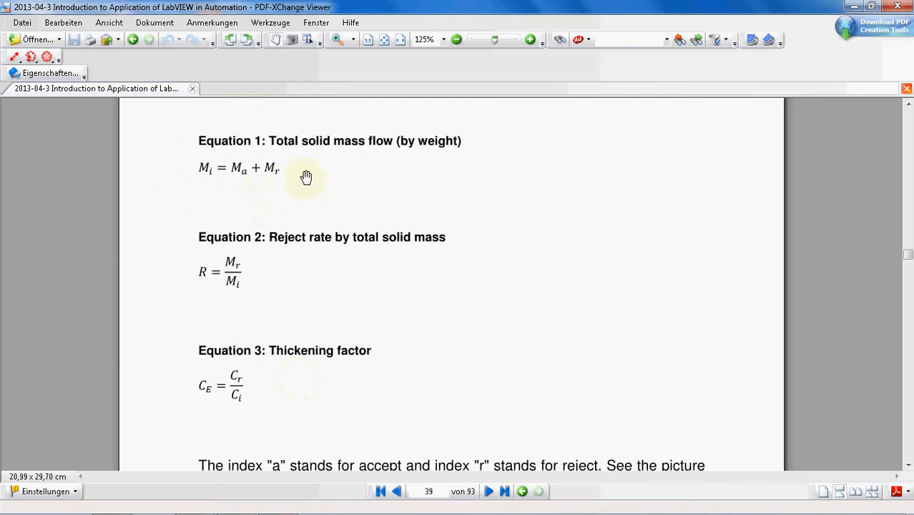
mouse_move(247, 413)
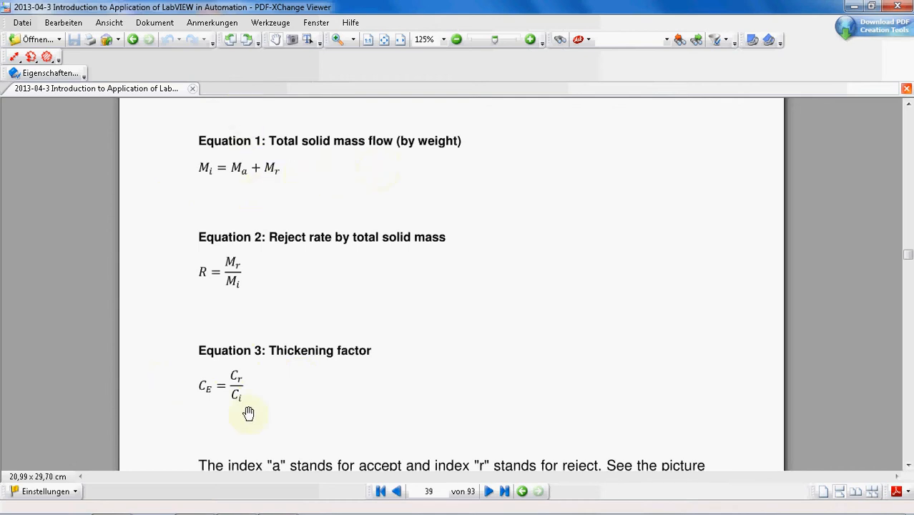
mouse_move(125, 308)
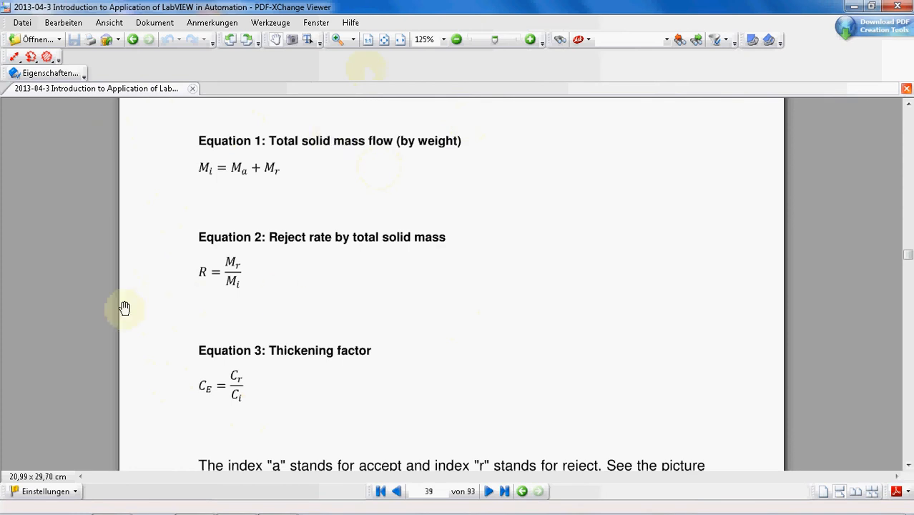
mouse_move(409, 134)
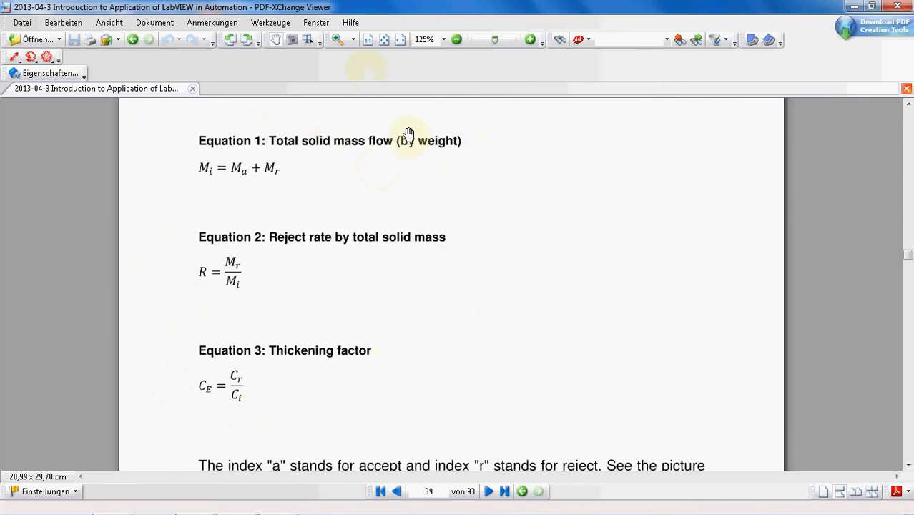
mouse_move(389, 176)
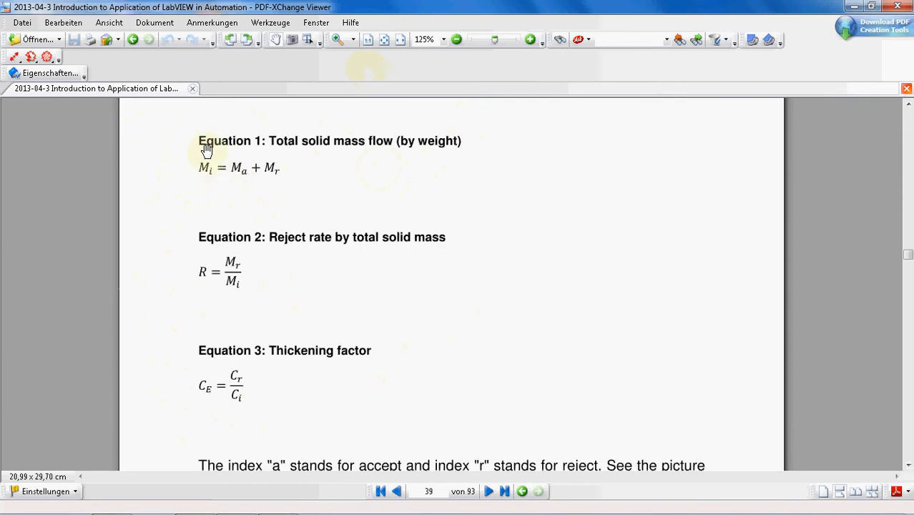
mouse_move(209, 156)
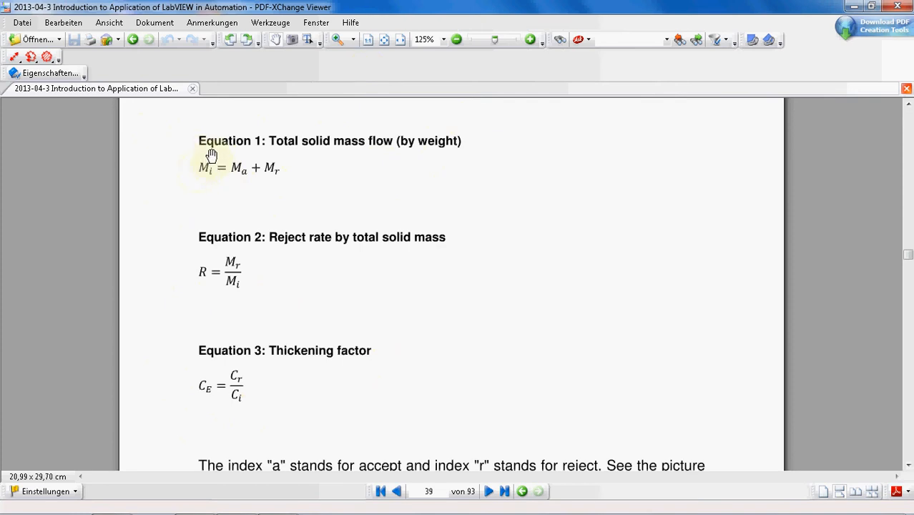
mouse_move(240, 231)
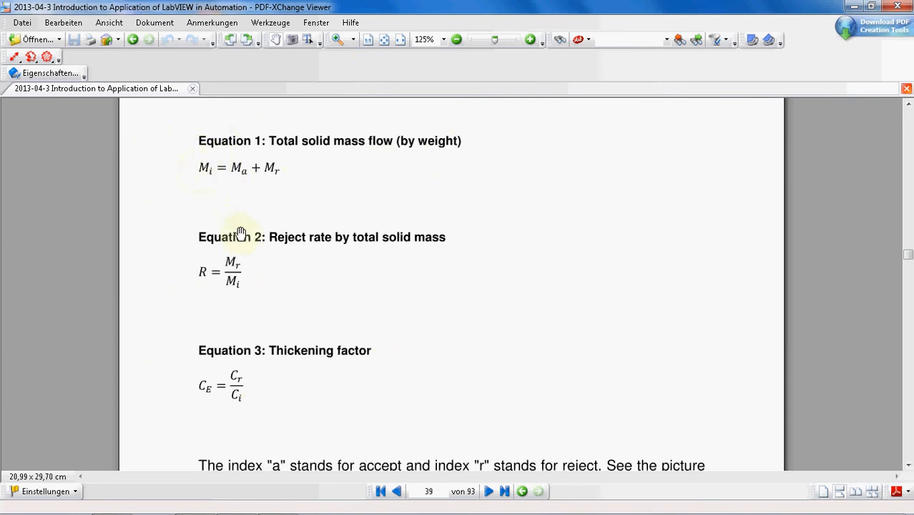
mouse_move(261, 186)
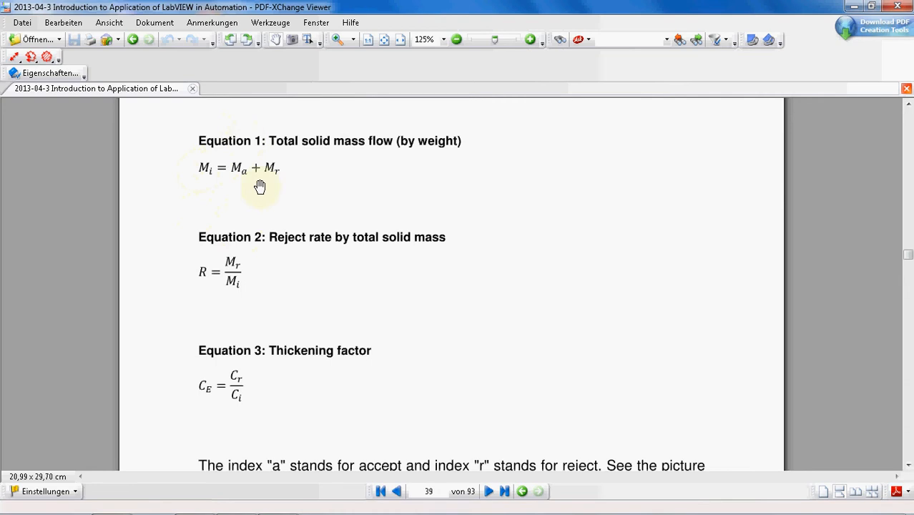
mouse_move(274, 315)
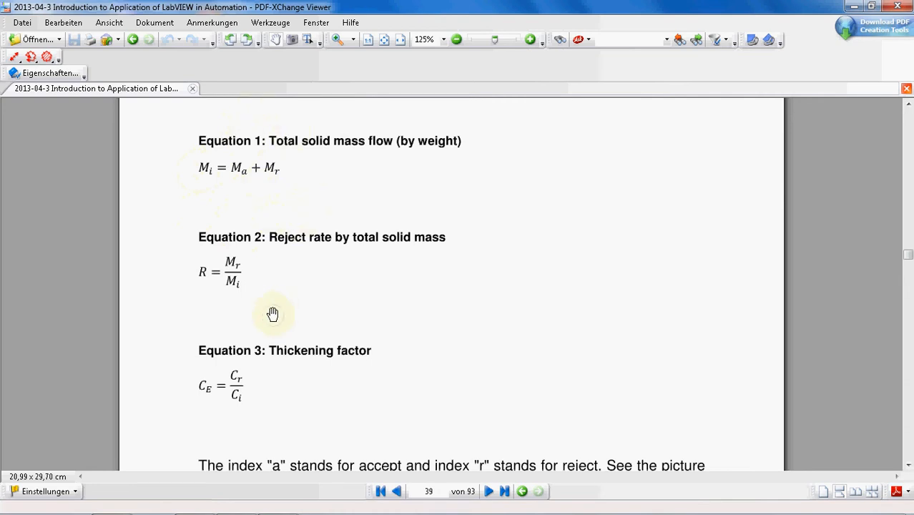
scroll("down", 3)
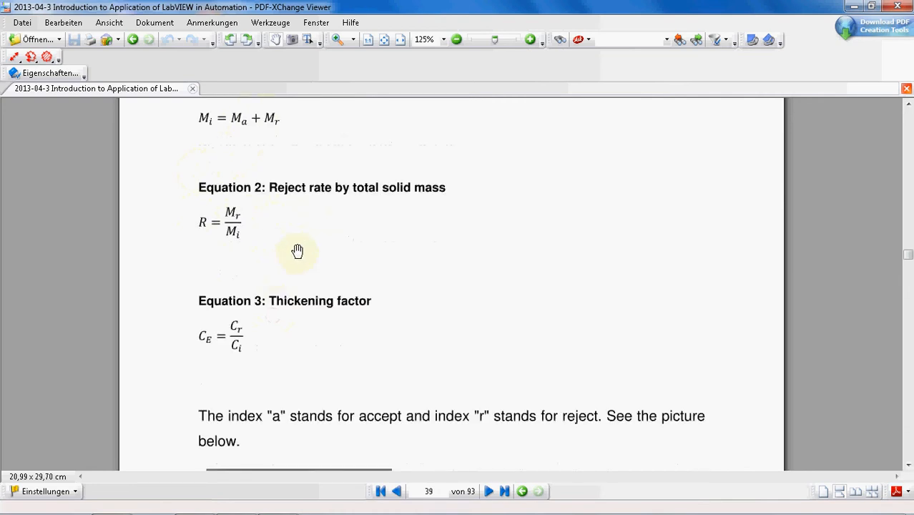
mouse_move(196, 249)
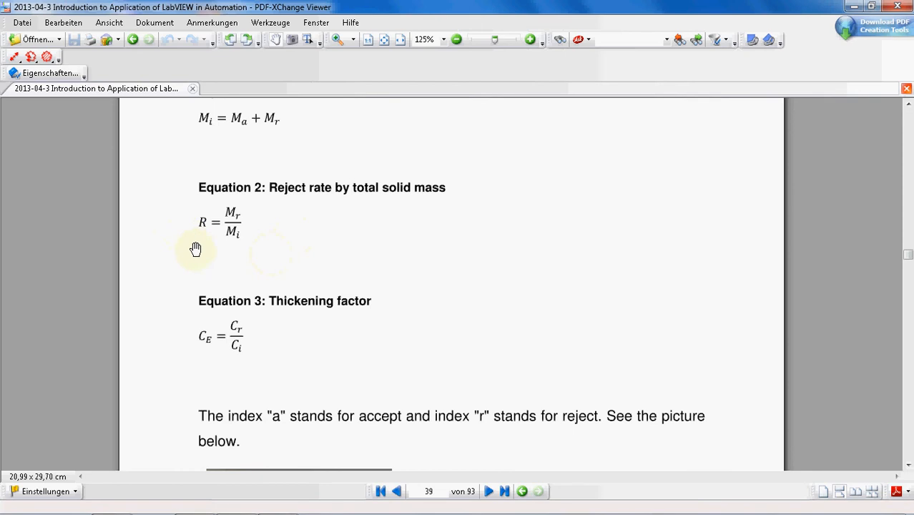
mouse_move(209, 220)
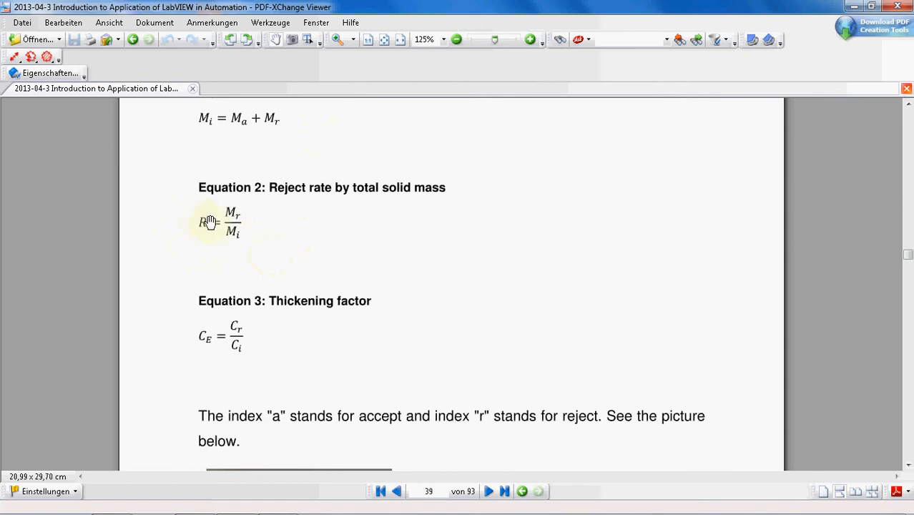
mouse_move(255, 234)
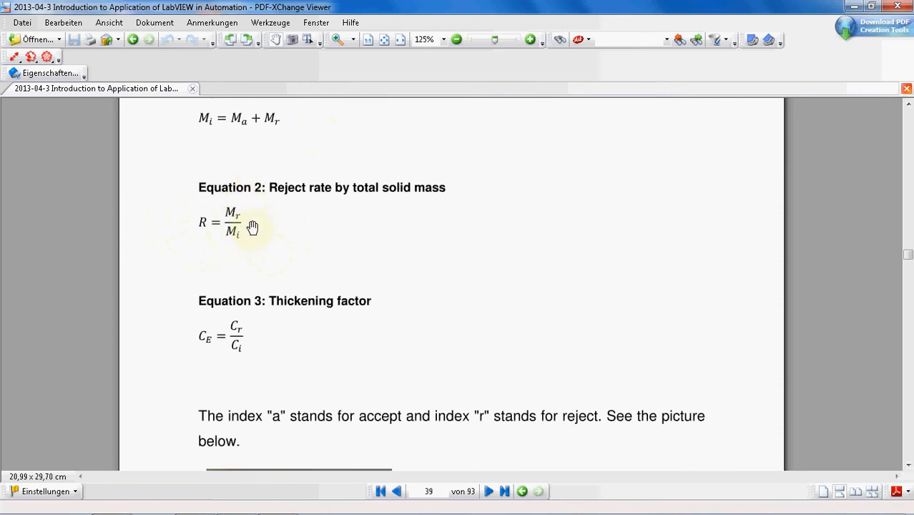
mouse_move(243, 269)
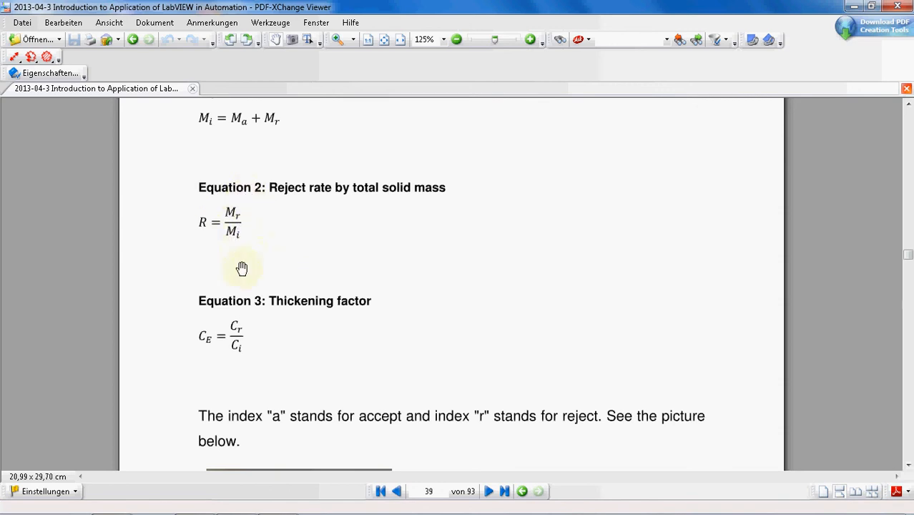
mouse_move(256, 380)
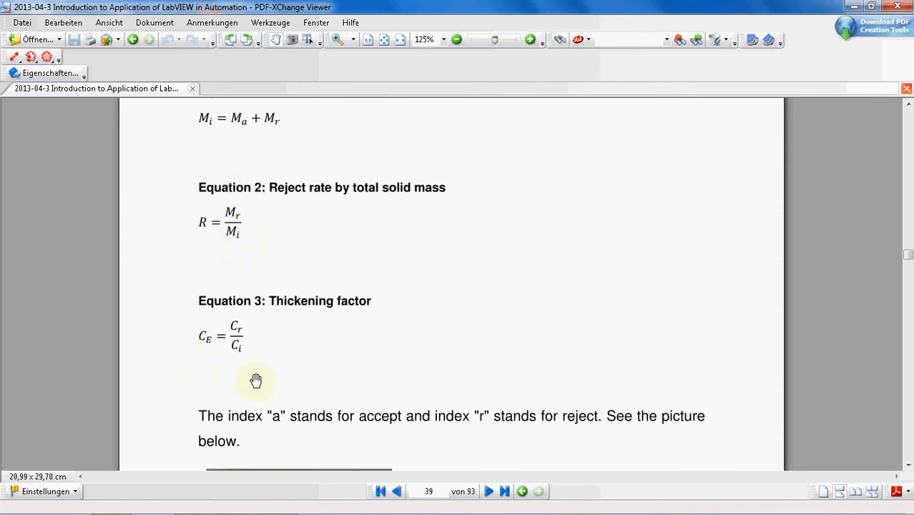
scroll("down", 3)
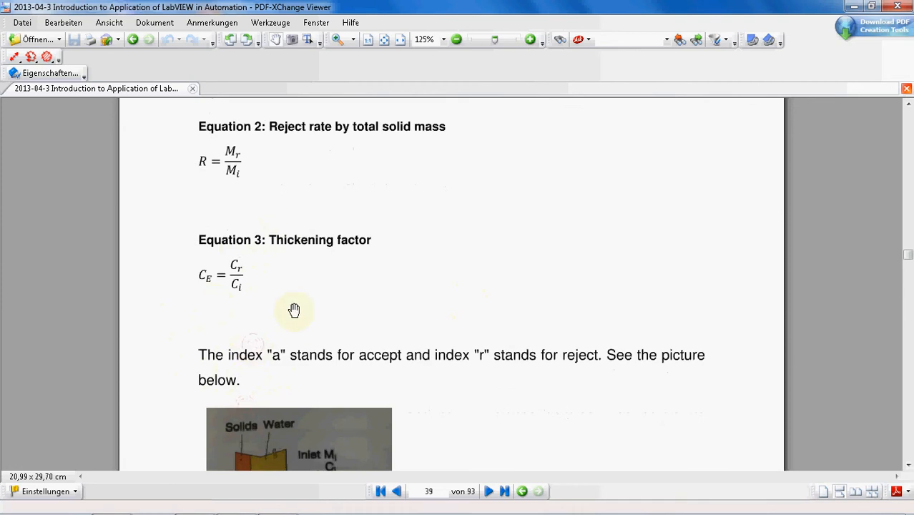
mouse_move(366, 249)
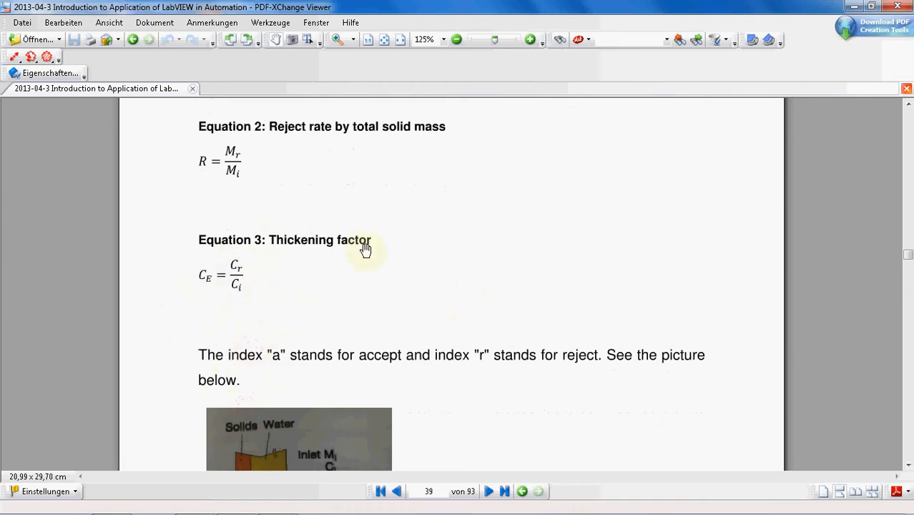
mouse_move(229, 271)
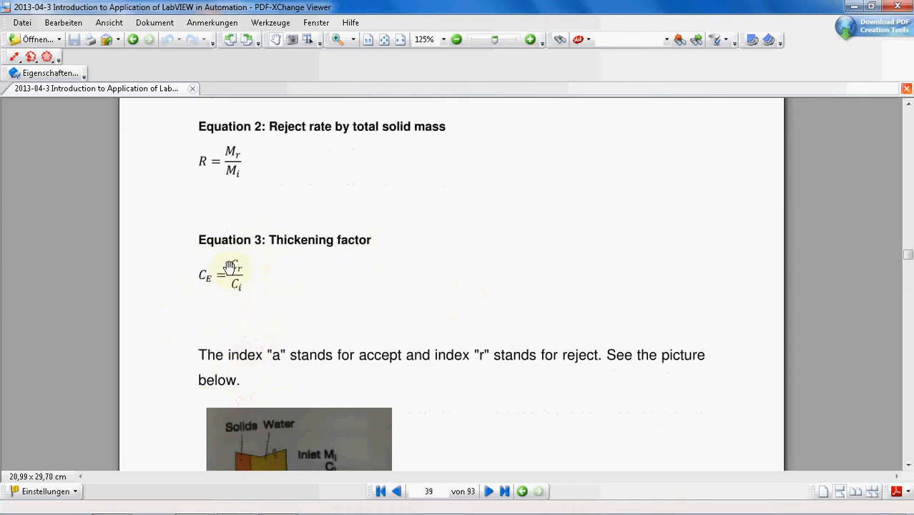
mouse_move(217, 350)
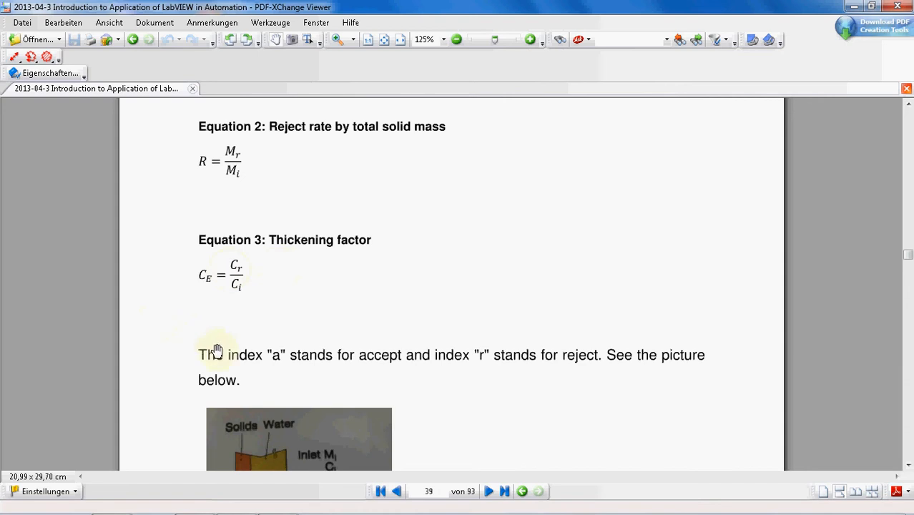
mouse_move(280, 363)
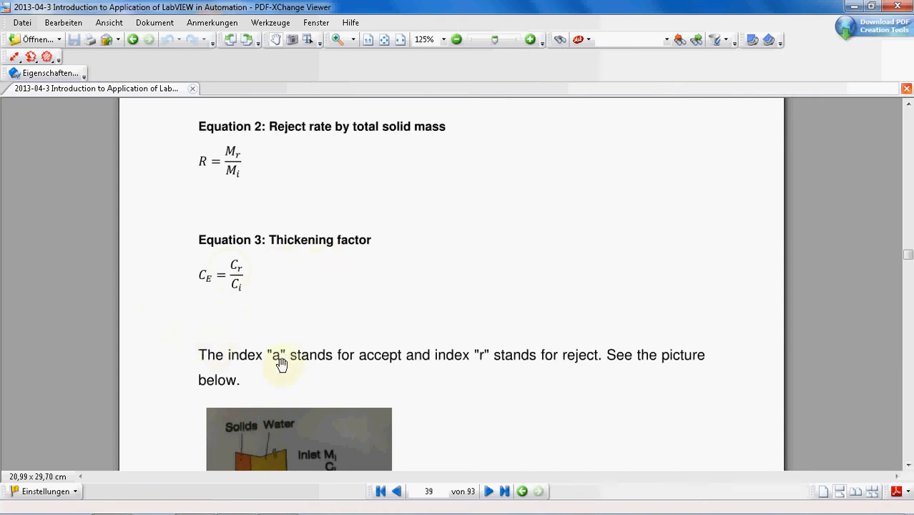
scroll("down", 3)
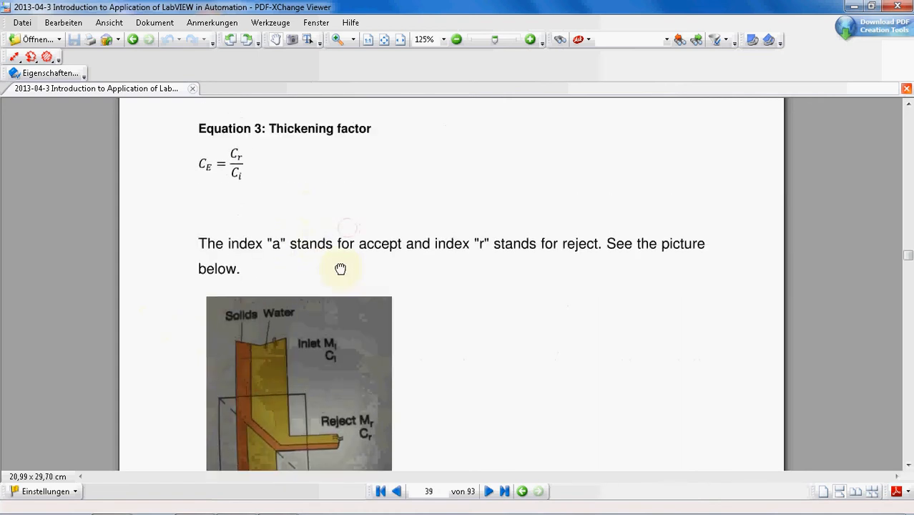
Scroll through Figure 20's mass balance diagram to the page 40 three-screen block diagram.
scroll("down", 3)
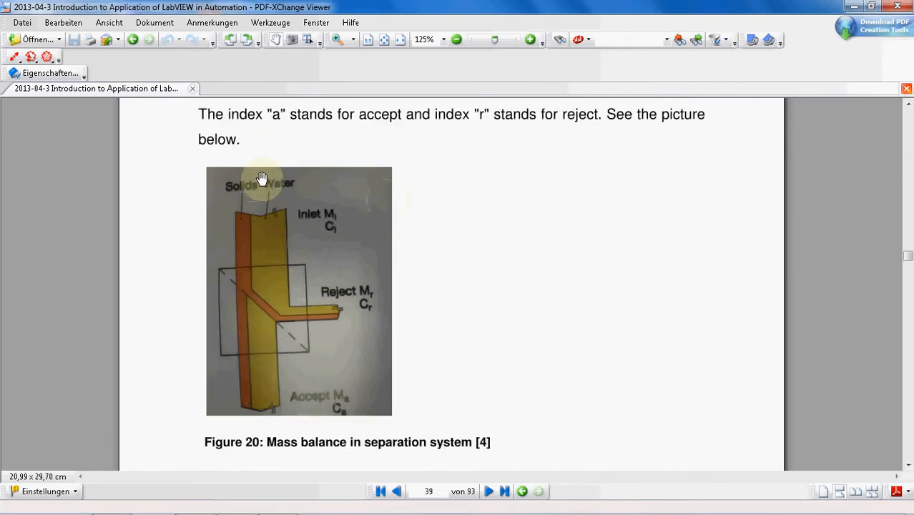
mouse_move(240, 222)
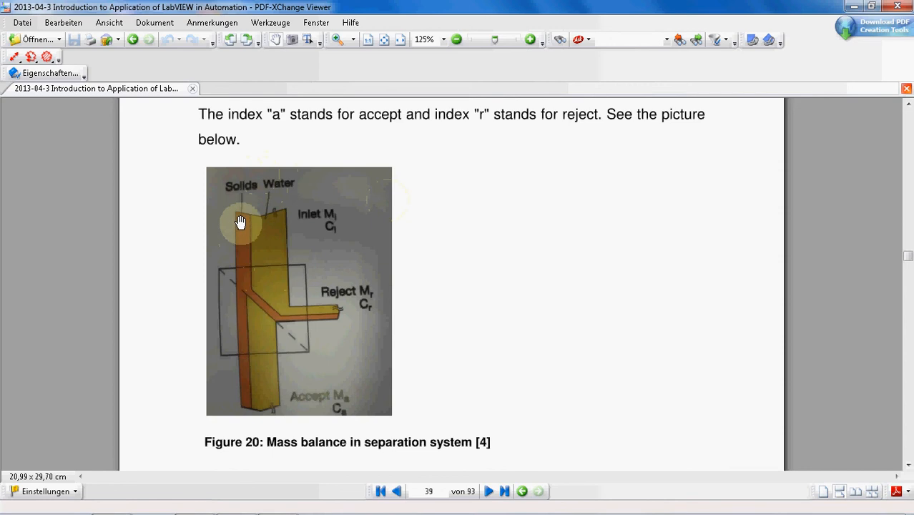
mouse_move(244, 277)
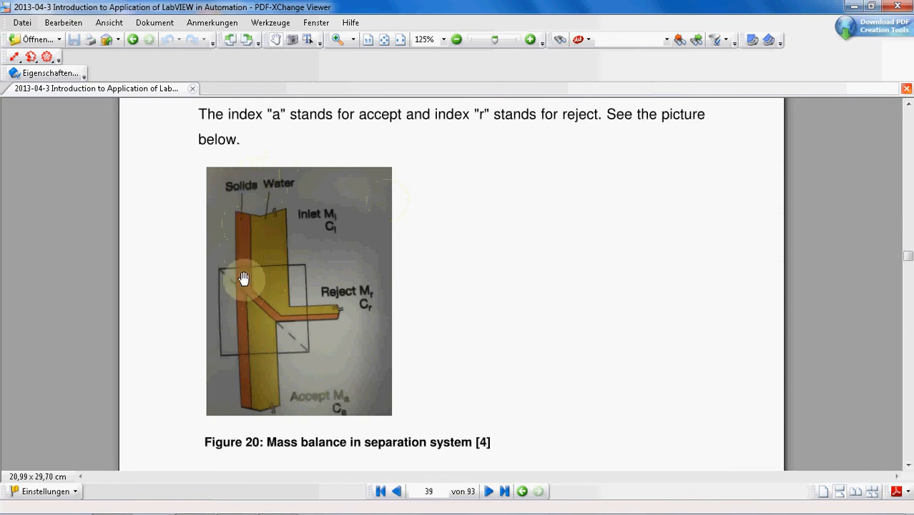
mouse_move(300, 312)
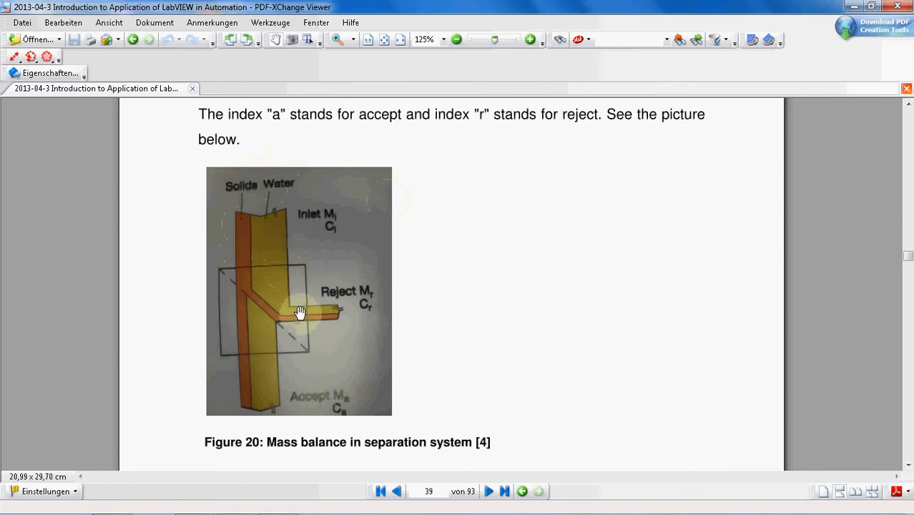
scroll("down", 3)
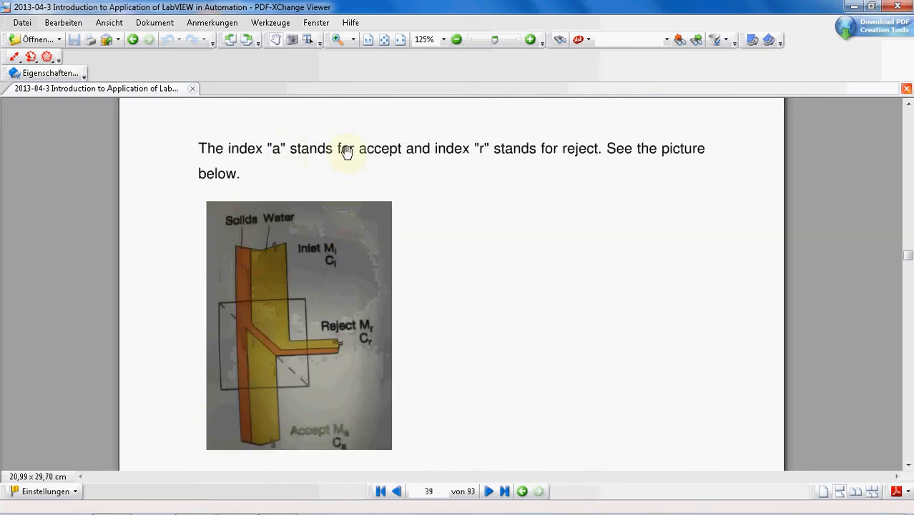
mouse_move(484, 169)
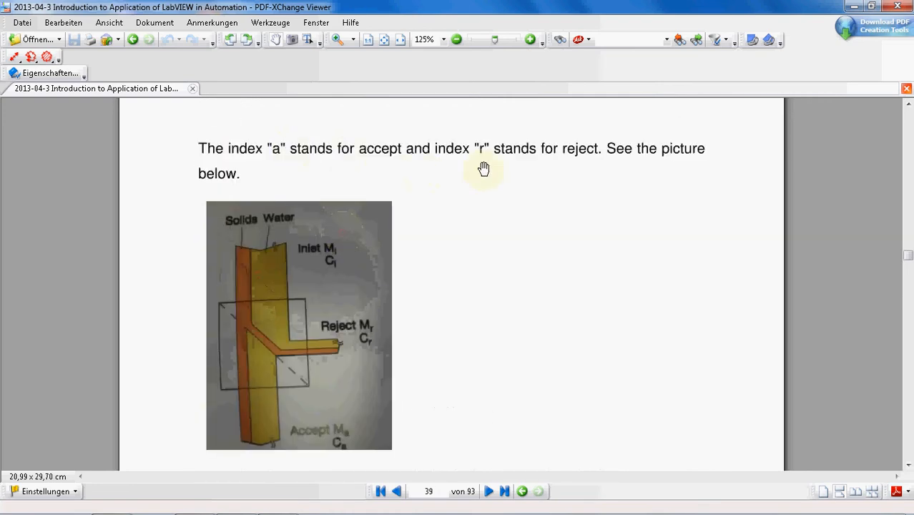
mouse_move(561, 240)
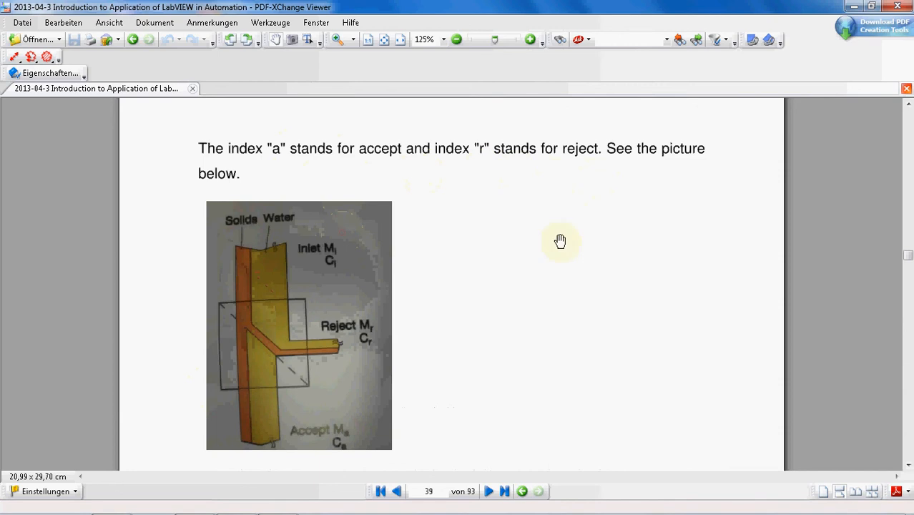
scroll("down", 3)
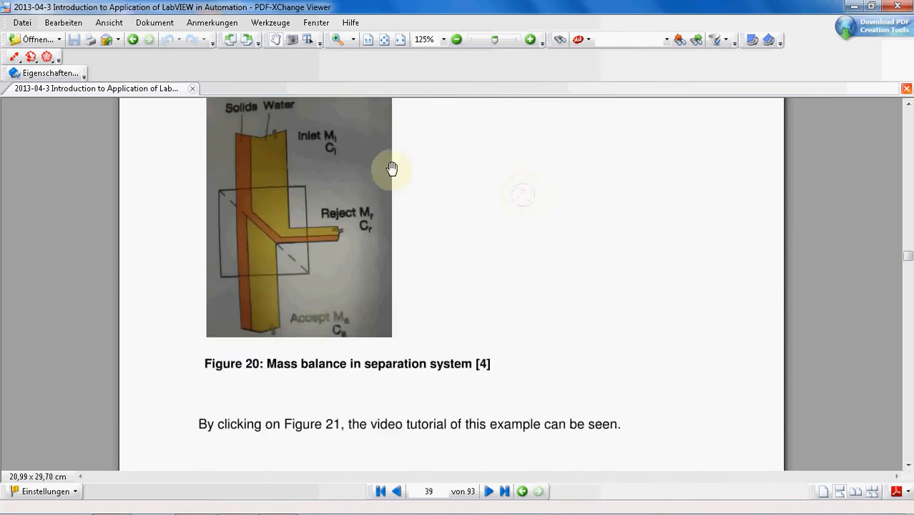
mouse_move(406, 272)
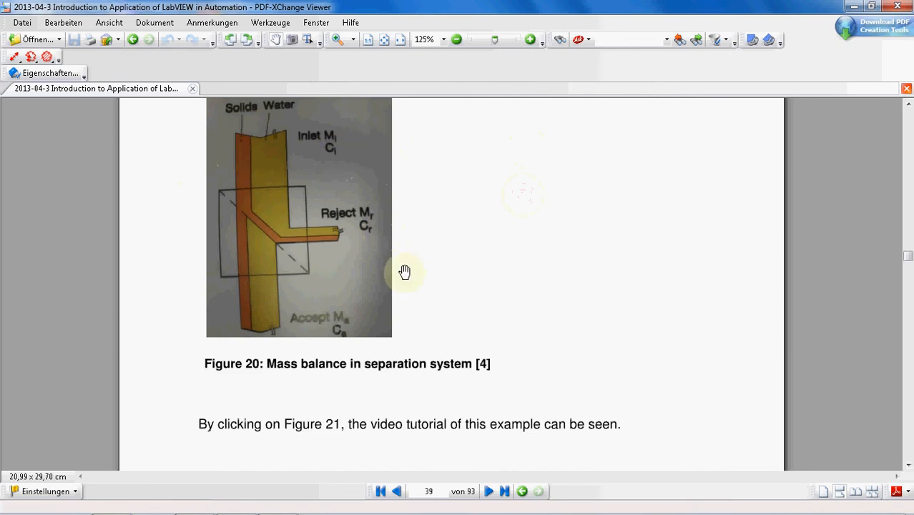
scroll("down", 3)
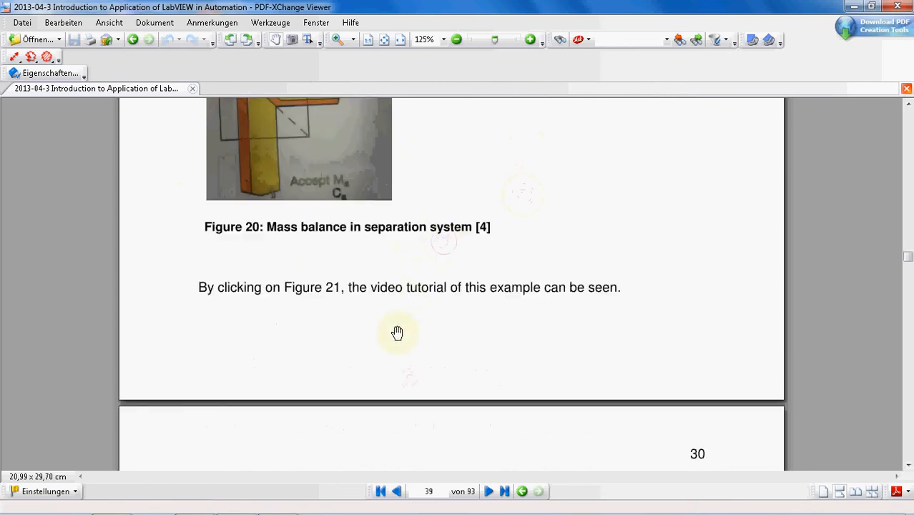
scroll("down", 3)
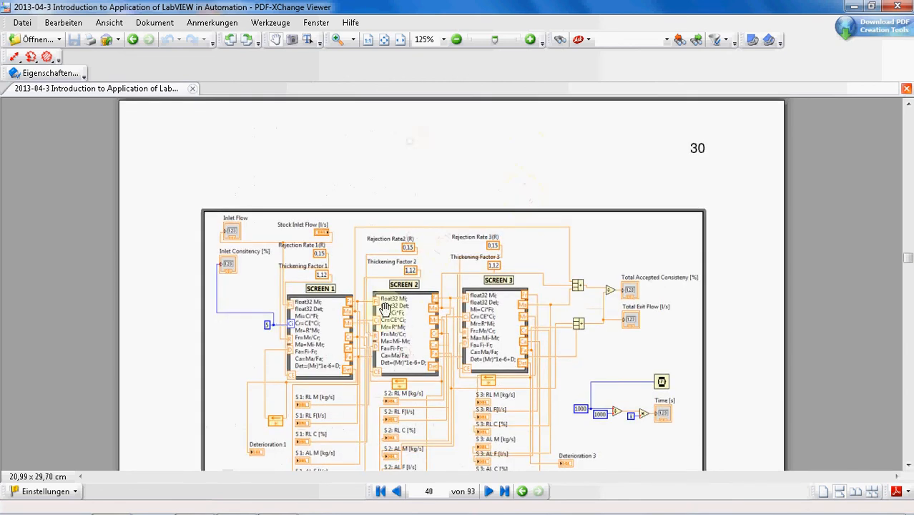
View Figure 21's block diagram, then jump back to Figure 19 on page 38.
scroll("down", 3)
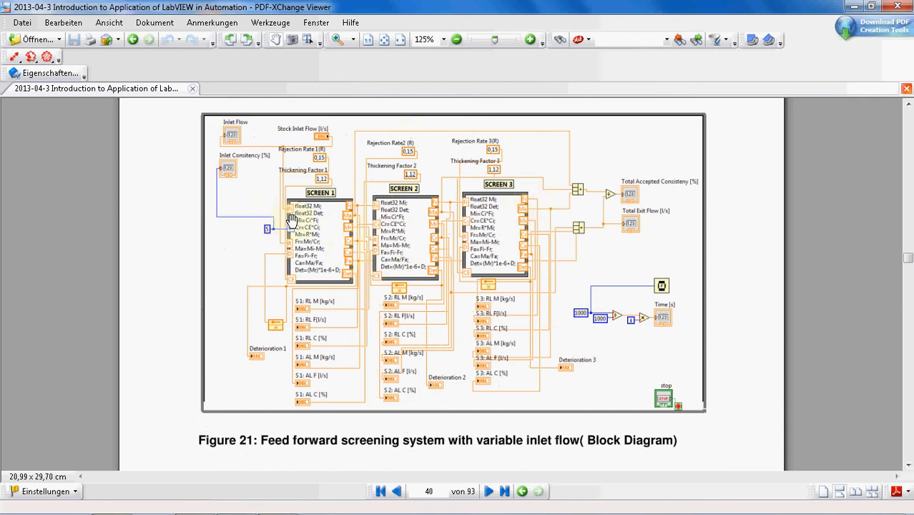
mouse_move(328, 123)
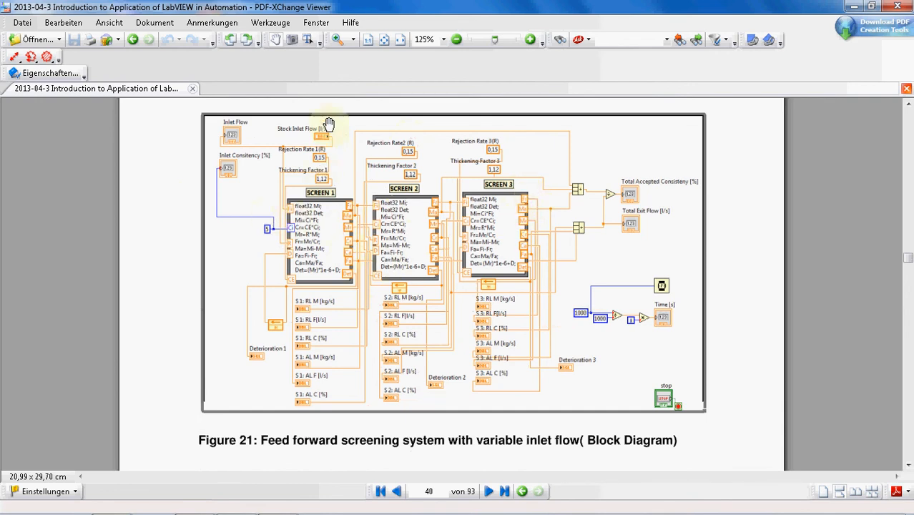
mouse_move(281, 151)
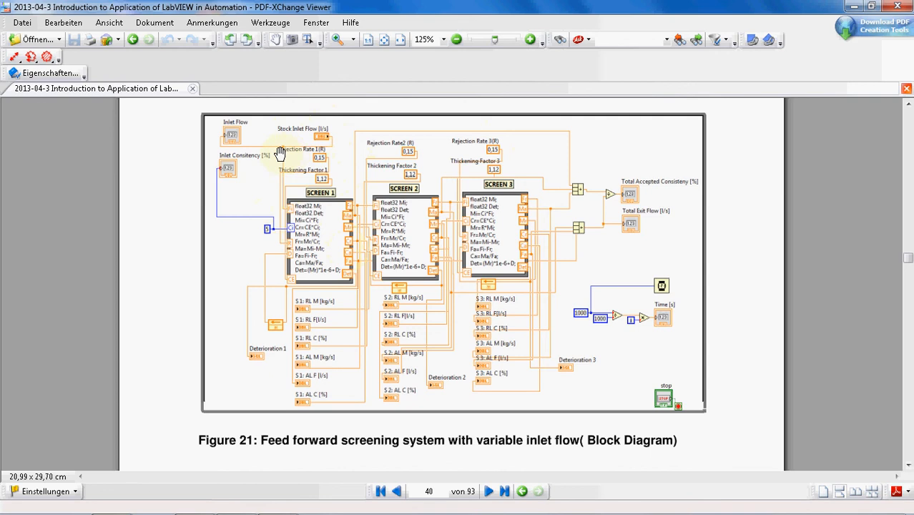
mouse_move(337, 179)
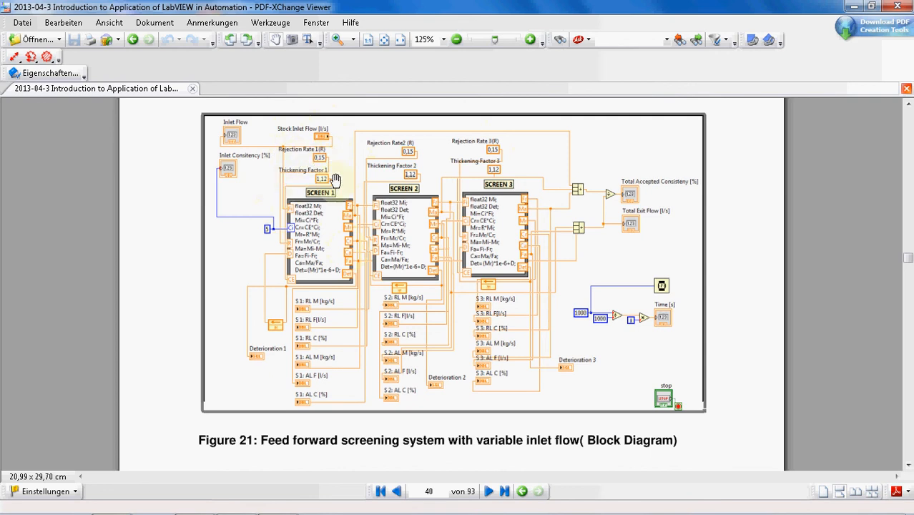
mouse_move(340, 163)
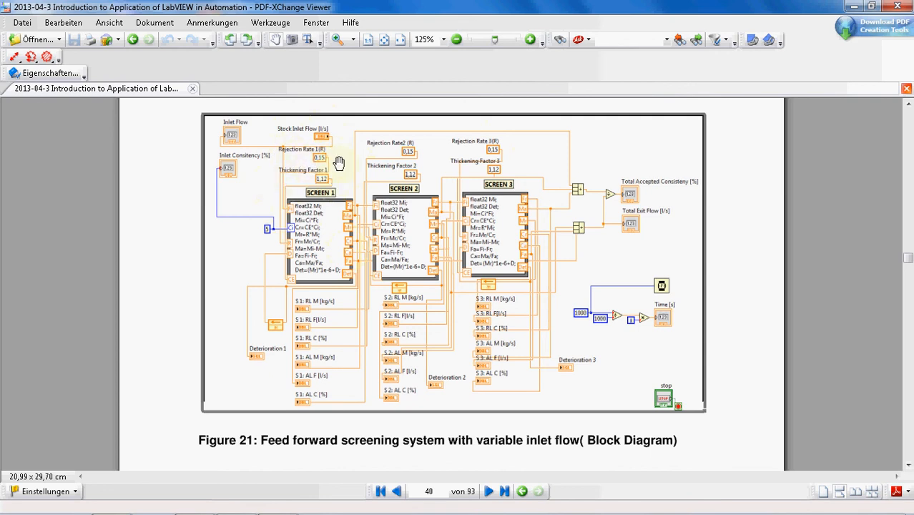
mouse_move(545, 164)
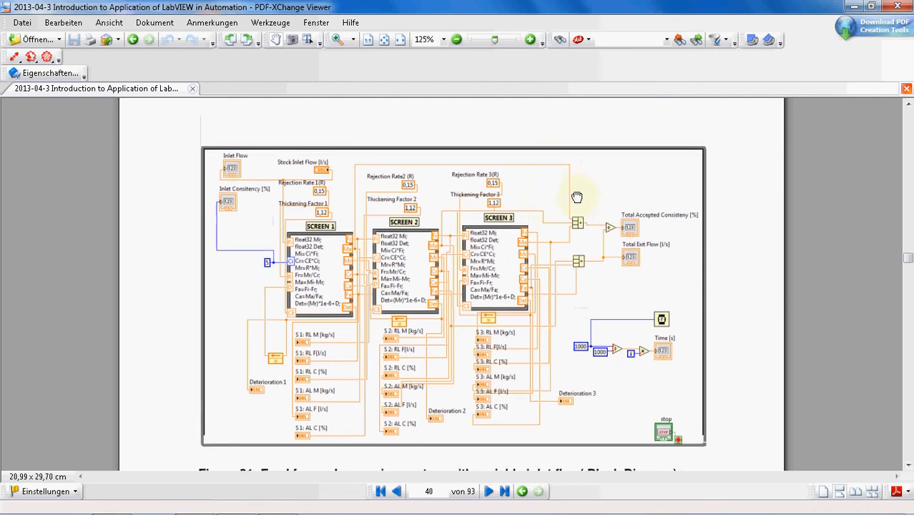
left_click(398, 491)
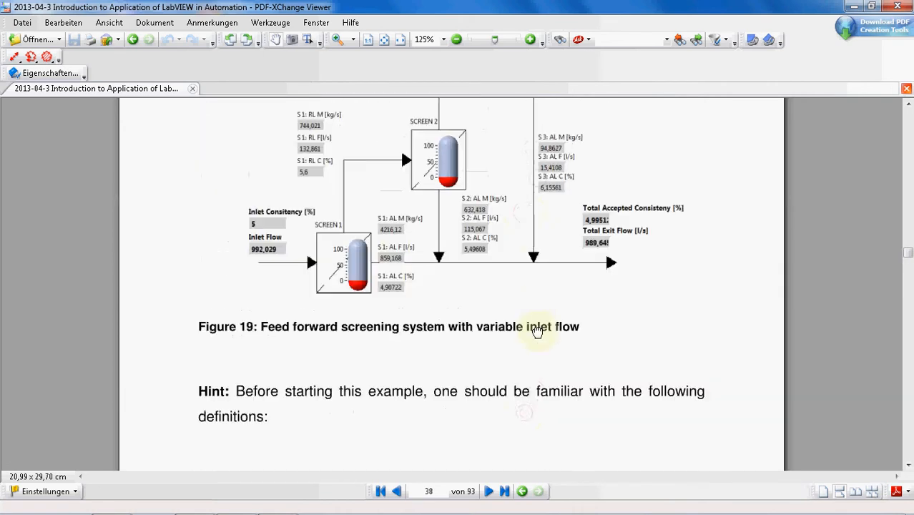
mouse_move(685, 215)
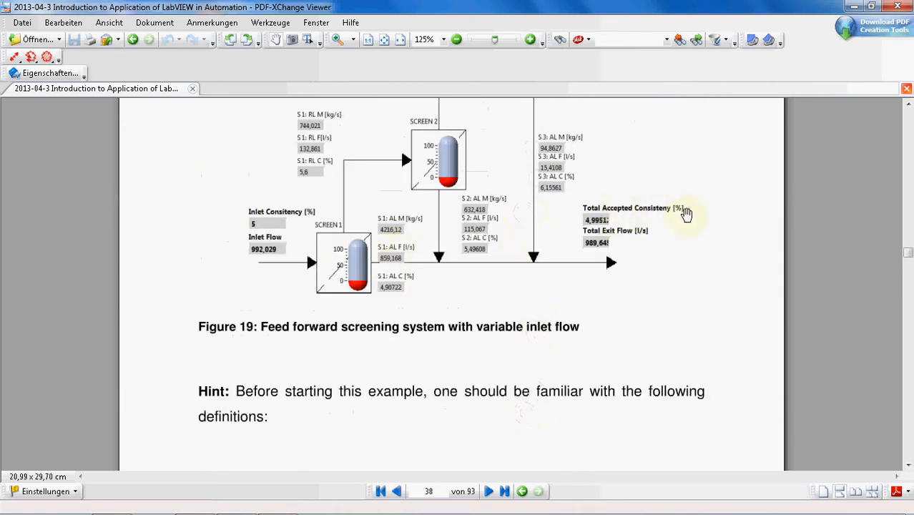
mouse_move(616, 229)
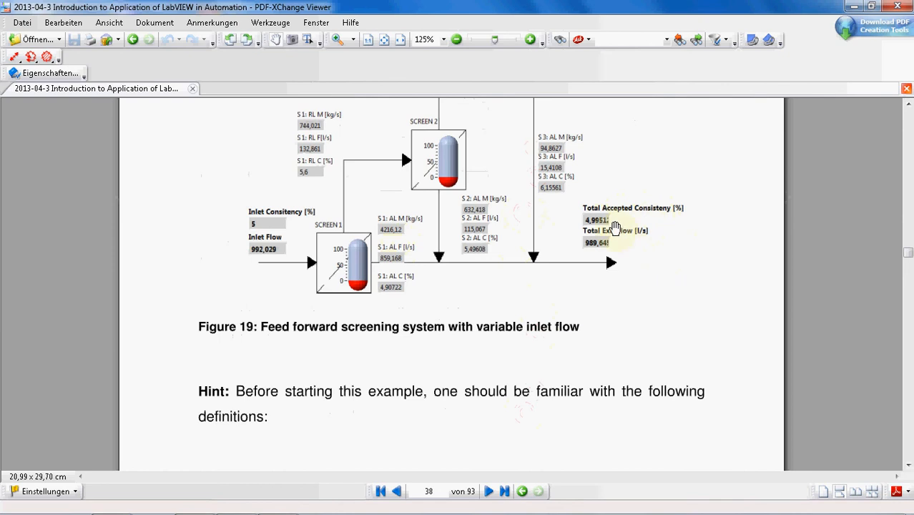
Scroll through Figure 19's panel readouts past the Hint text to the bottom of page 38.
scroll("down", 3)
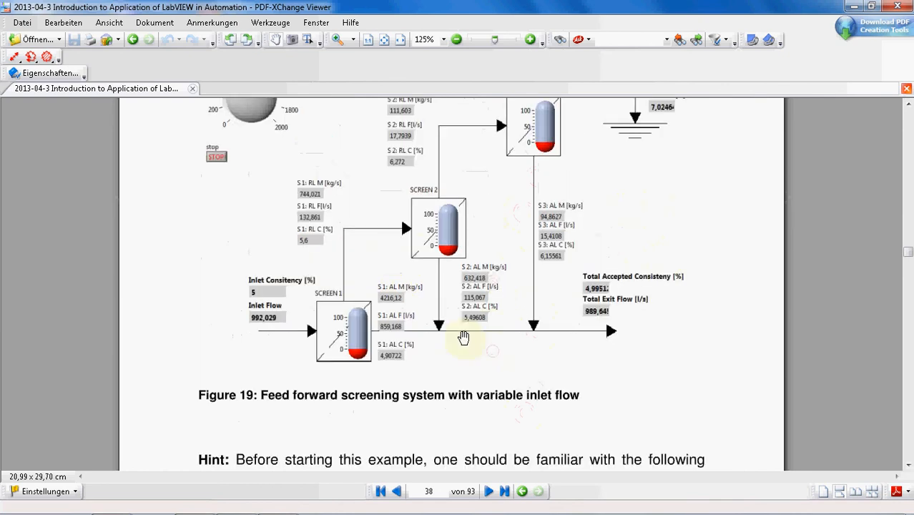
mouse_move(440, 294)
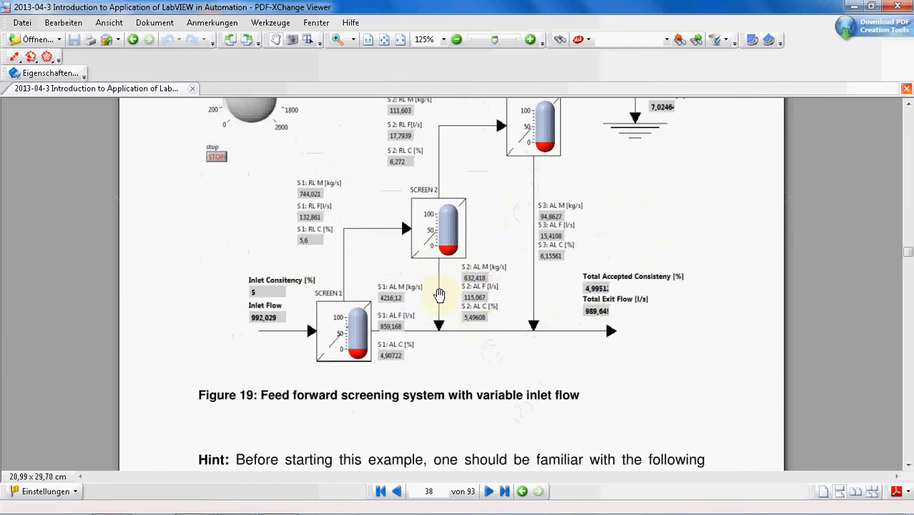
mouse_move(509, 189)
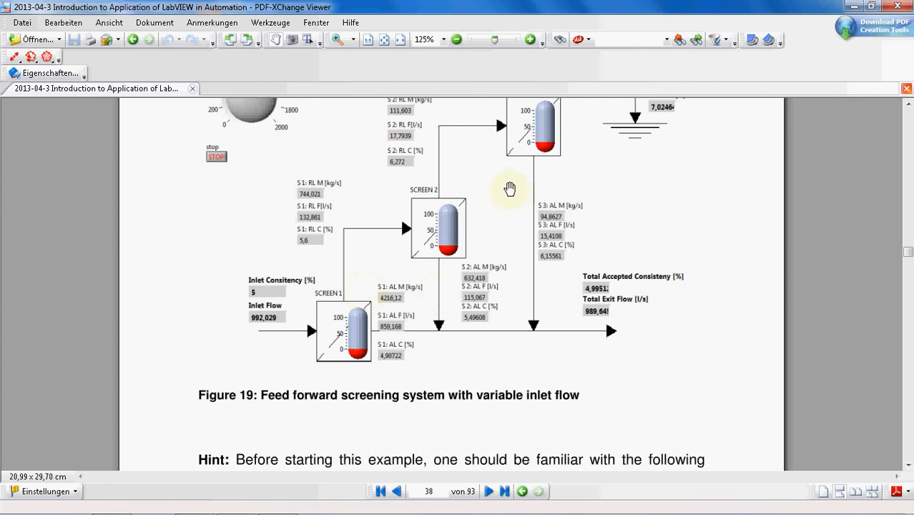
mouse_move(582, 177)
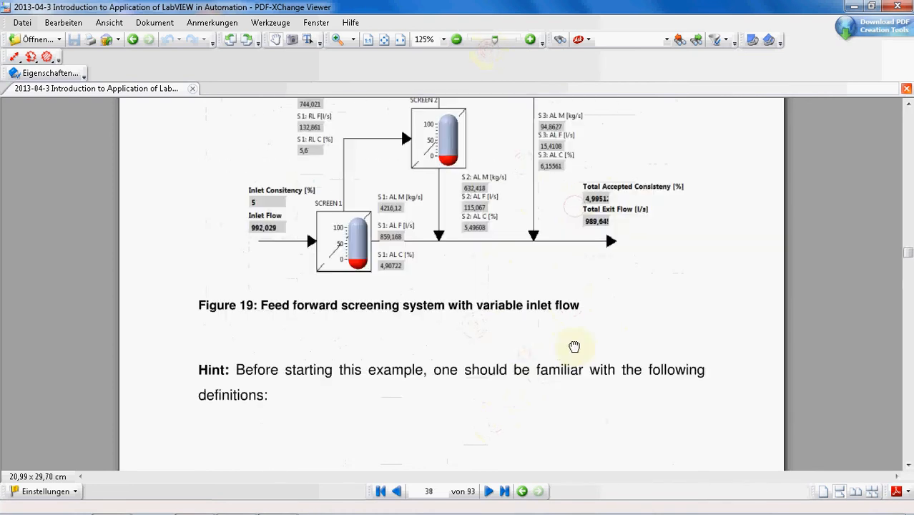
mouse_move(636, 254)
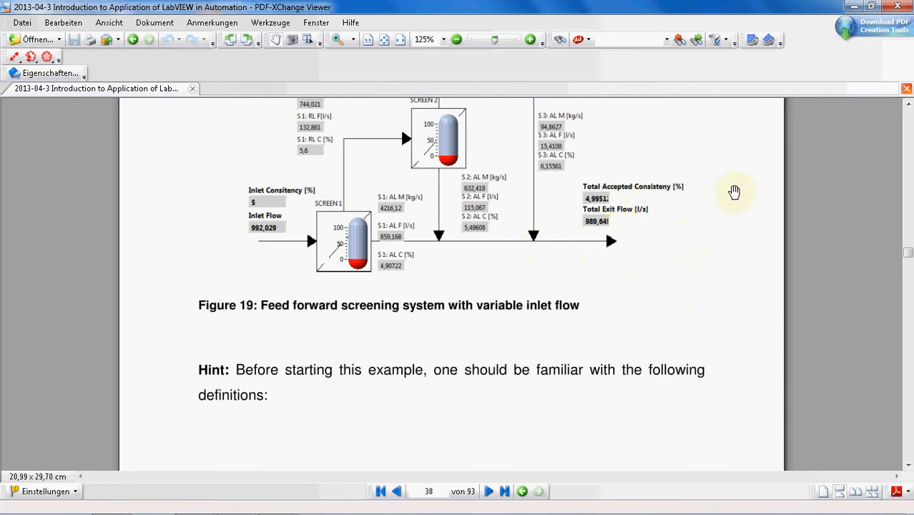
mouse_move(644, 241)
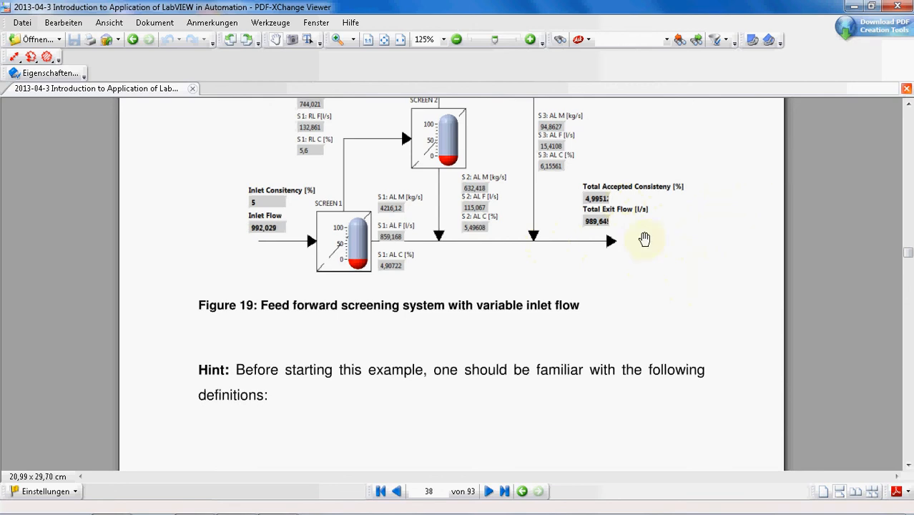
scroll("down", 3)
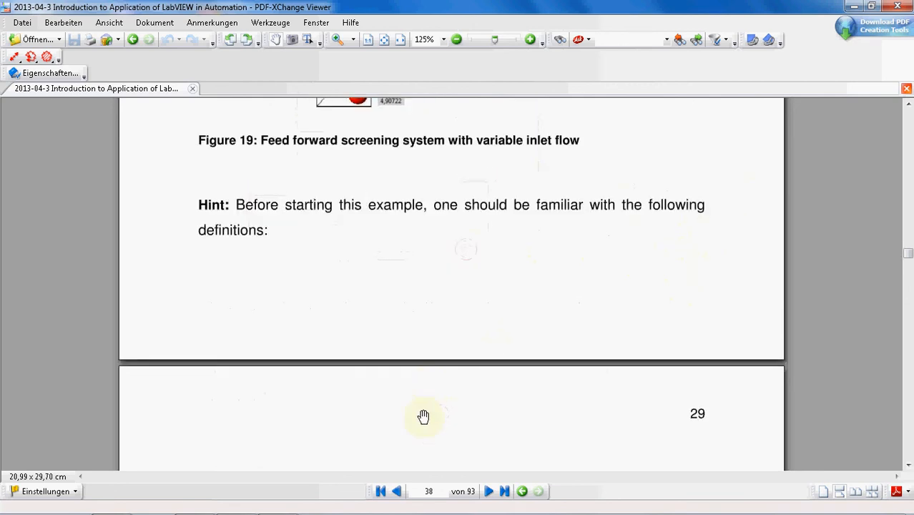
Scroll through page 39's equations and Figure 20 to Figure 21 on page 40.
scroll("down", 3)
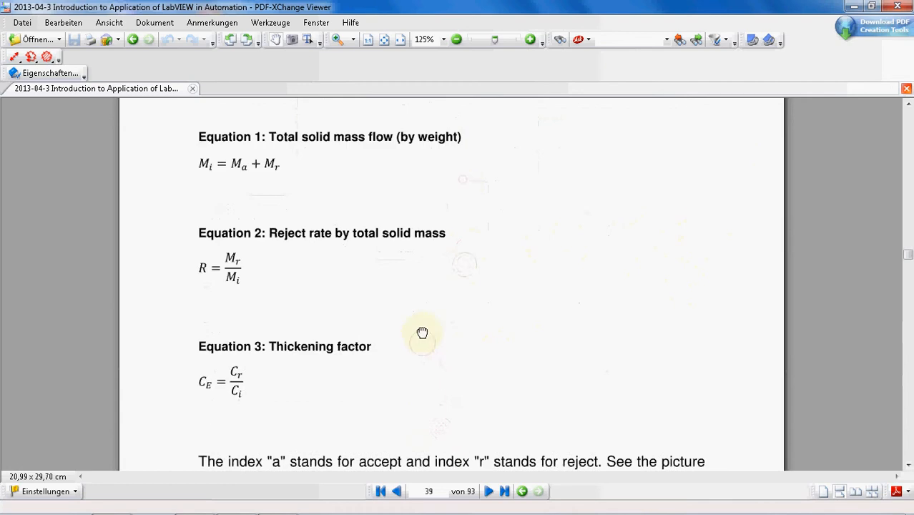
scroll("down", 3)
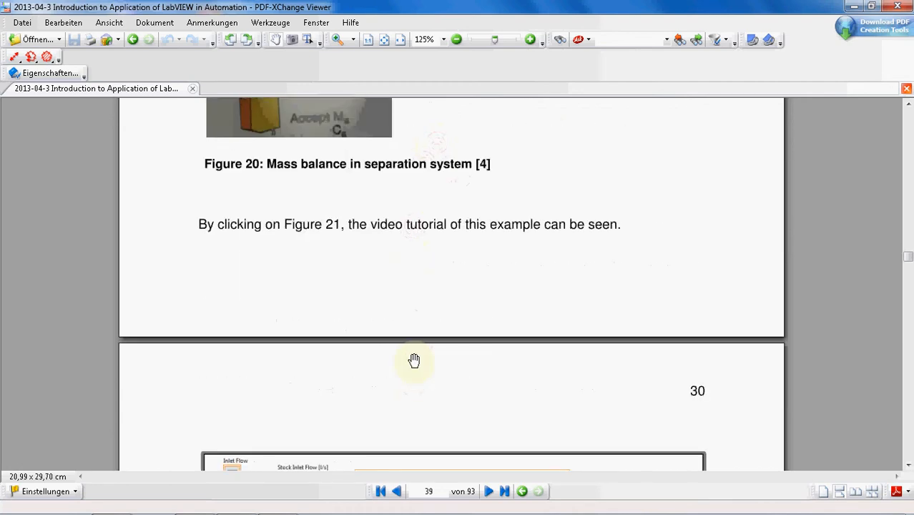
scroll("down", 3)
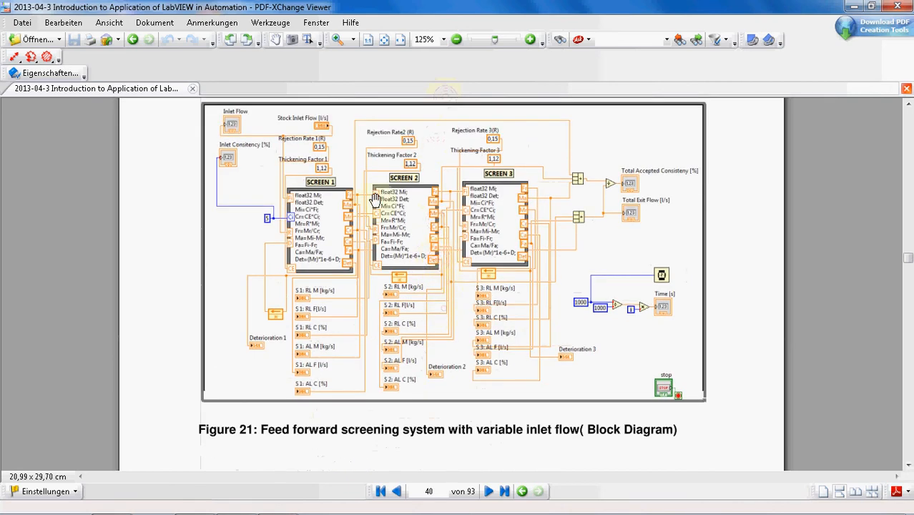
Scroll page 40 so Figure 21's full feed-forward screening block diagram is in view.
scroll("down", 3)
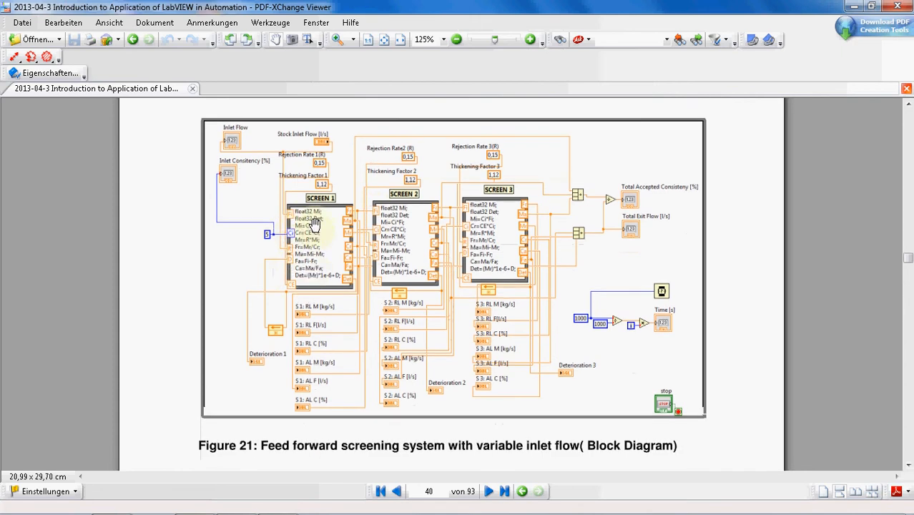
mouse_move(305, 217)
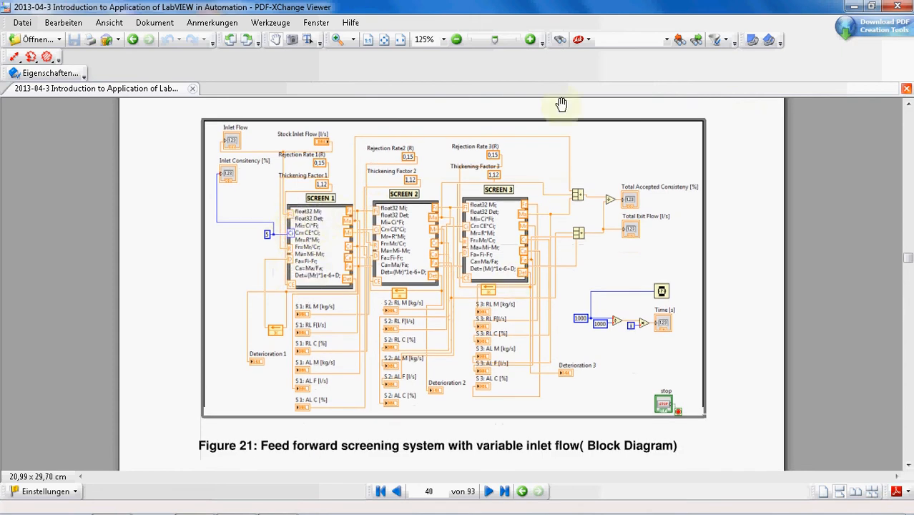
mouse_move(247, 318)
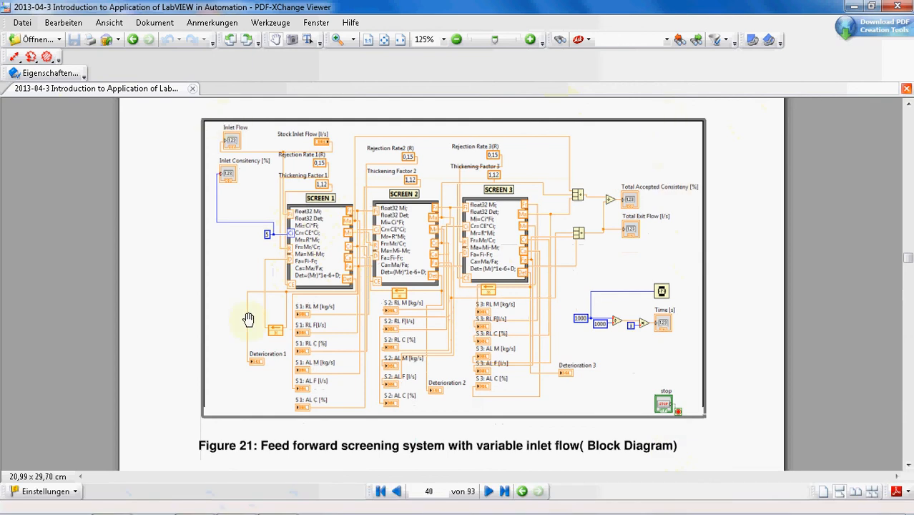
mouse_move(837, 107)
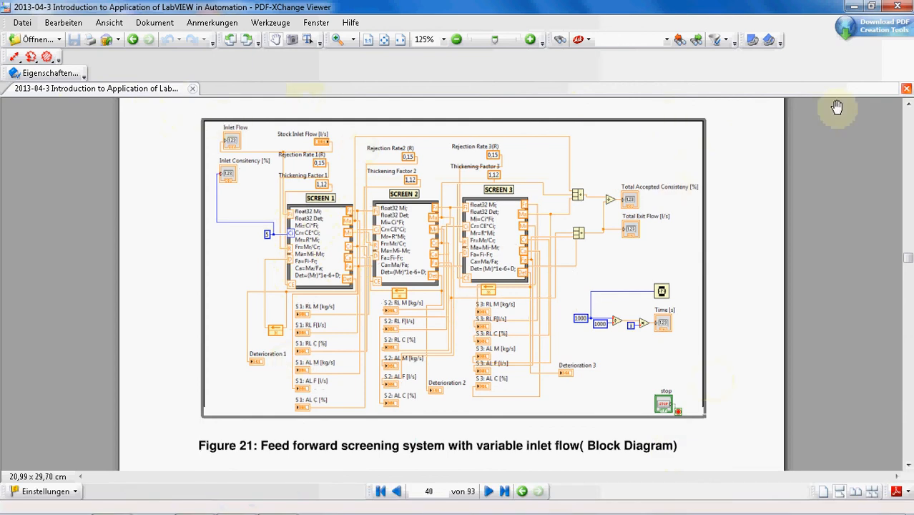
mouse_move(160, 109)
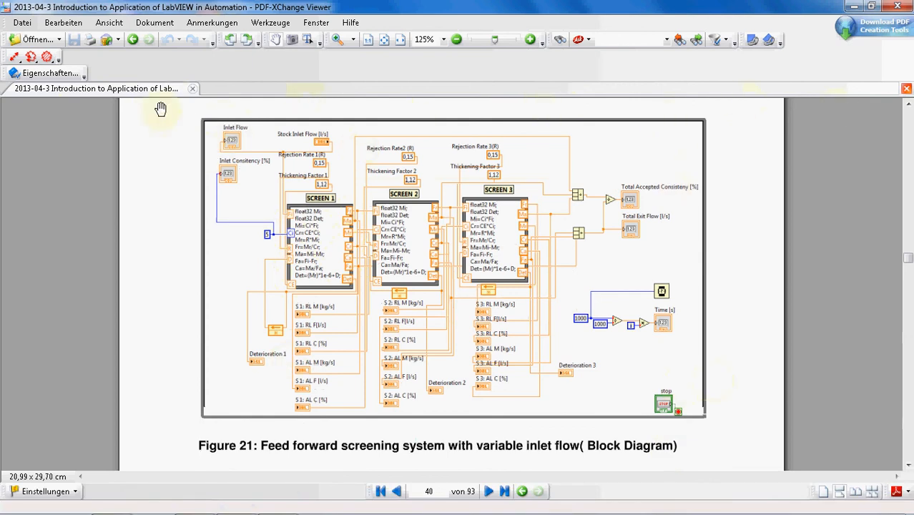
mouse_move(656, 272)
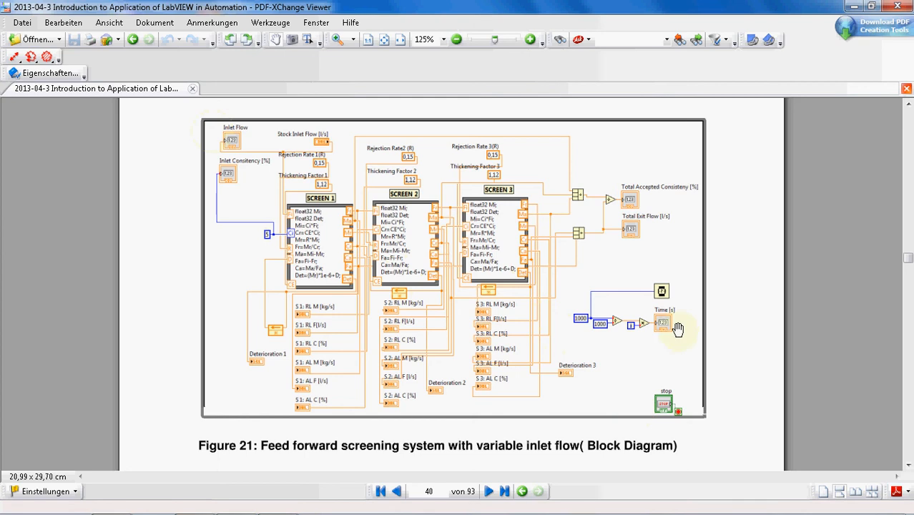
mouse_move(683, 315)
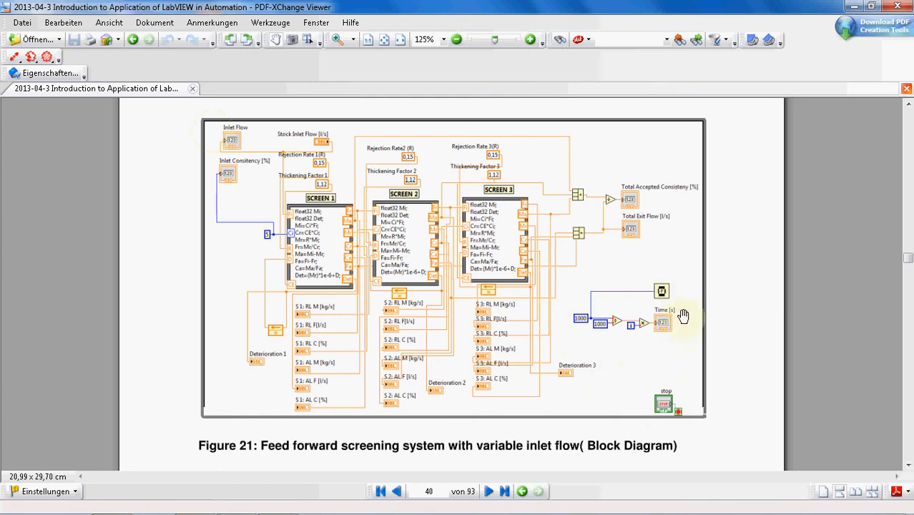
mouse_move(586, 355)
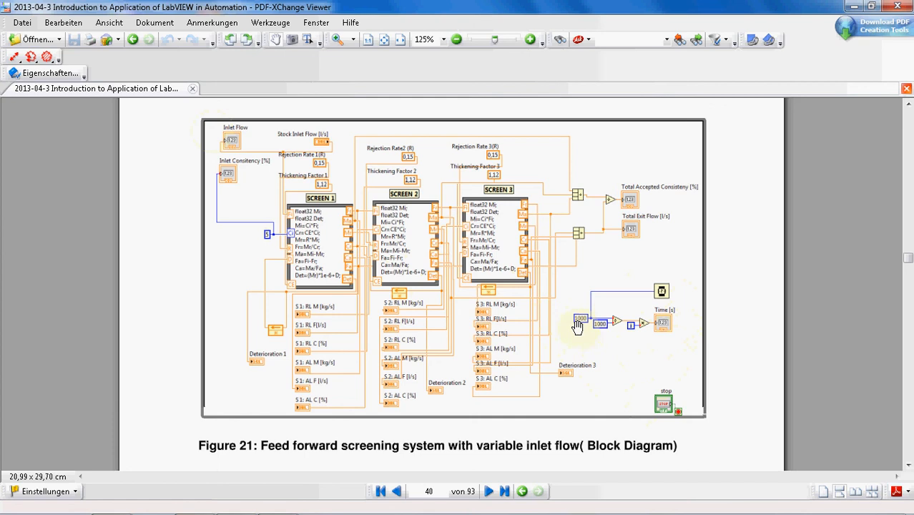
mouse_move(671, 296)
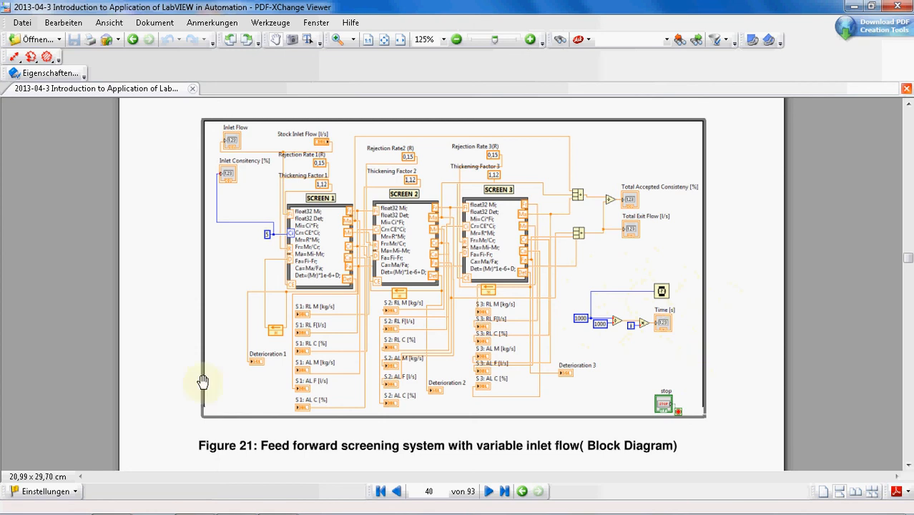
mouse_move(630, 158)
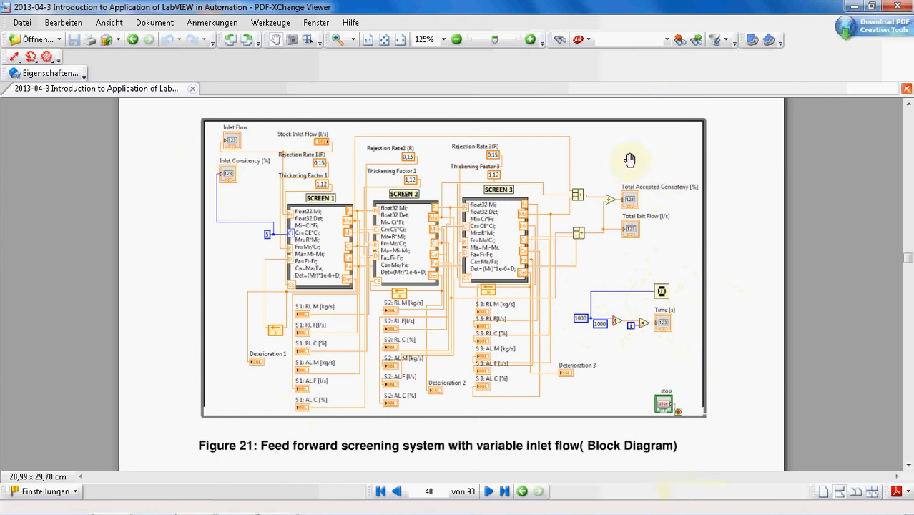
mouse_move(424, 402)
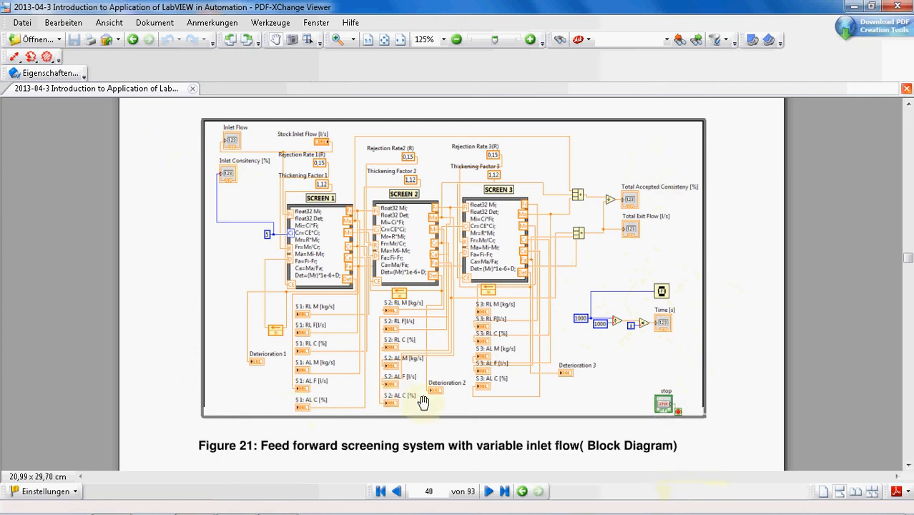
mouse_move(483, 394)
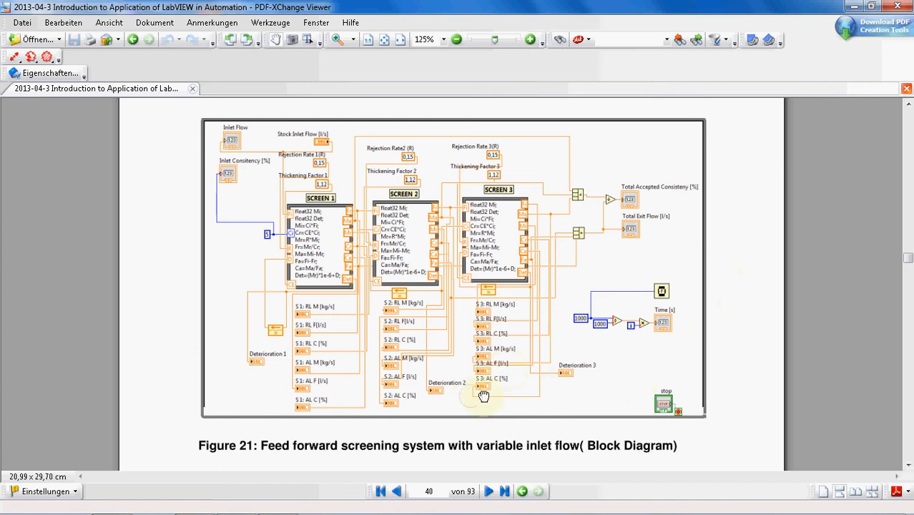
scroll("down", 3)
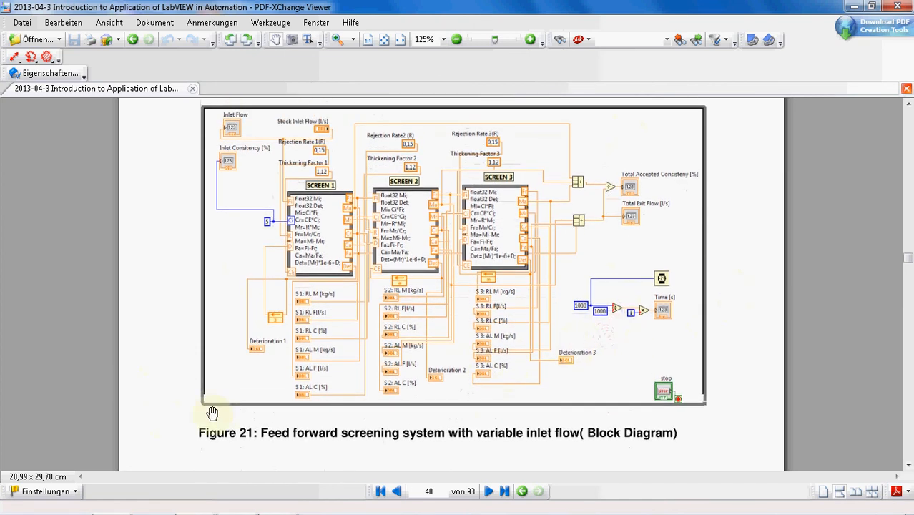
mouse_move(236, 389)
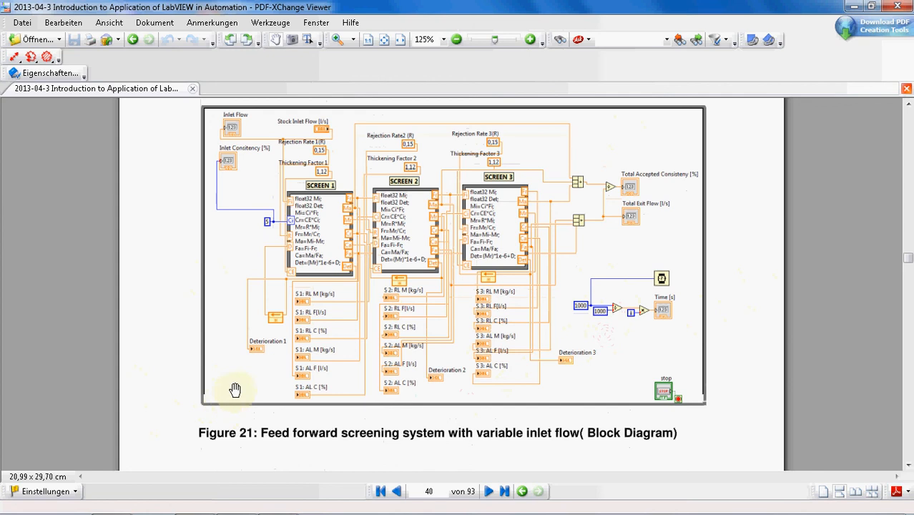
mouse_move(206, 404)
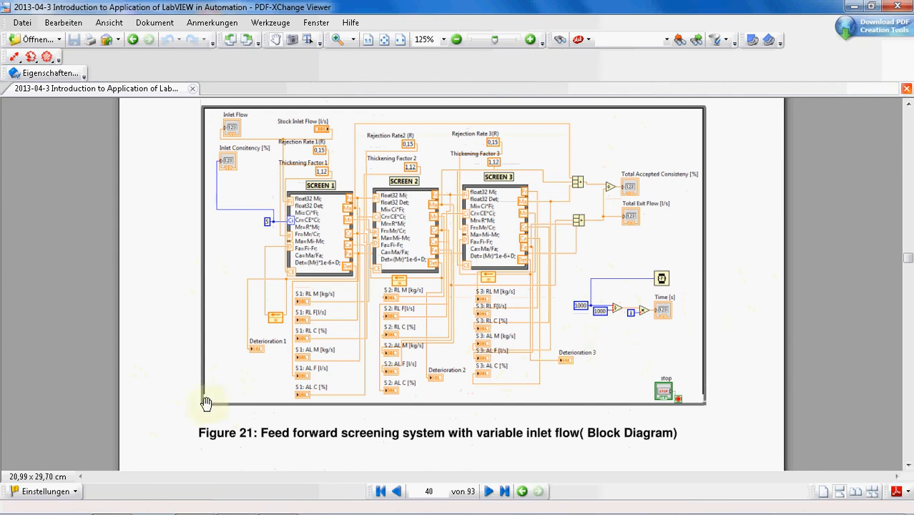
mouse_move(649, 318)
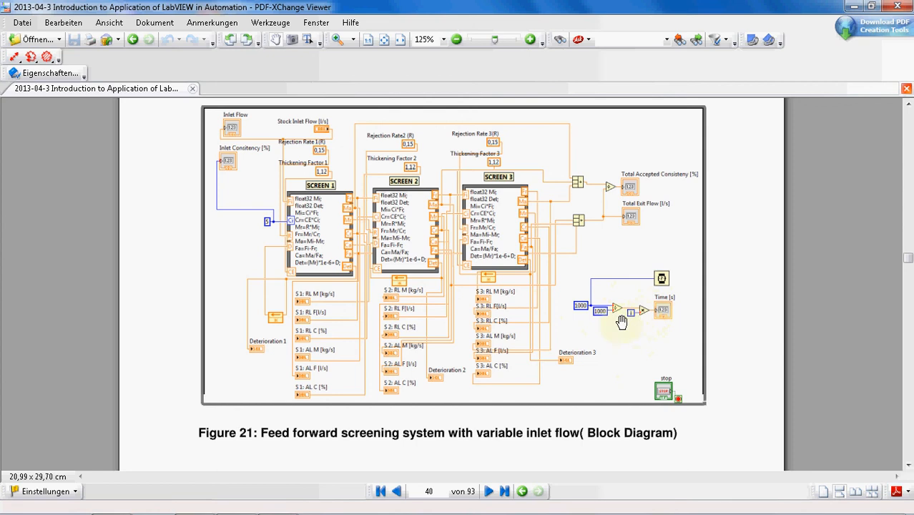
mouse_move(747, 339)
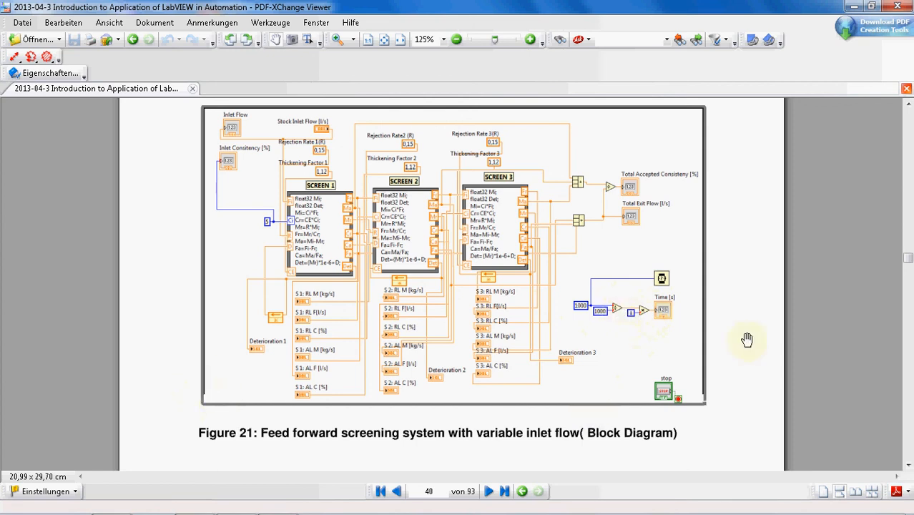
scroll("down", 3)
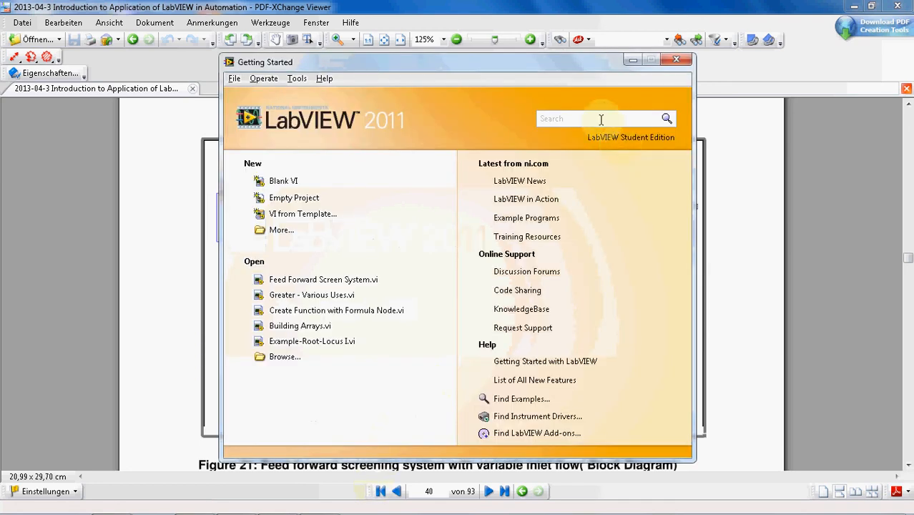
Search LabVIEW help for 'Formula Node' from the Getting Started window.
type("For")
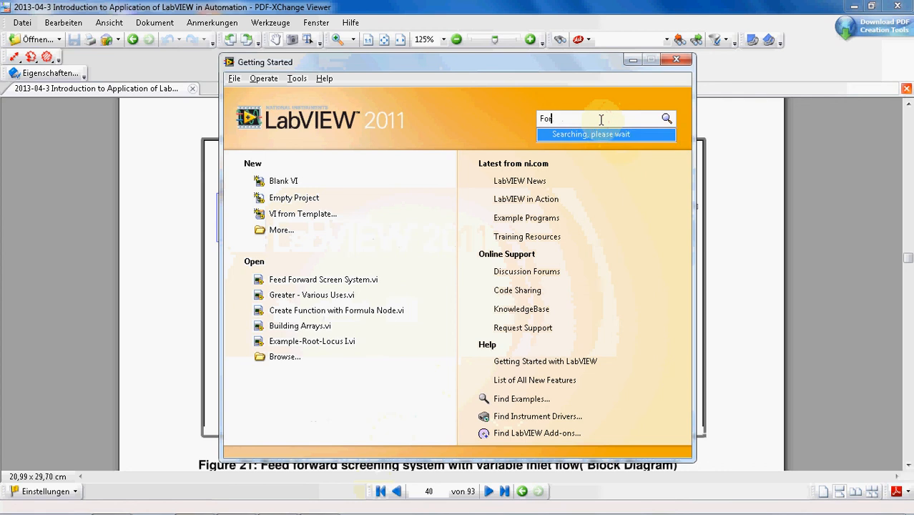
type("mula")
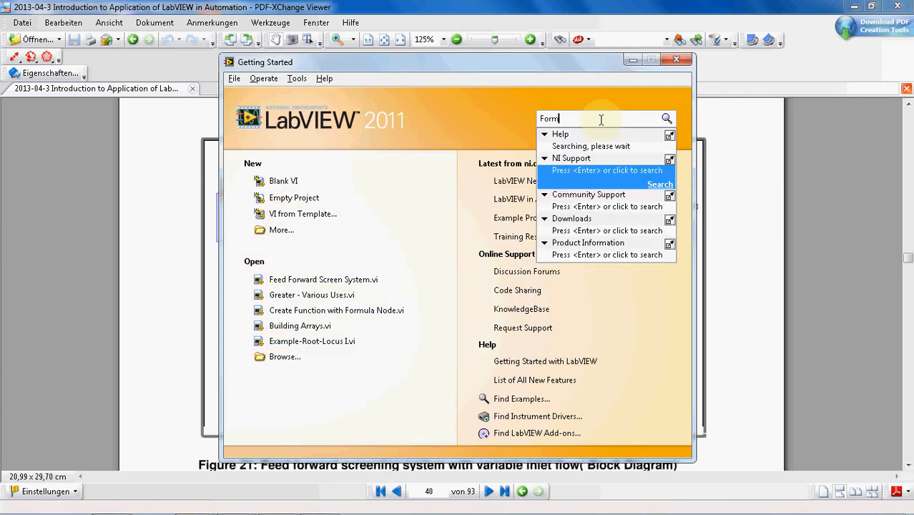
type("Formula Node Syntax")
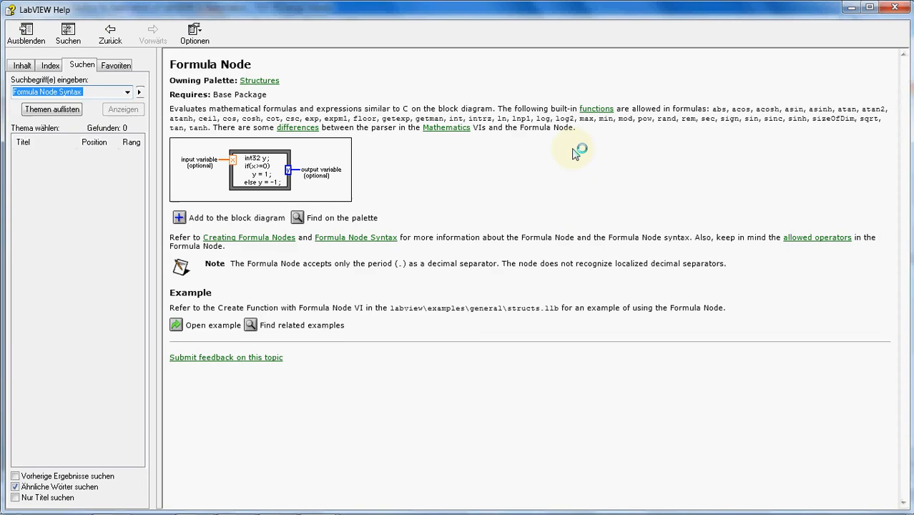
mouse_move(604, 224)
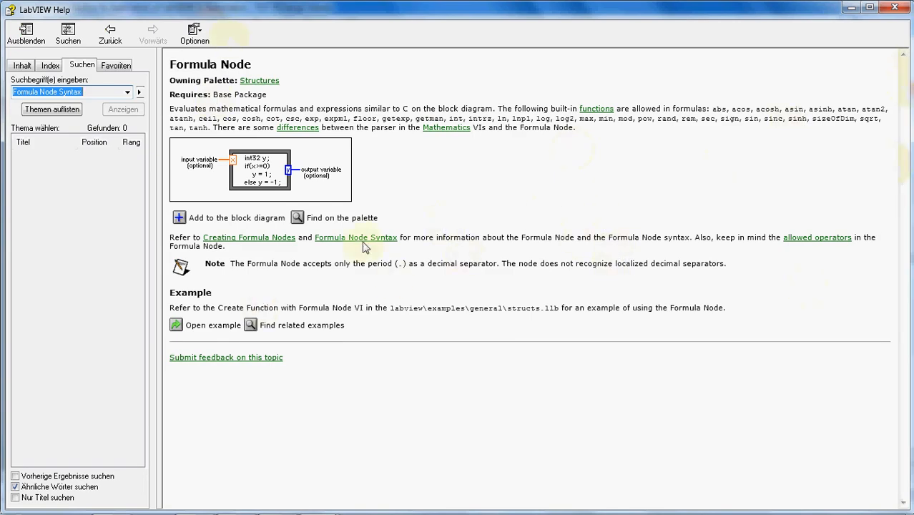
mouse_move(374, 232)
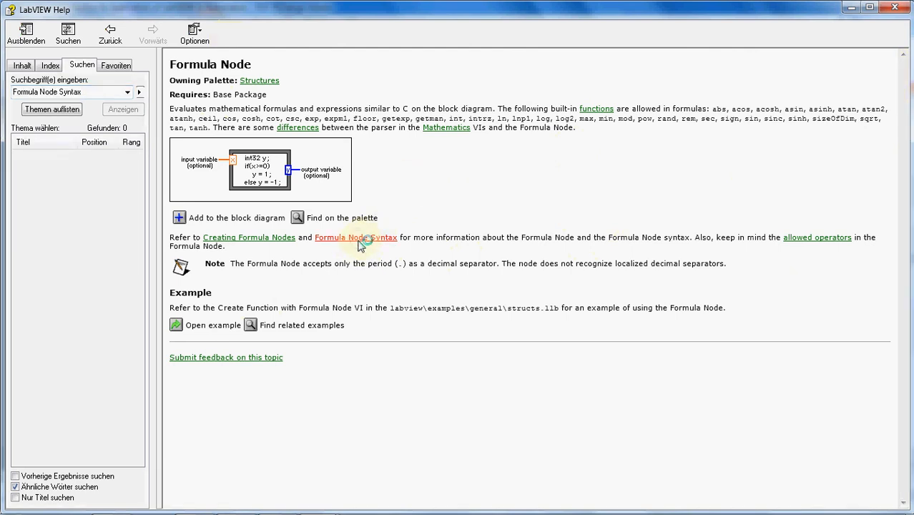
Go to the Formula Node Syntax topic and read down to the digit and identifier rules.
left_click(355, 238)
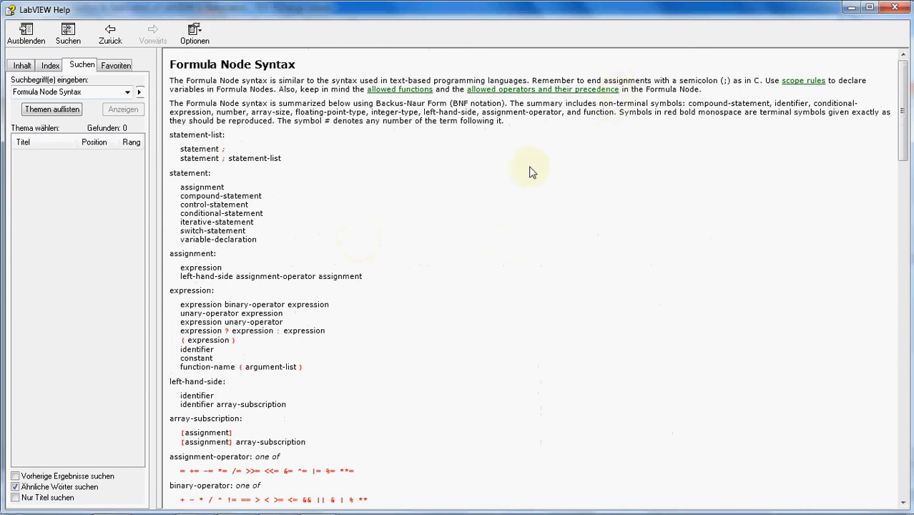
scroll("down", 3)
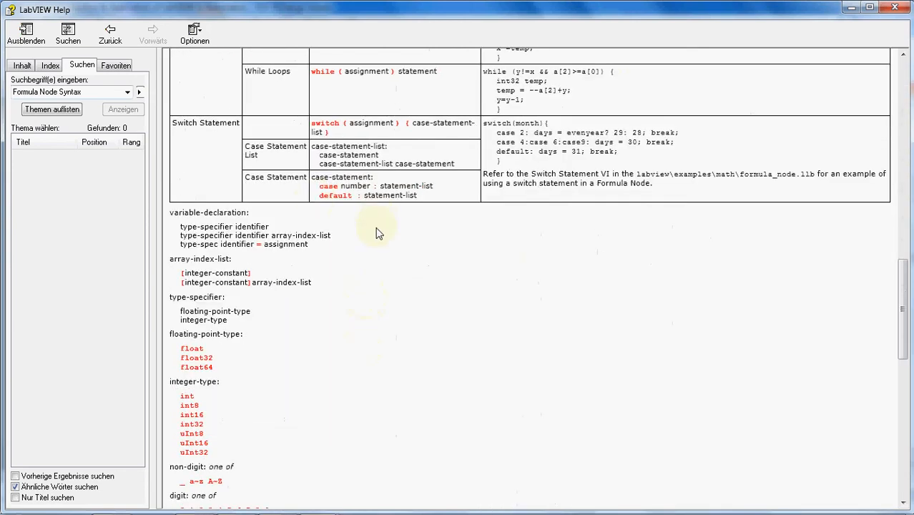
scroll("down", 3)
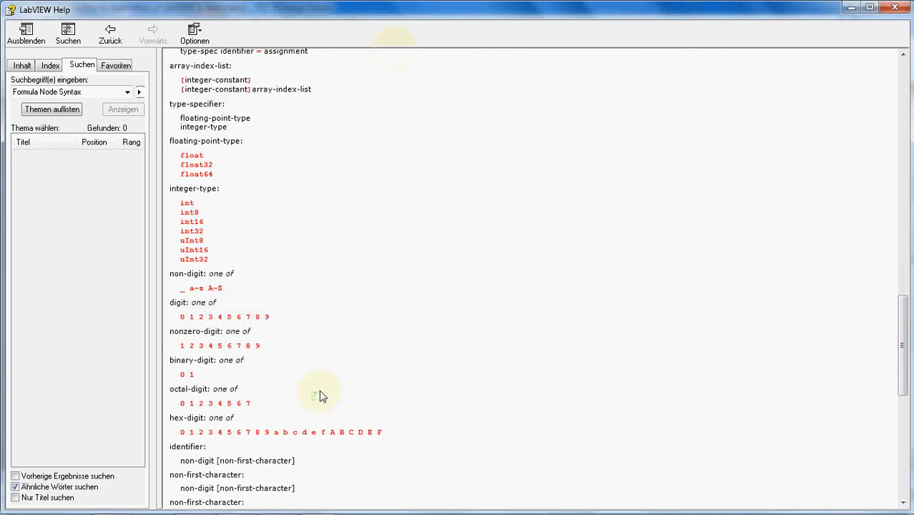
scroll("down", 3)
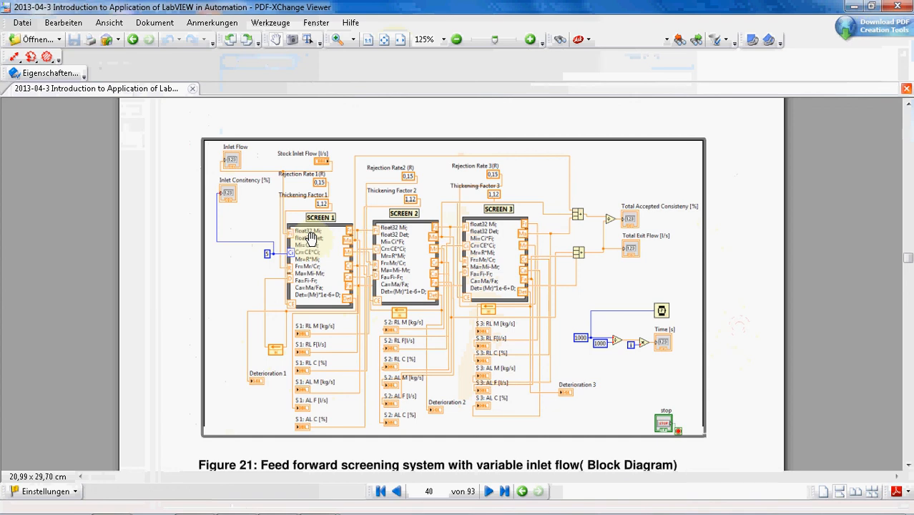
mouse_move(312, 237)
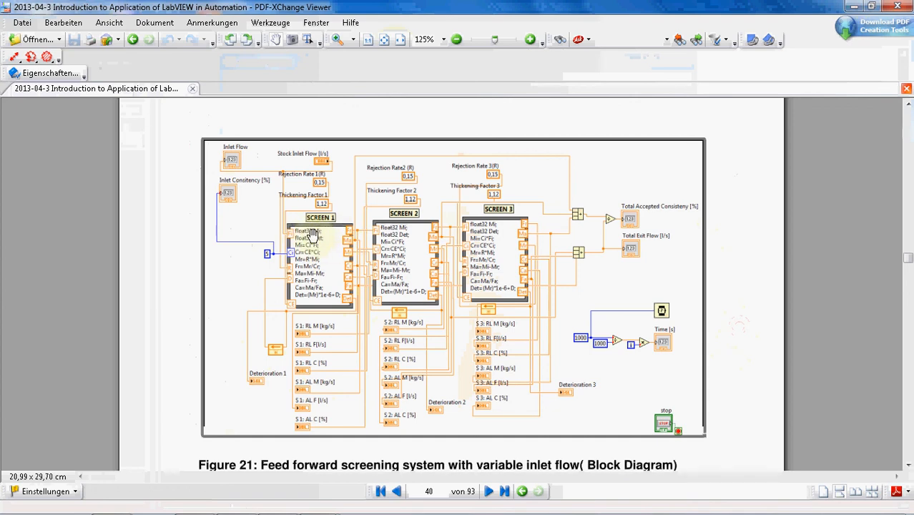
mouse_move(332, 236)
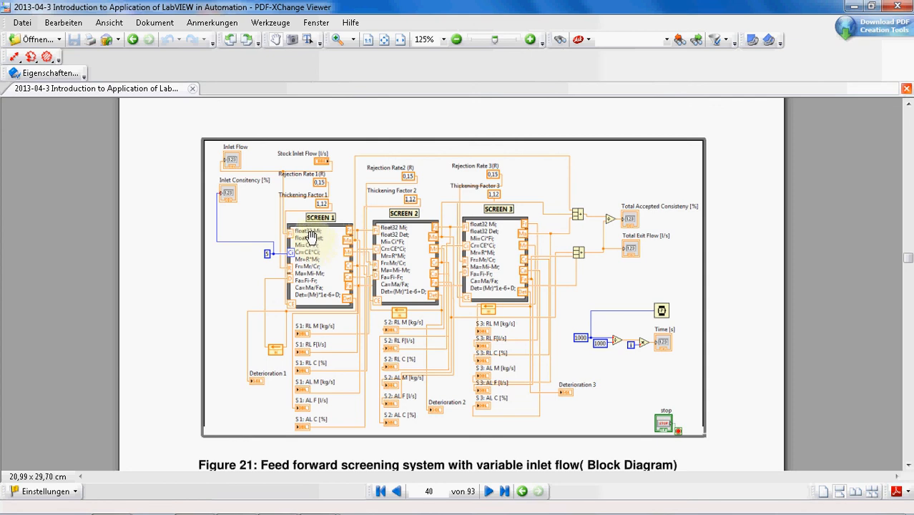
mouse_move(313, 241)
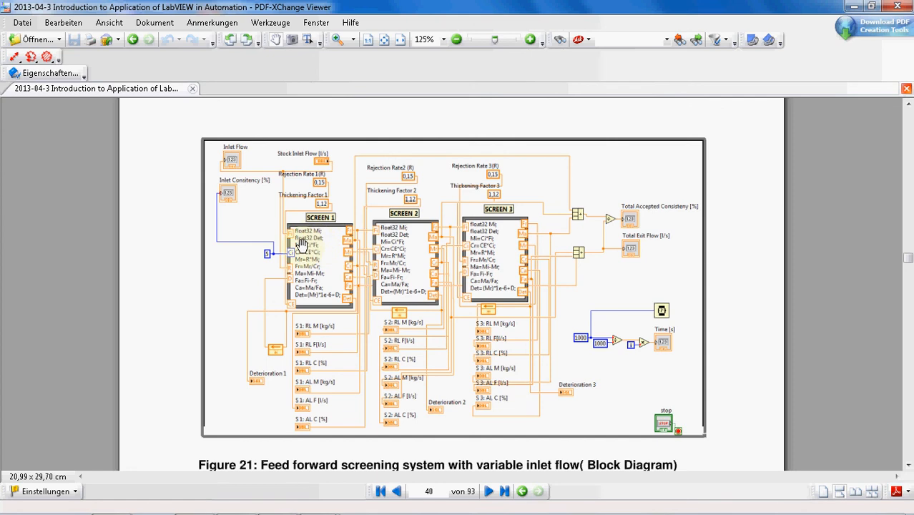
mouse_move(306, 234)
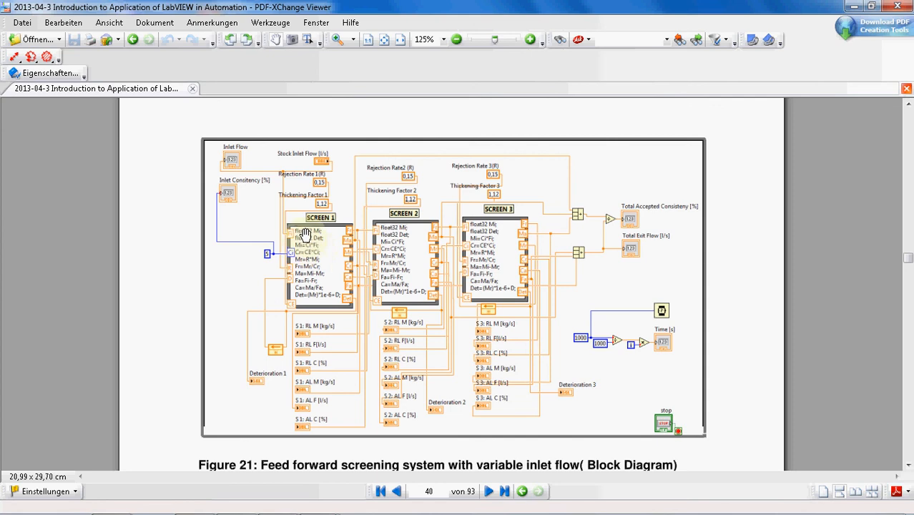
mouse_move(299, 236)
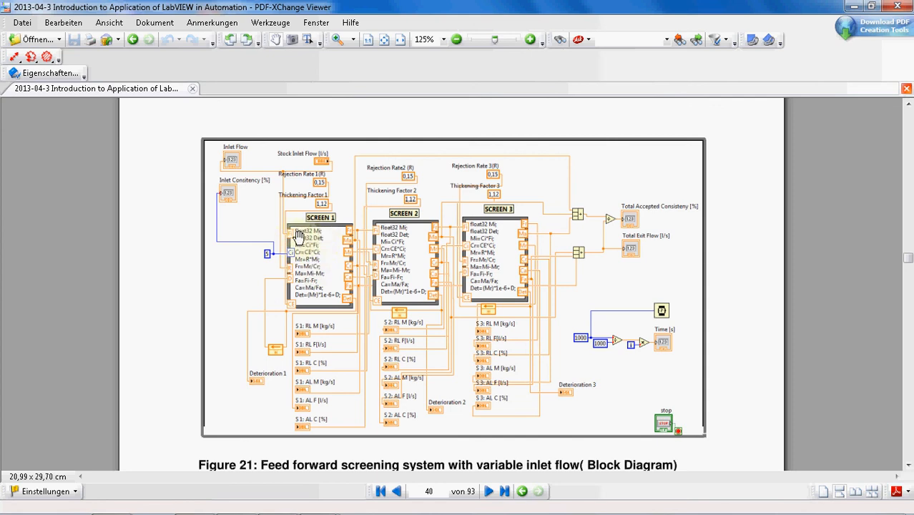
mouse_move(317, 238)
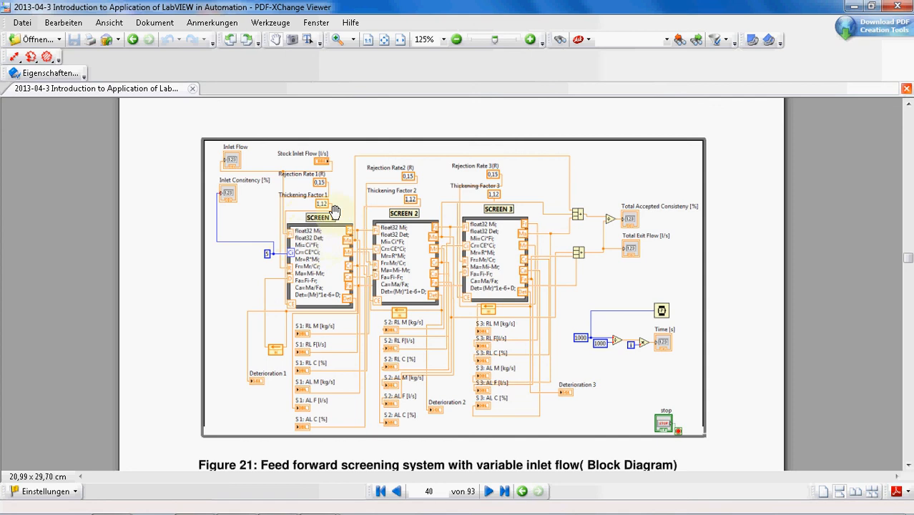
mouse_move(332, 259)
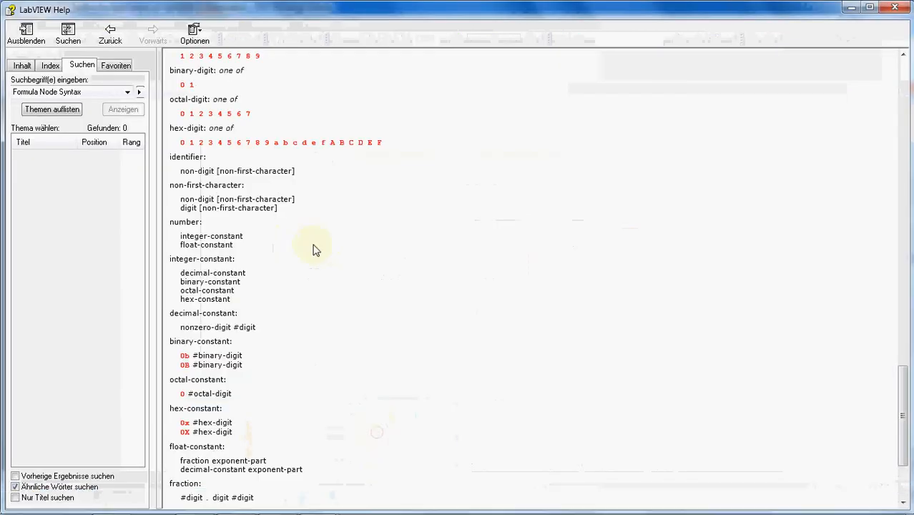
Scroll the Formula Node Syntax page to the variable-declaration, floating-point and integer-type rules.
scroll("down", 3)
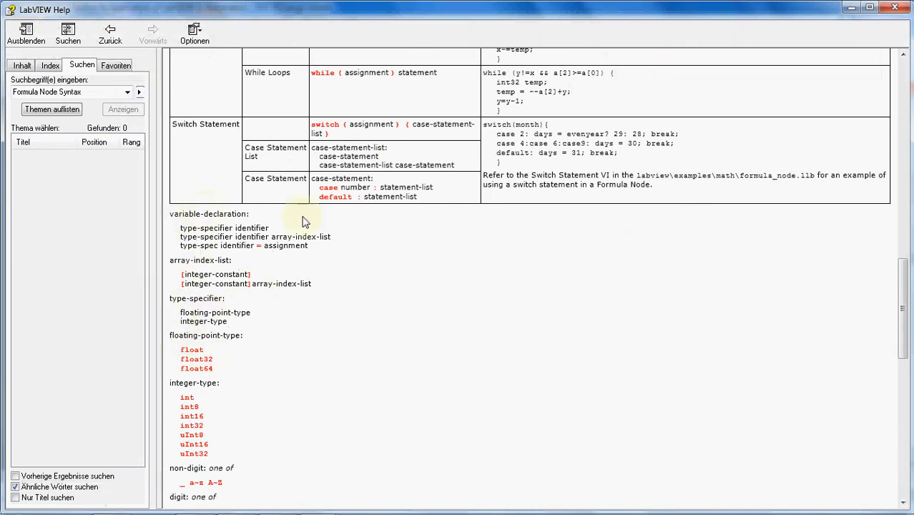
mouse_move(228, 360)
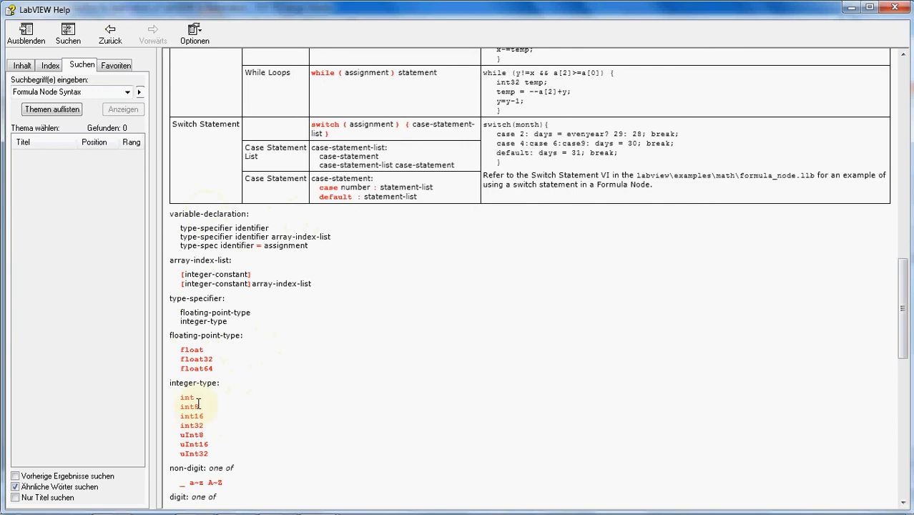
scroll("down", 3)
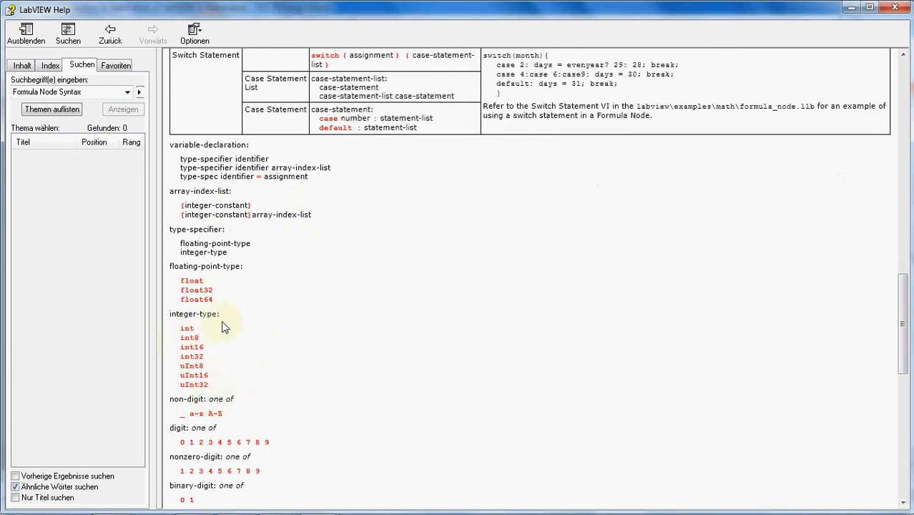